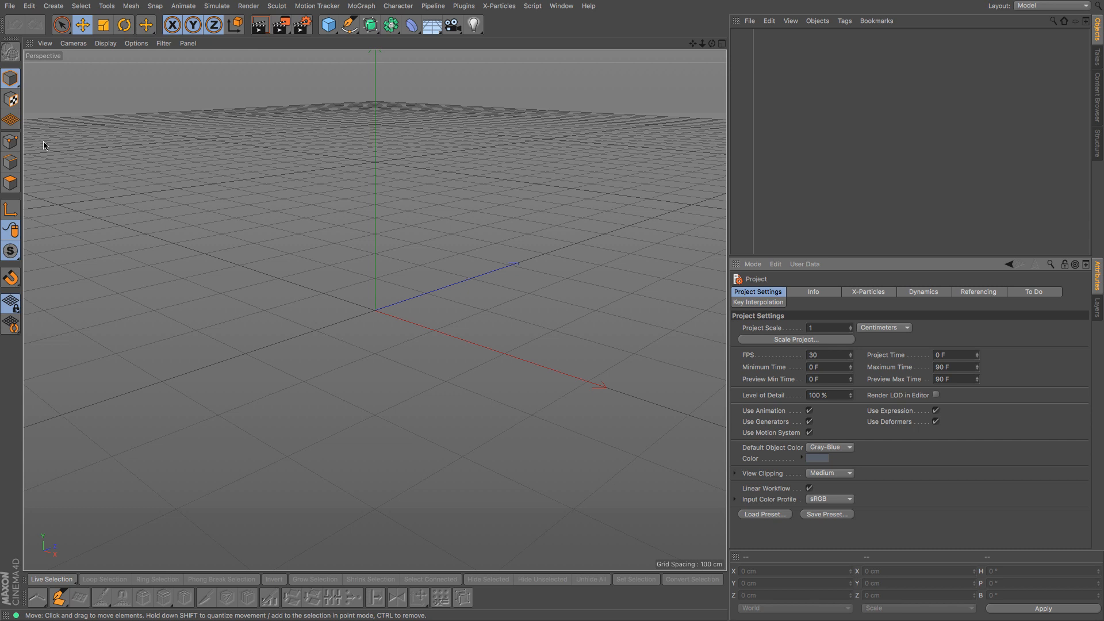
mouse_move(692, 84)
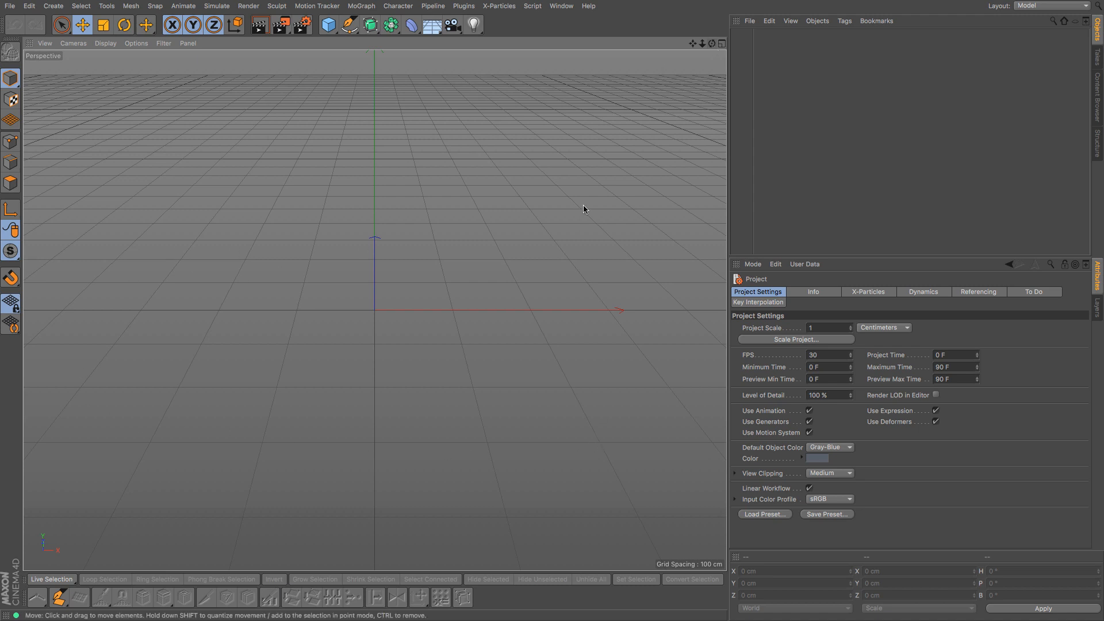
mouse_move(151, 353)
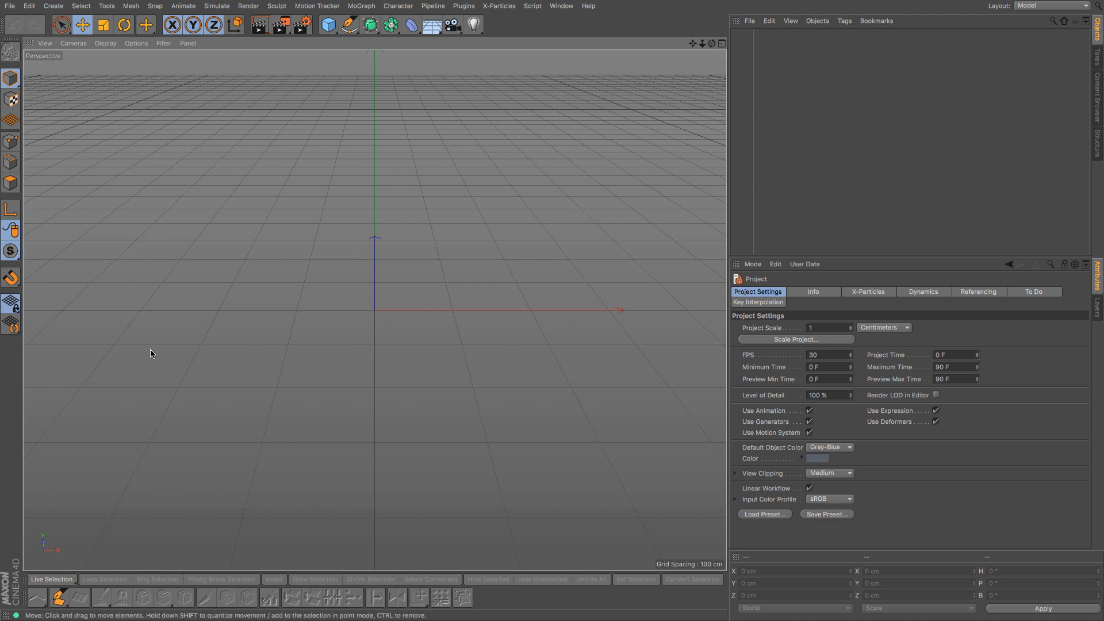
mouse_move(298, 220)
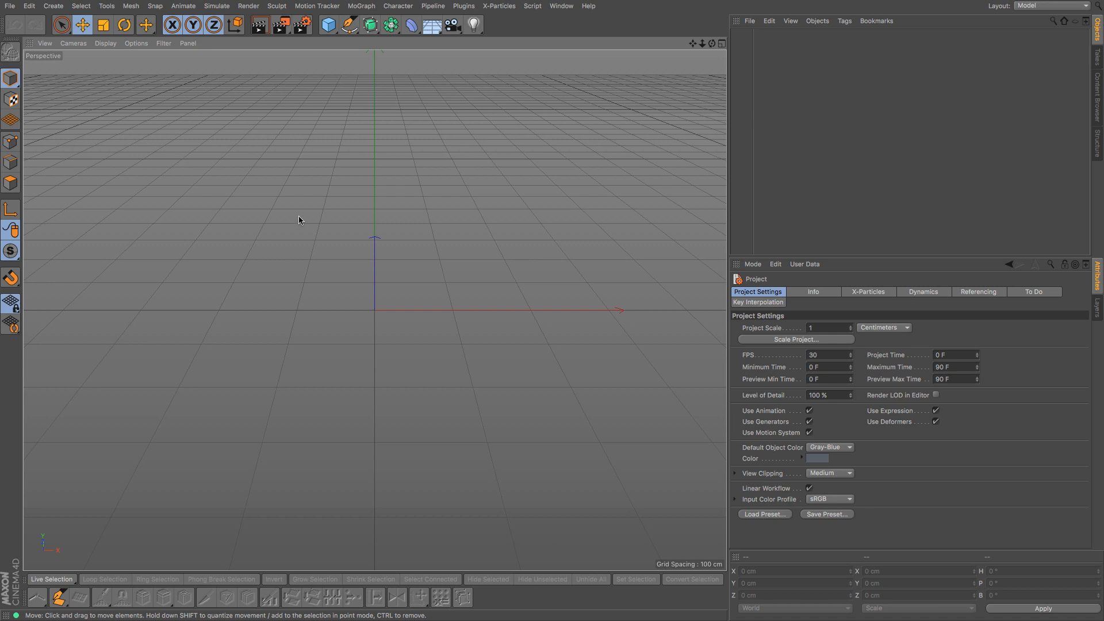
mouse_move(356, 76)
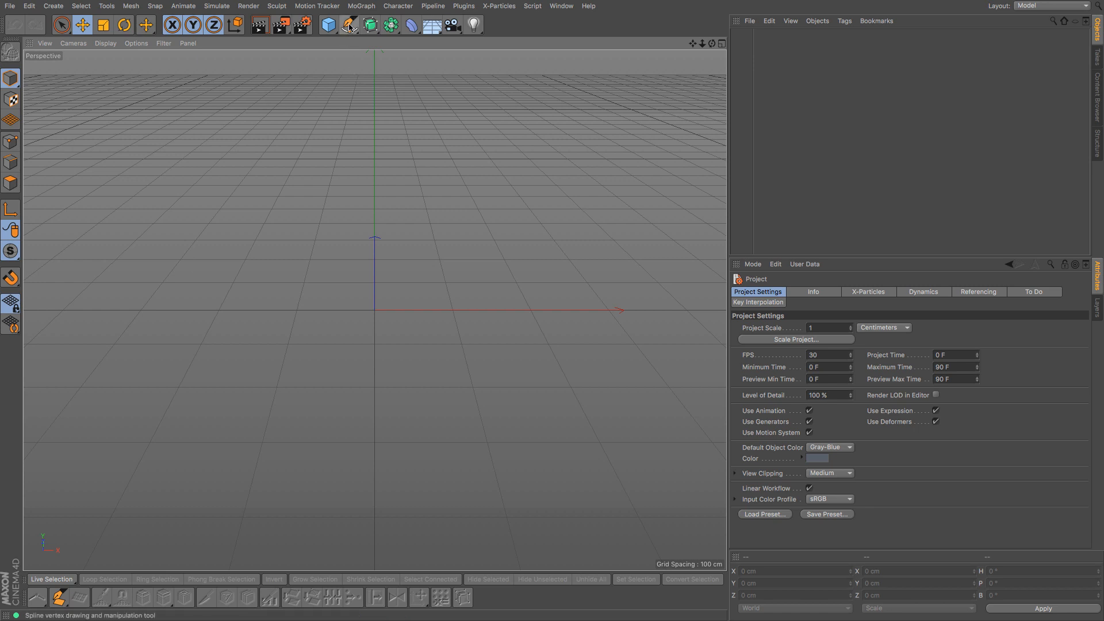
Step: Add a Rectangle spline on the XZ plane and set its width to 1500 cm
click(348, 24)
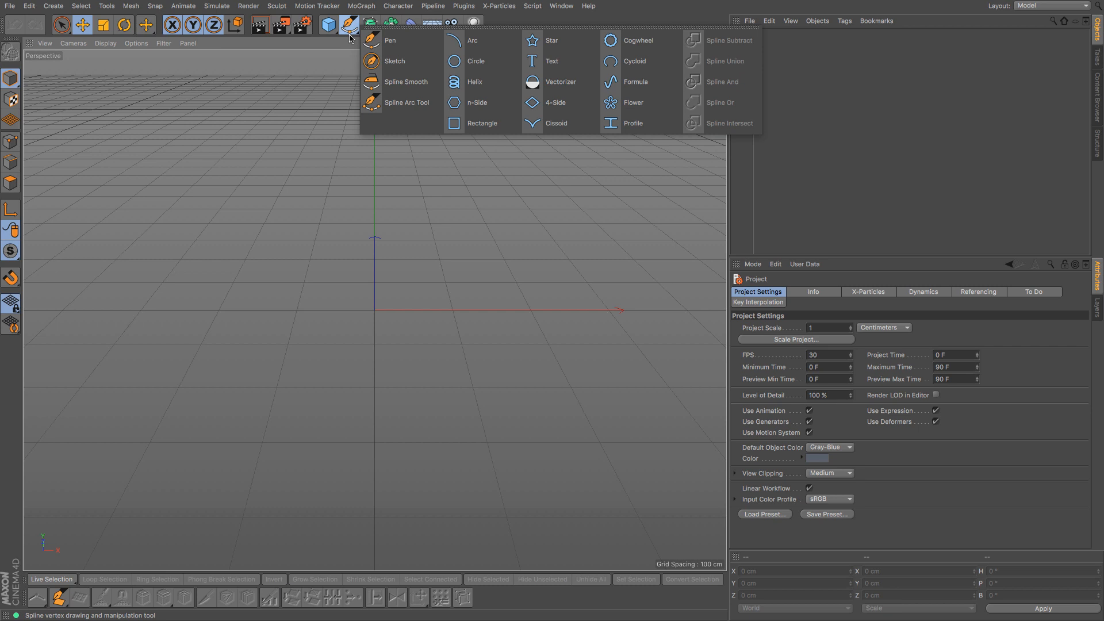
click(481, 123)
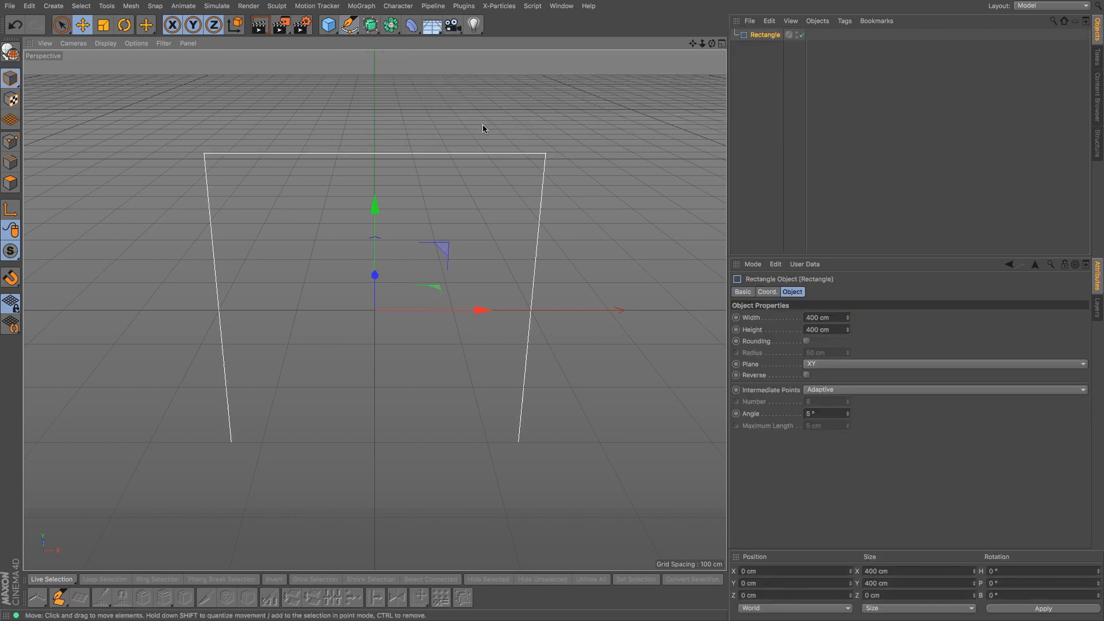
mouse_move(316, 354)
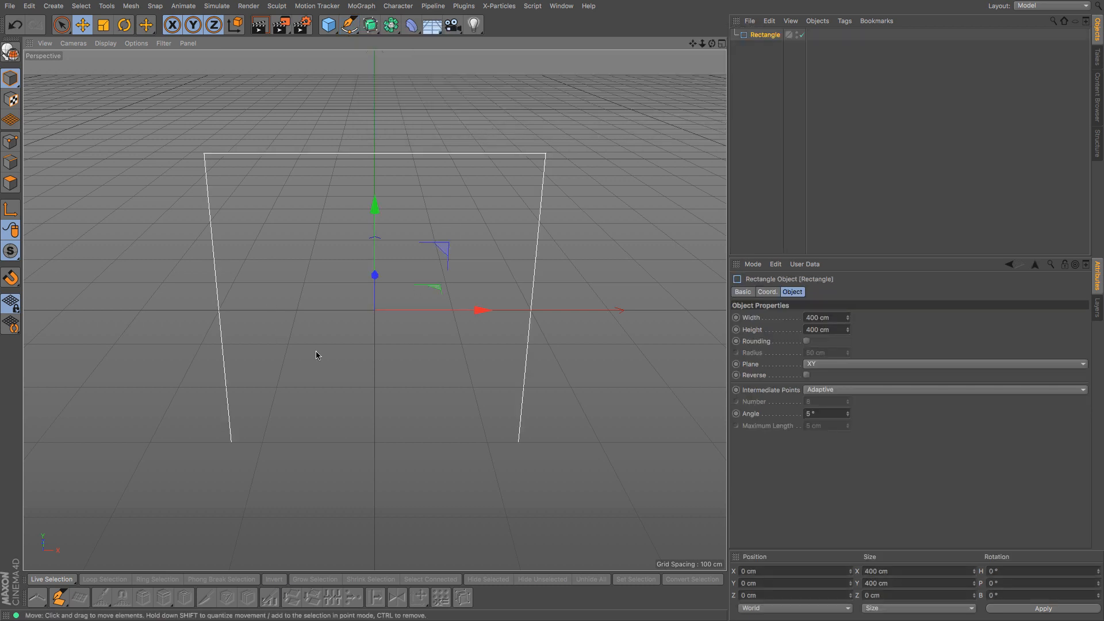
mouse_move(843, 352)
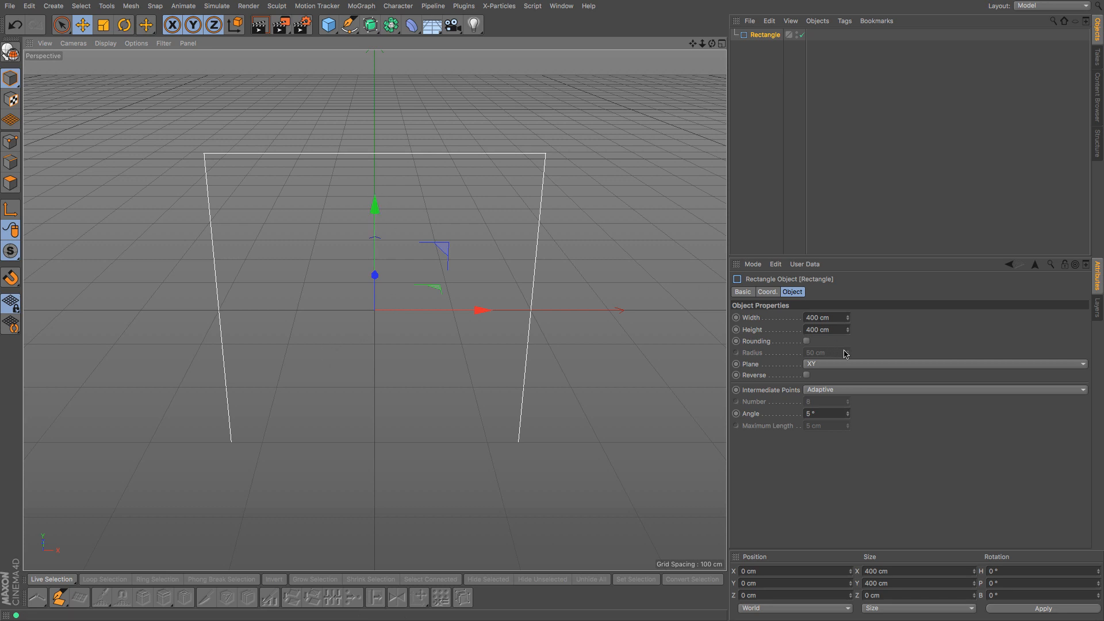
mouse_move(889, 370)
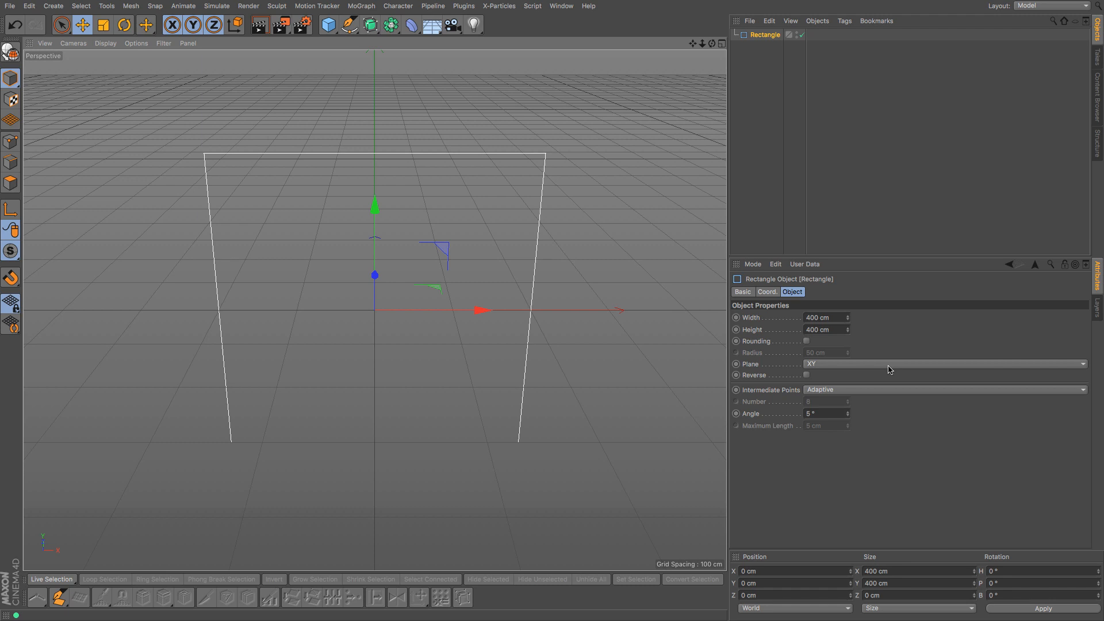
mouse_move(656, 287)
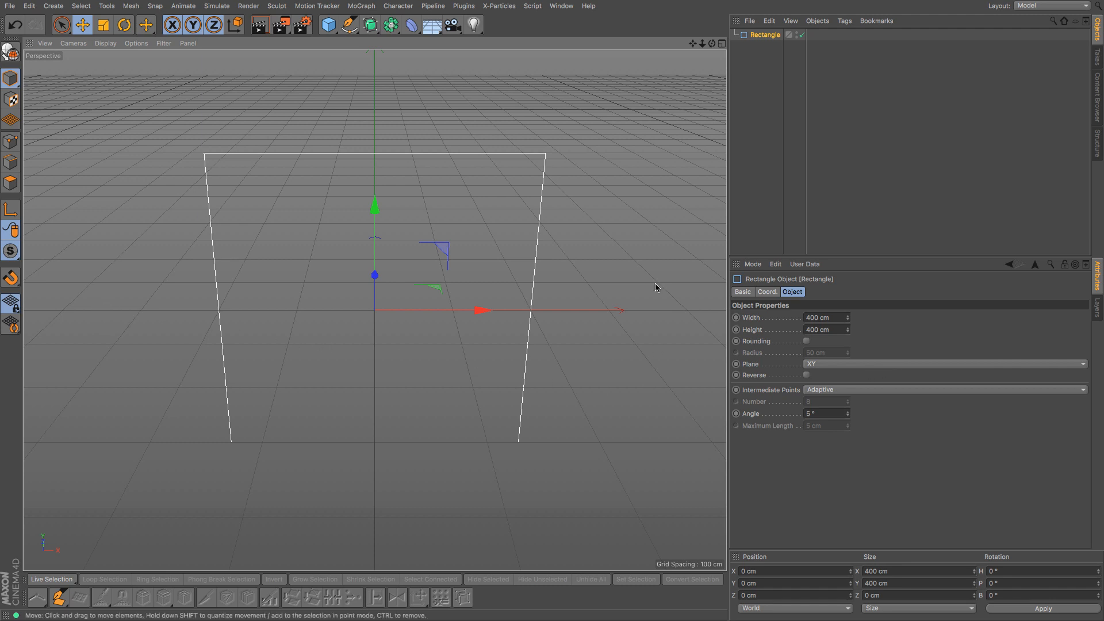
mouse_move(442, 360)
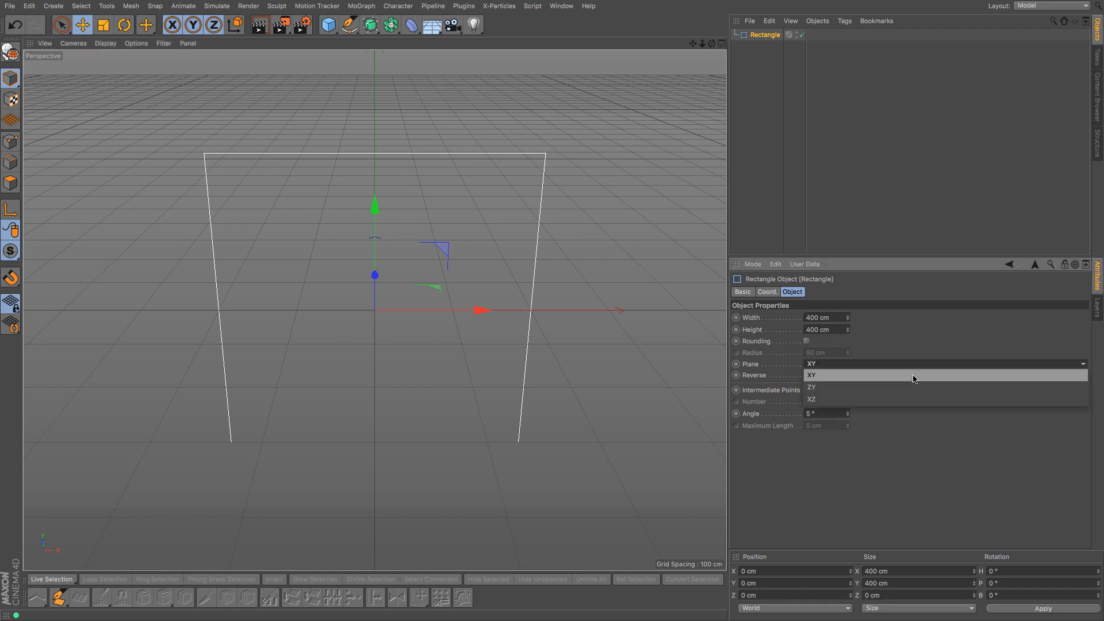
click(811, 399)
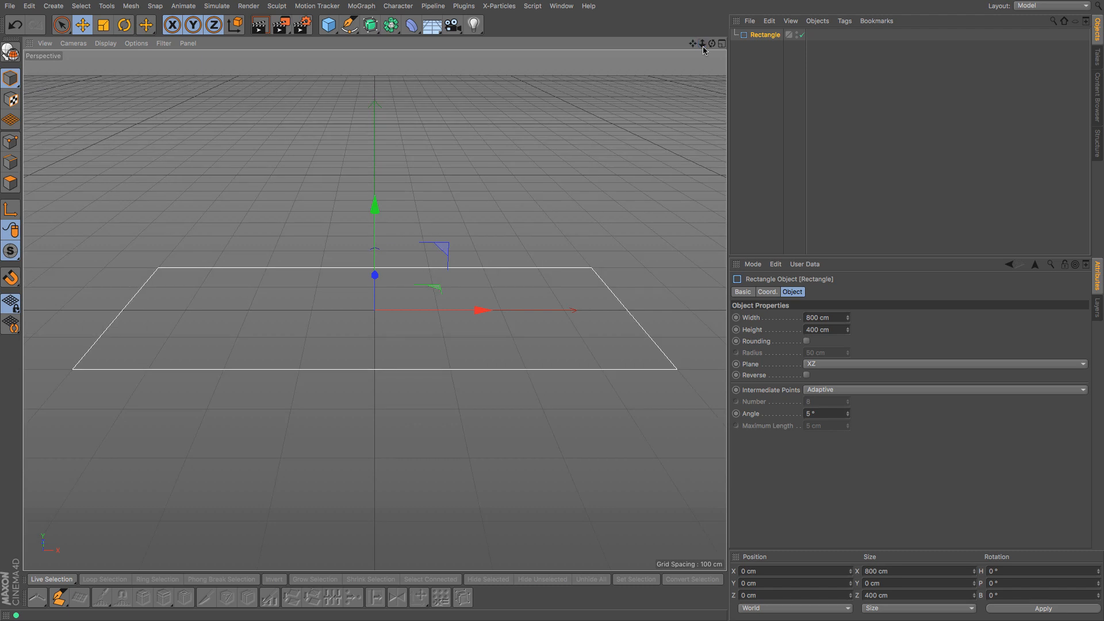
mouse_move(877, 344)
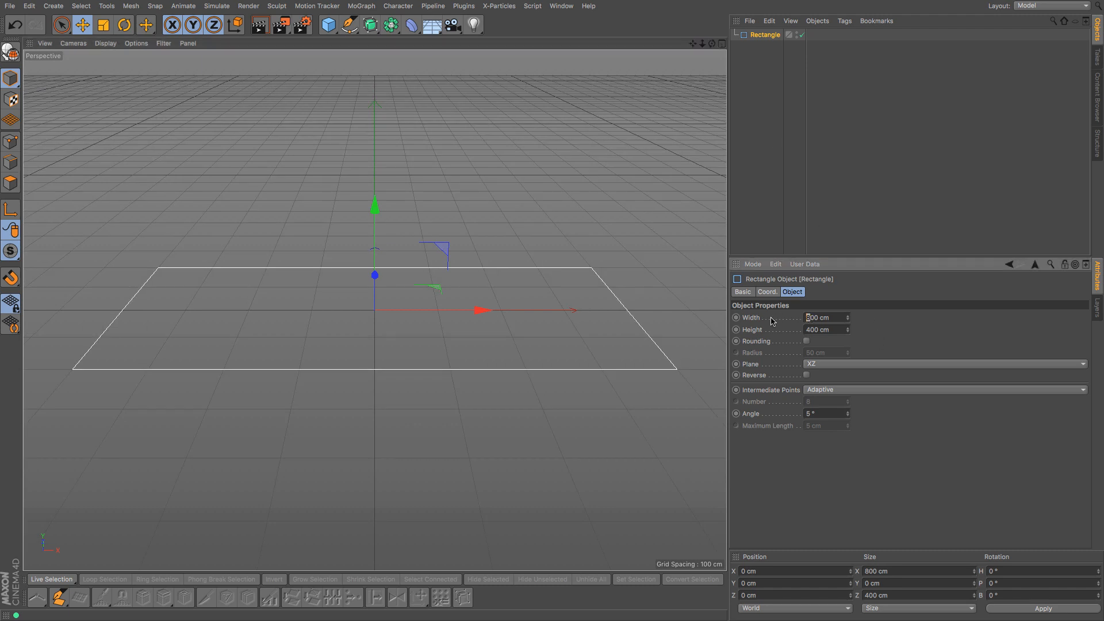
text(1500)
click(827, 328)
text(1000)
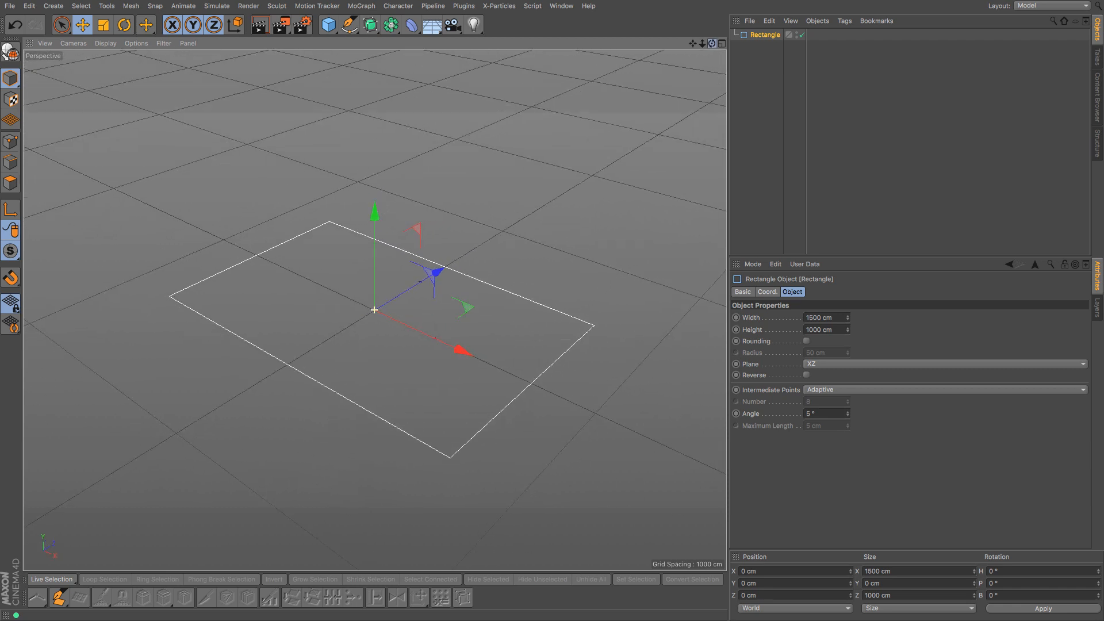
Step: Add a Circle spline and lay it flat on the XZ ground plane
click(350, 24)
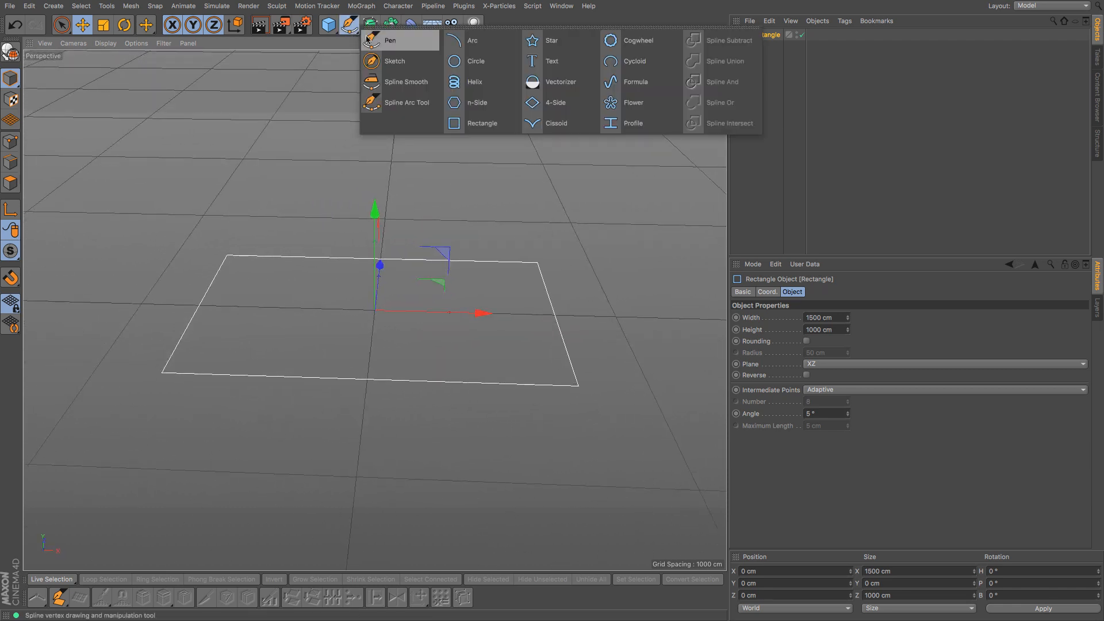
mouse_move(560, 82)
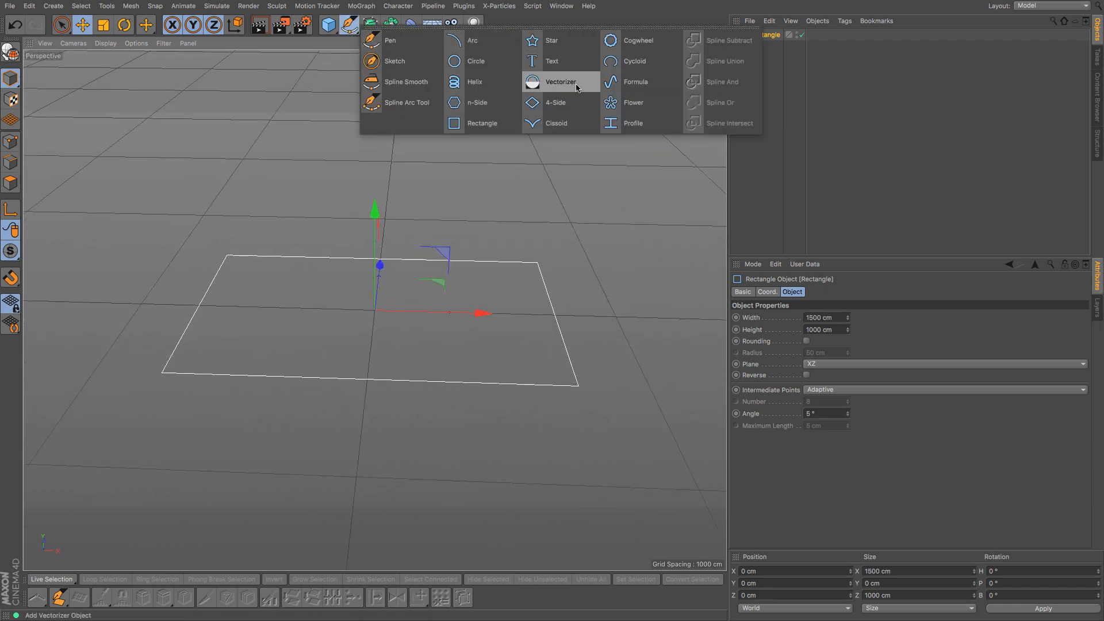
click(476, 61)
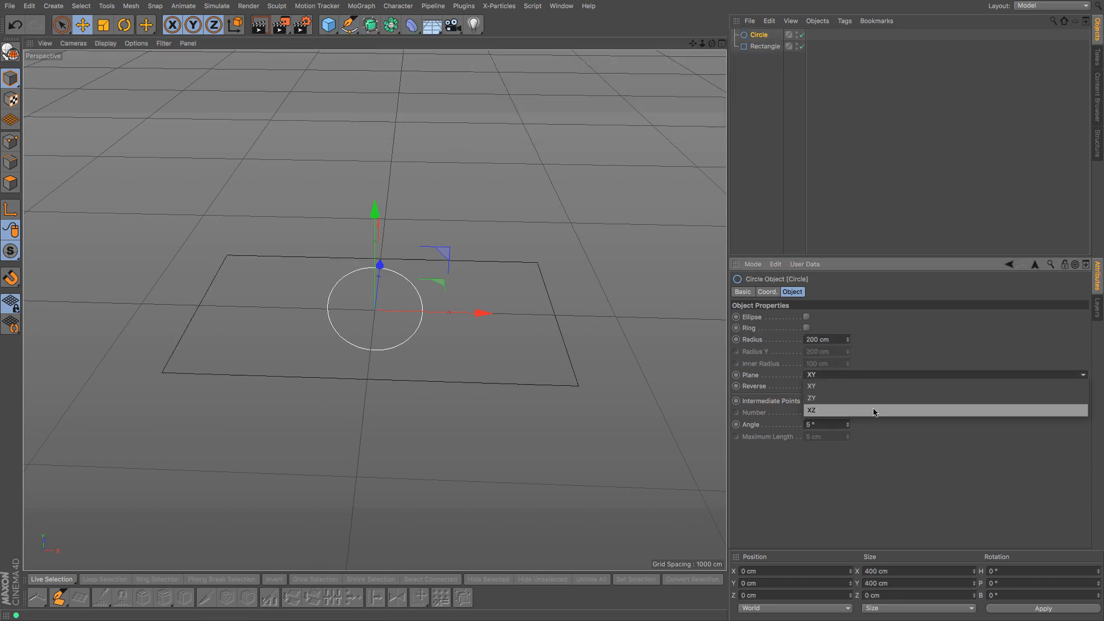
click(811, 410)
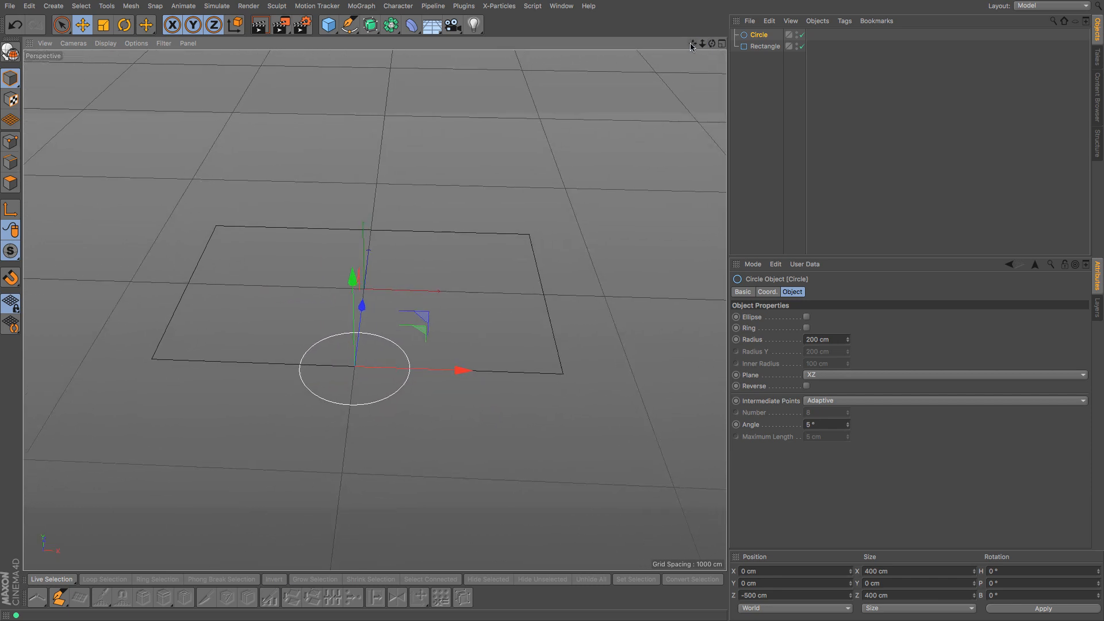
mouse_move(805, 77)
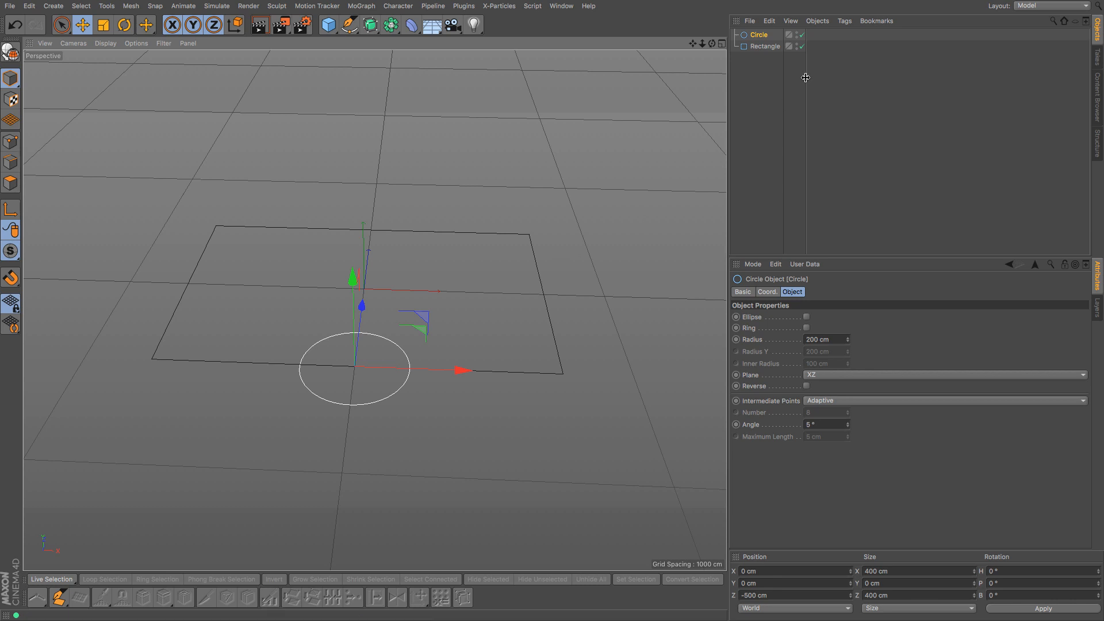
mouse_move(392, 24)
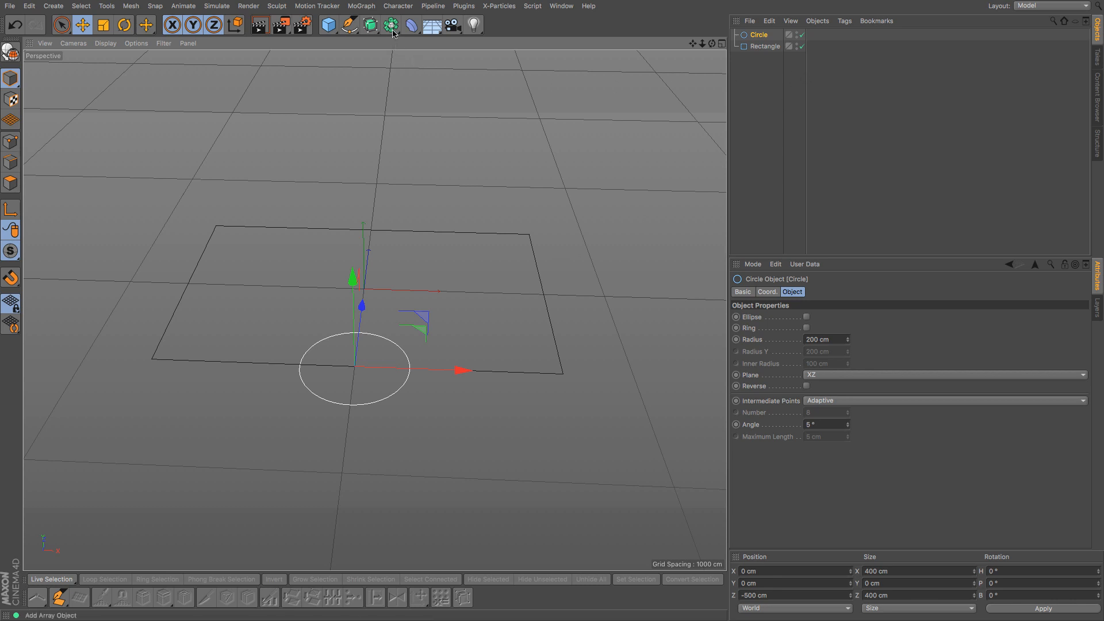
Step: Add a Spline Mask generator and review its combine modes, currently Union
click(390, 24)
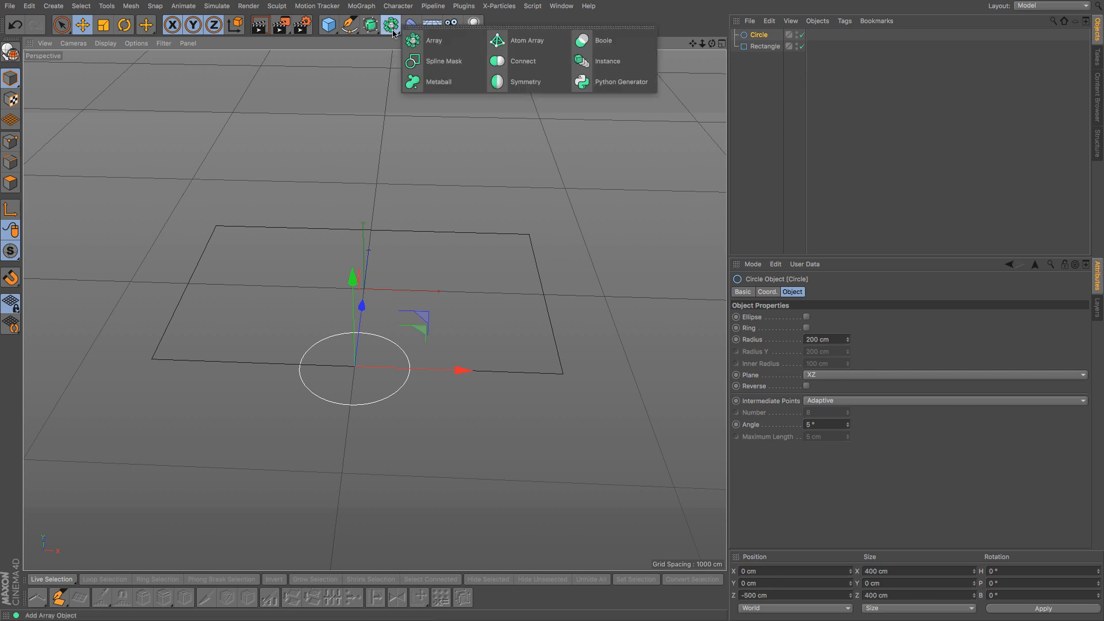
mouse_move(443, 61)
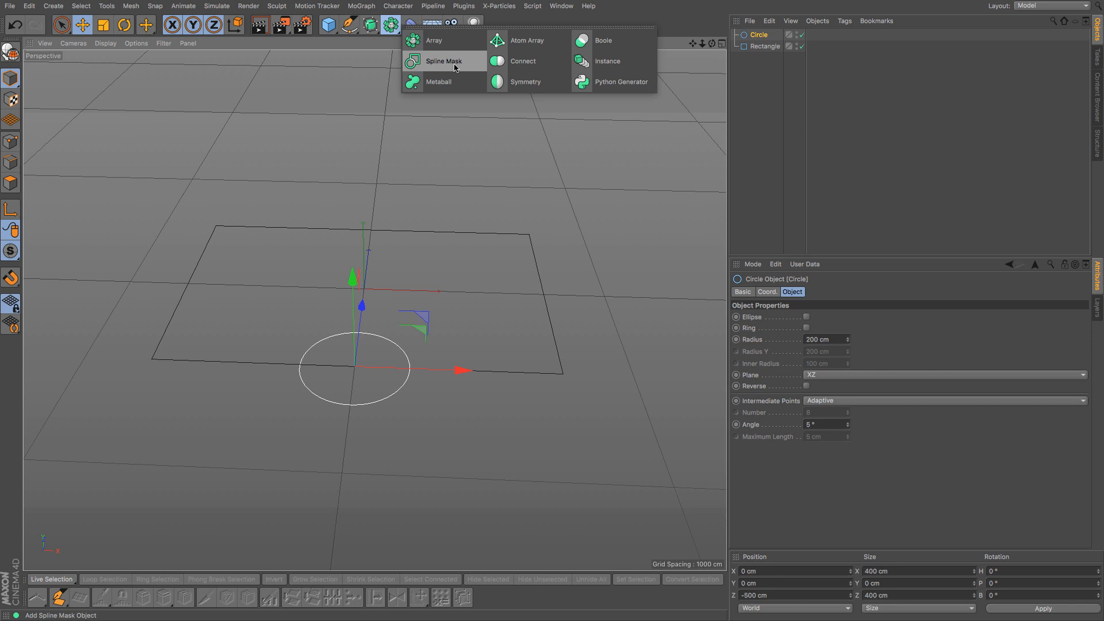
click(444, 61)
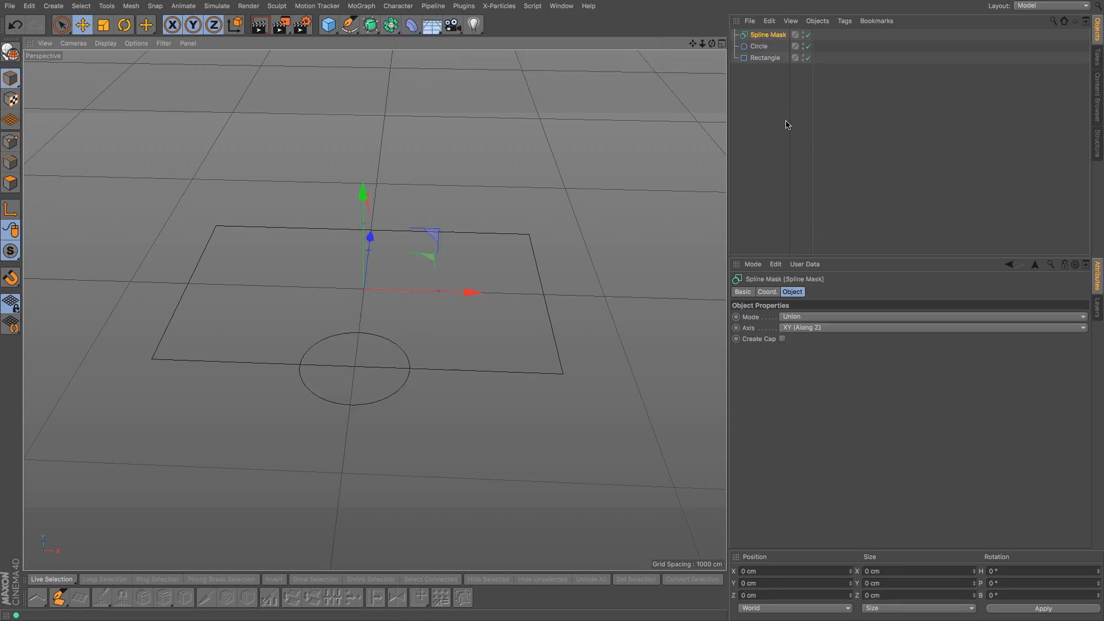
mouse_move(536, 391)
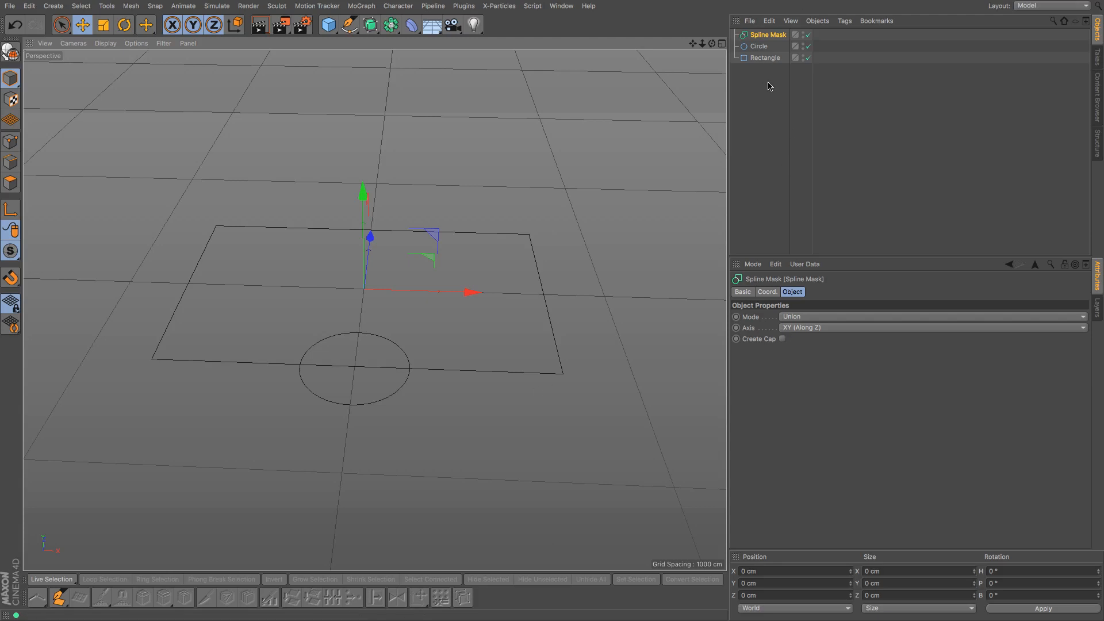
click(929, 316)
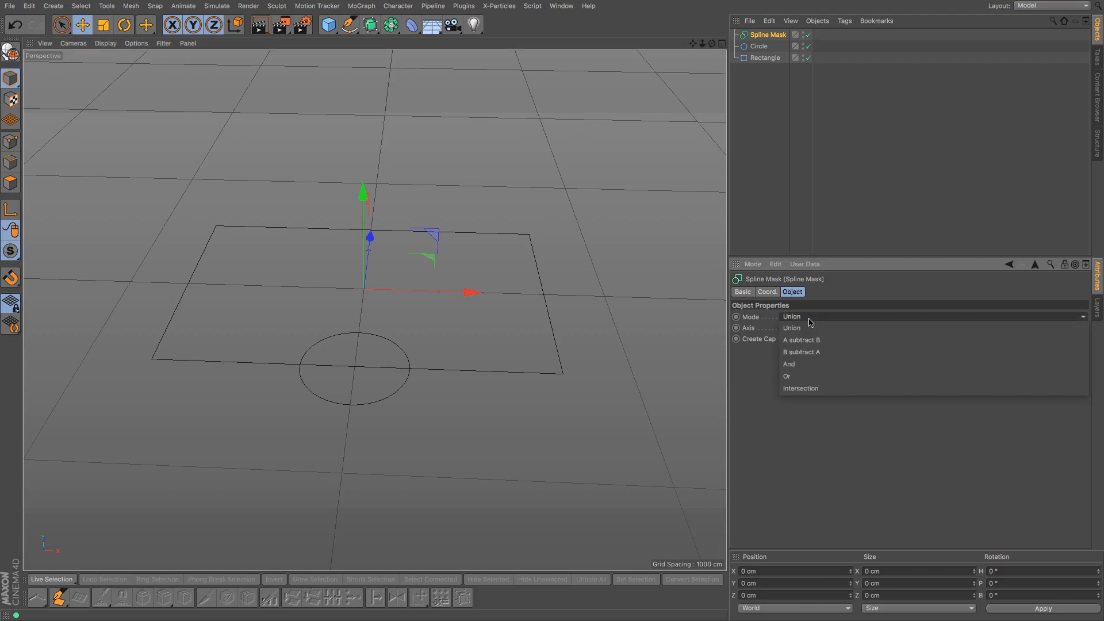
mouse_move(800, 352)
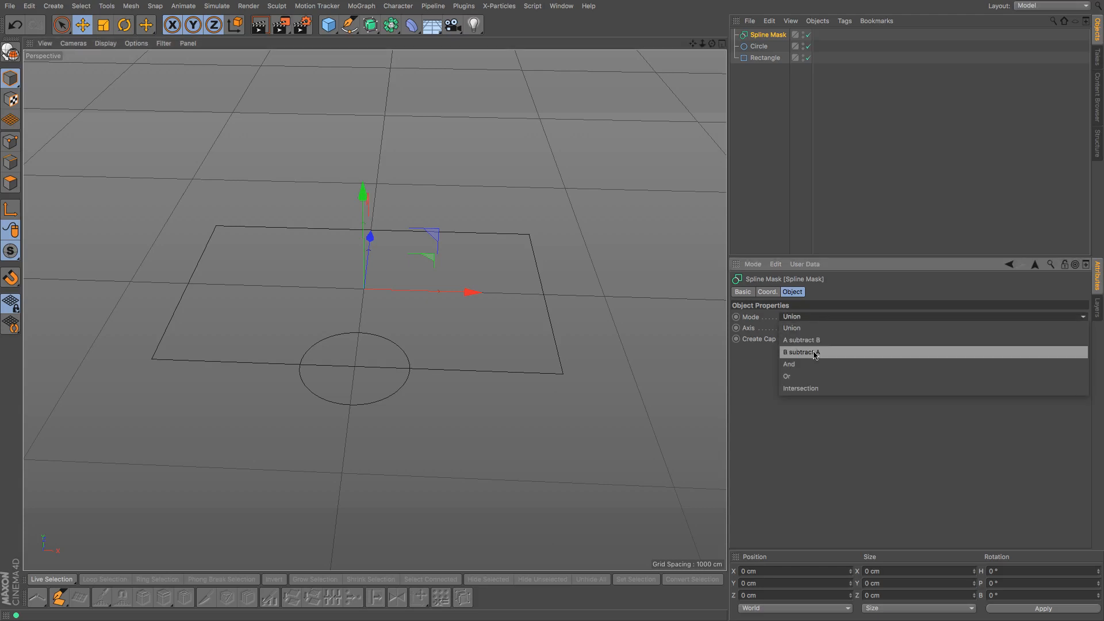
mouse_move(788, 365)
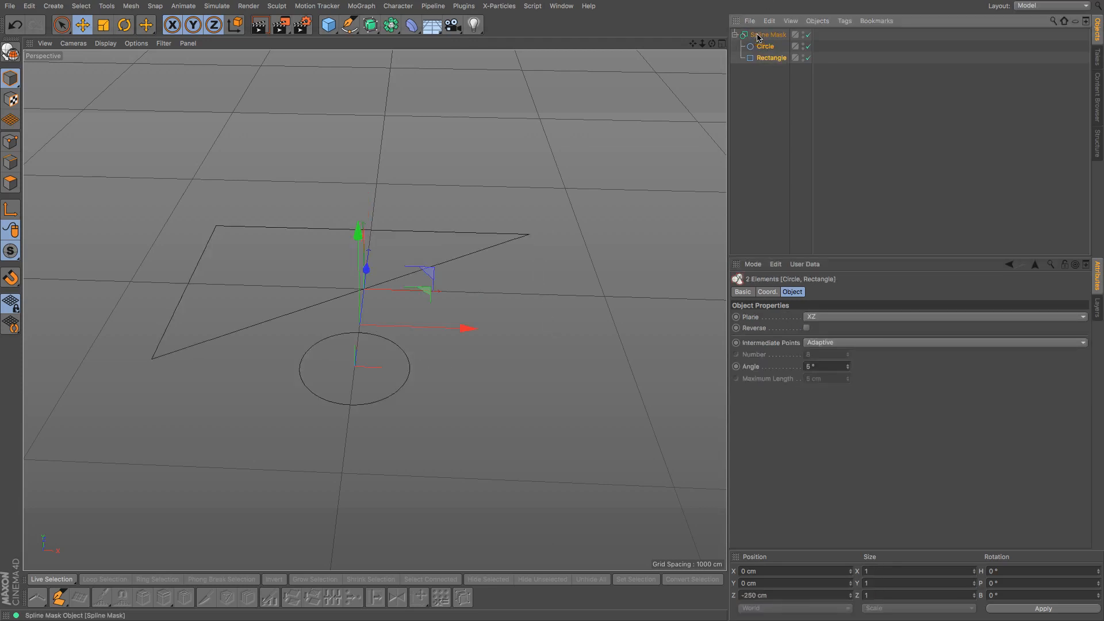
Step: Set the Spline Mask axis to XZ (Along Y) so the shapes merge on the ground plane
click(767, 33)
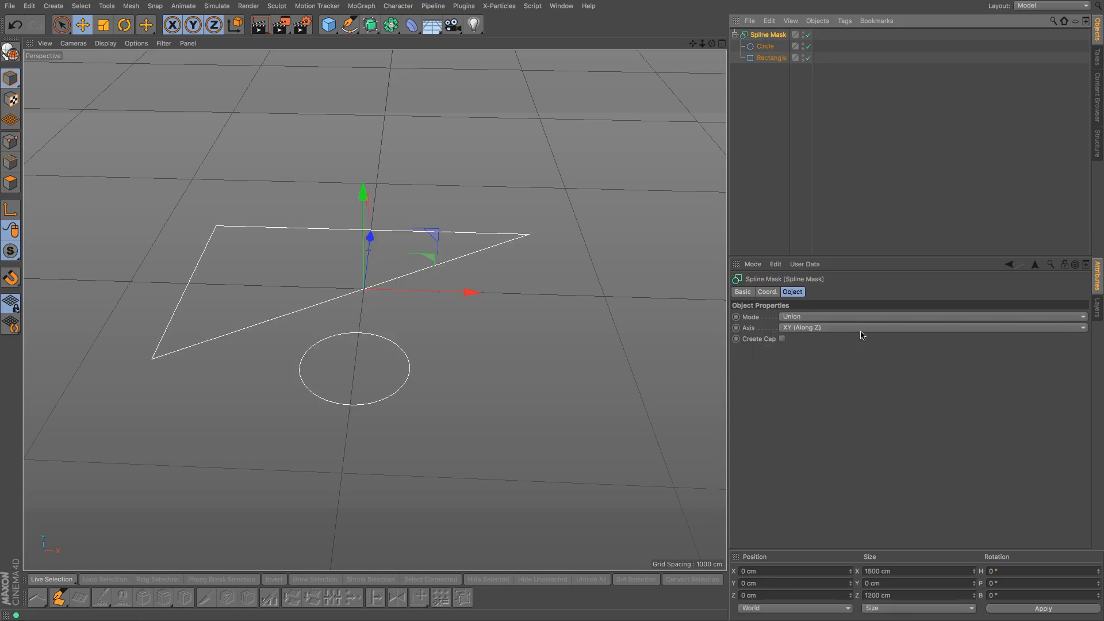
click(929, 328)
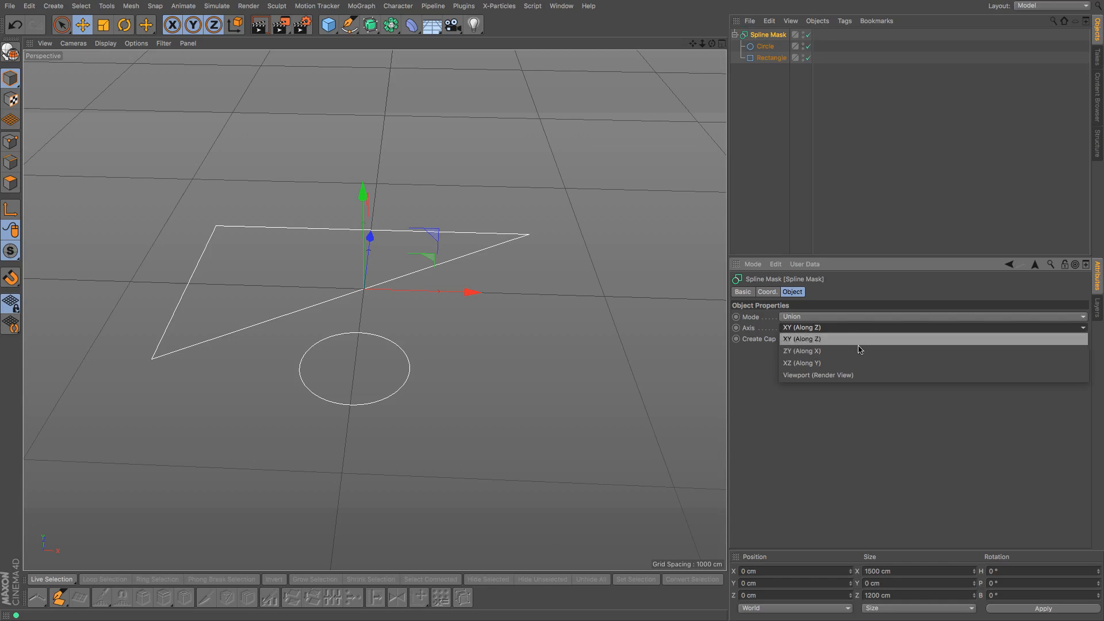
click(801, 363)
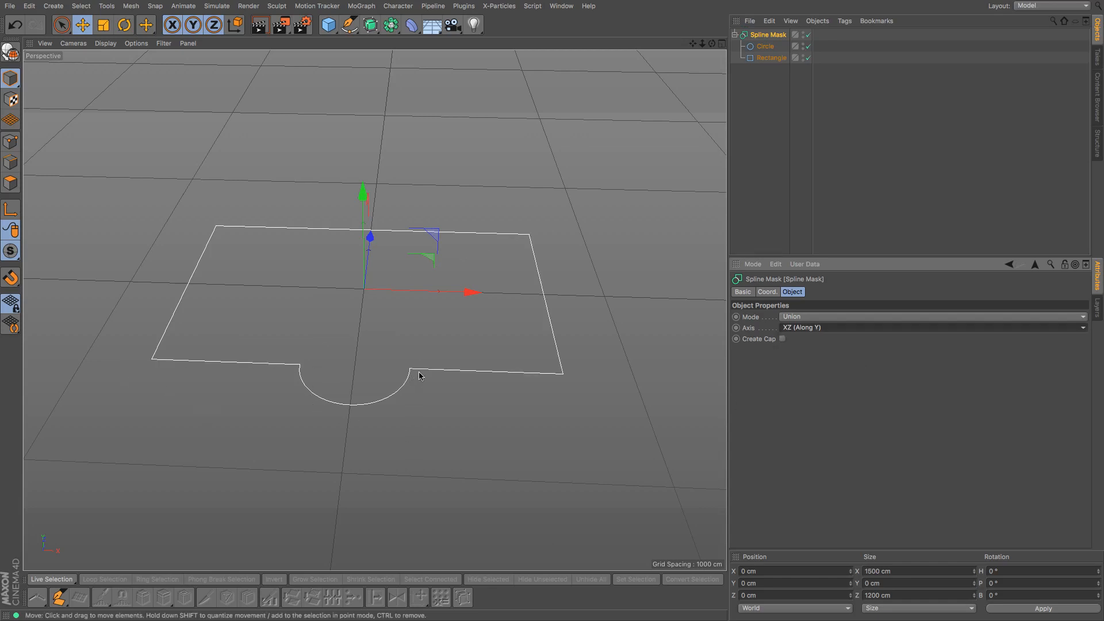
mouse_move(266, 367)
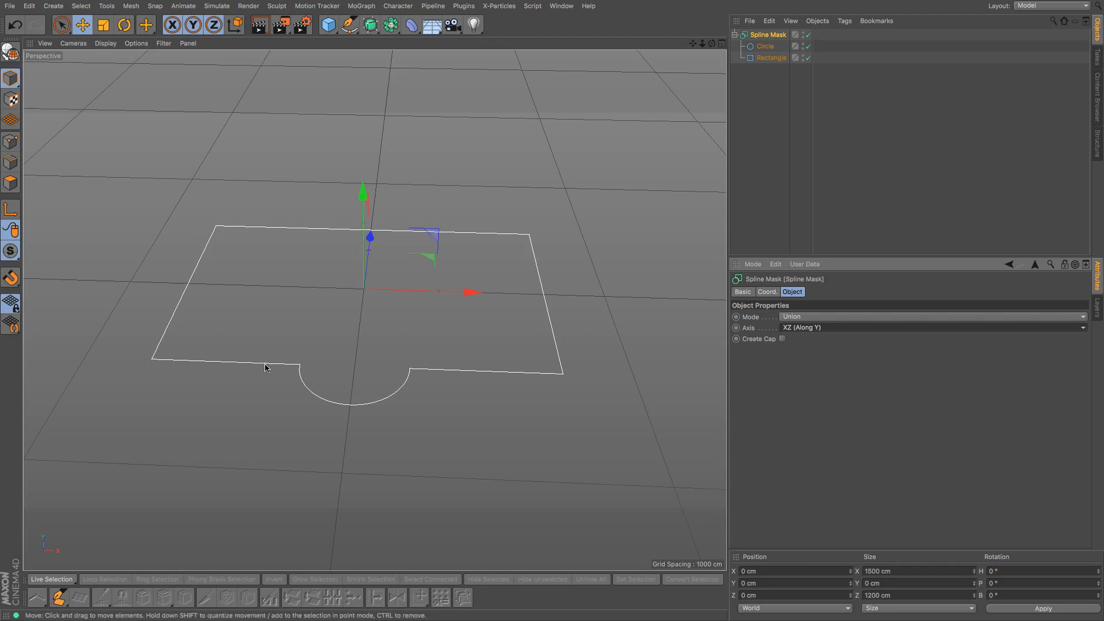
mouse_move(475, 187)
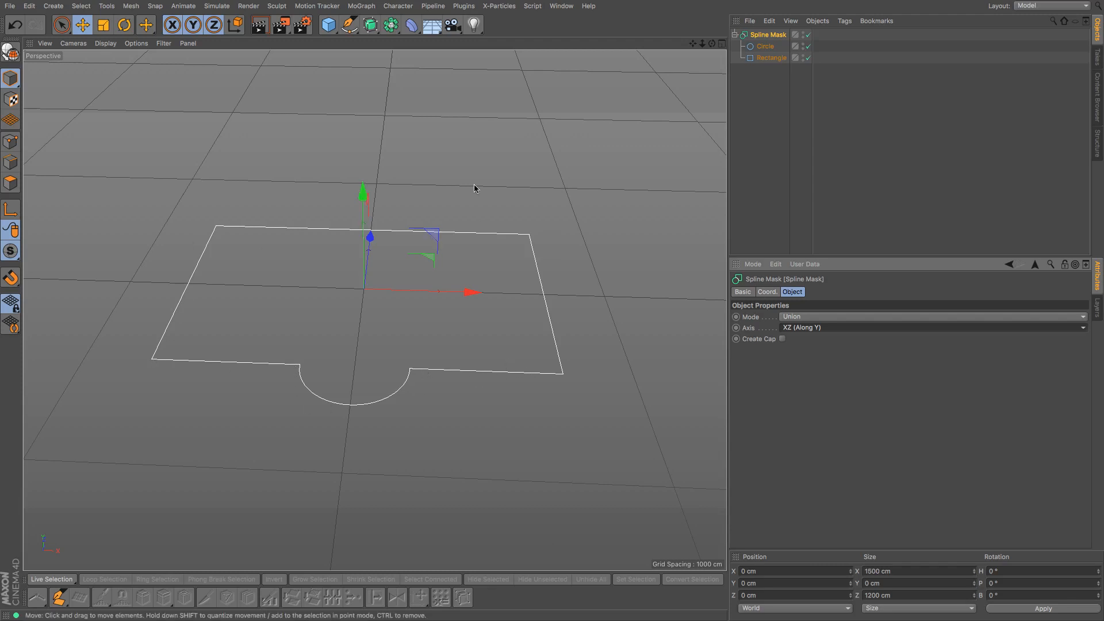
mouse_move(555, 5)
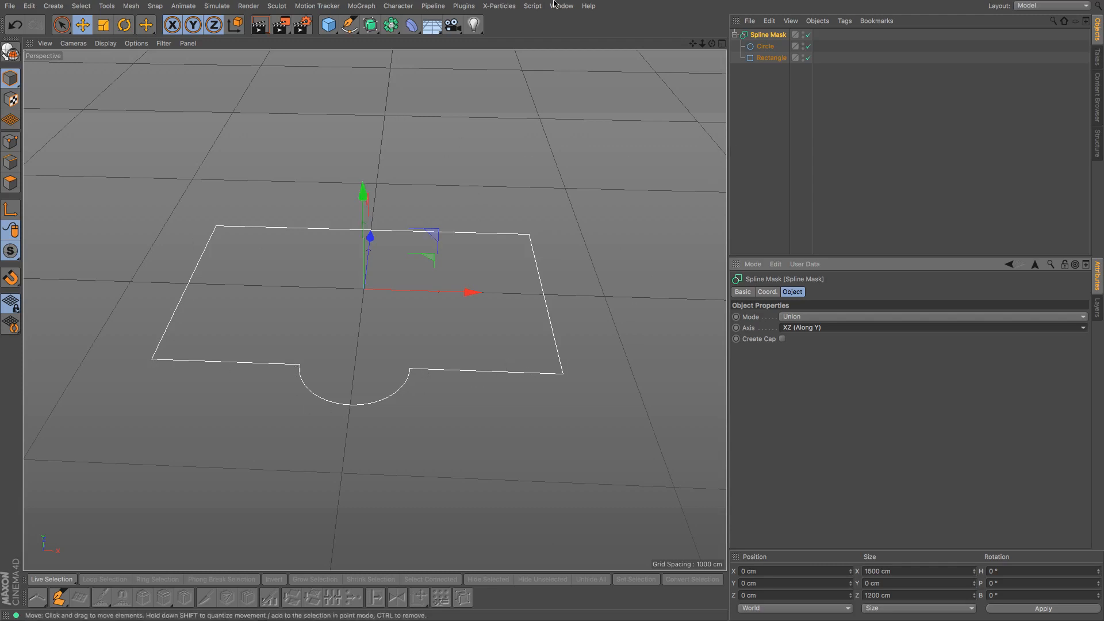
mouse_move(424, 71)
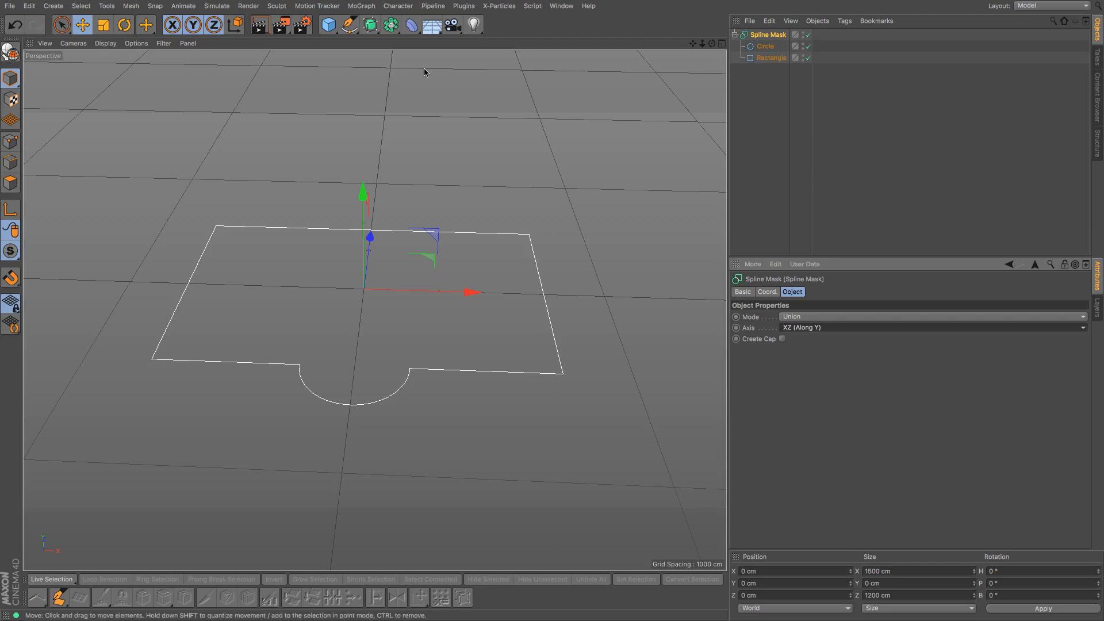
Step: Add an Extrude generator, parent the Spline Mask under it and set movement to 0 / 300 / 0 cm
click(368, 24)
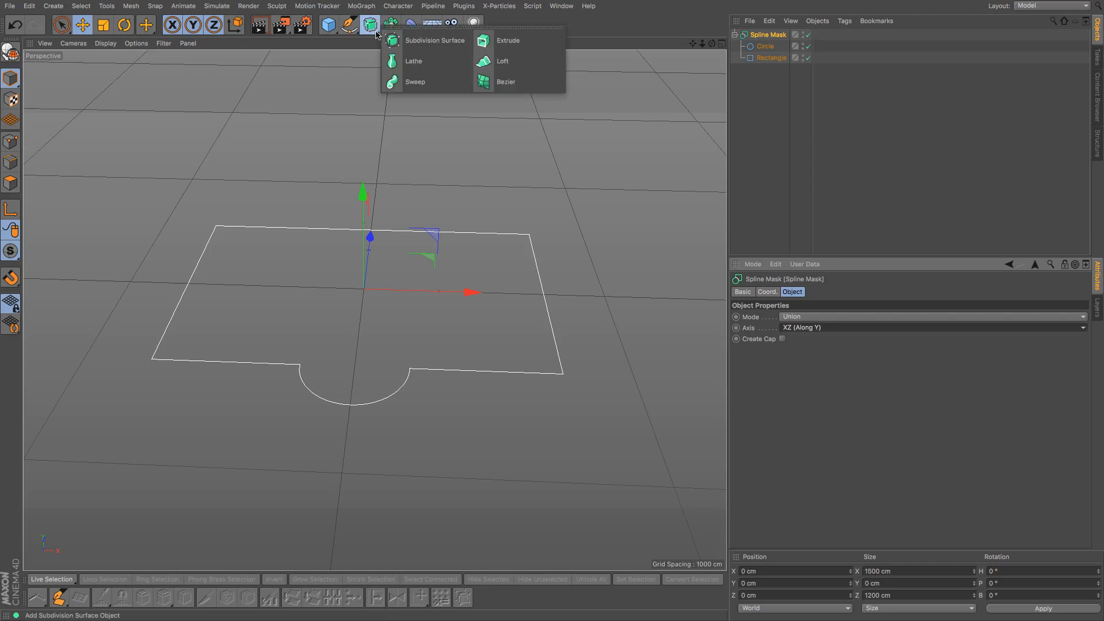
click(507, 40)
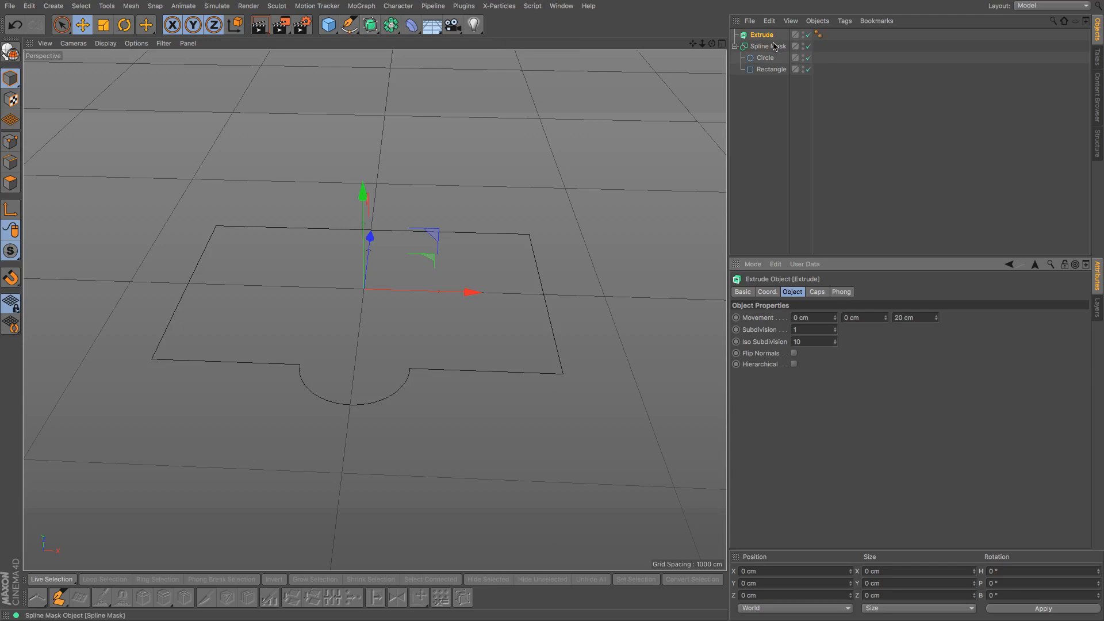
click(774, 46)
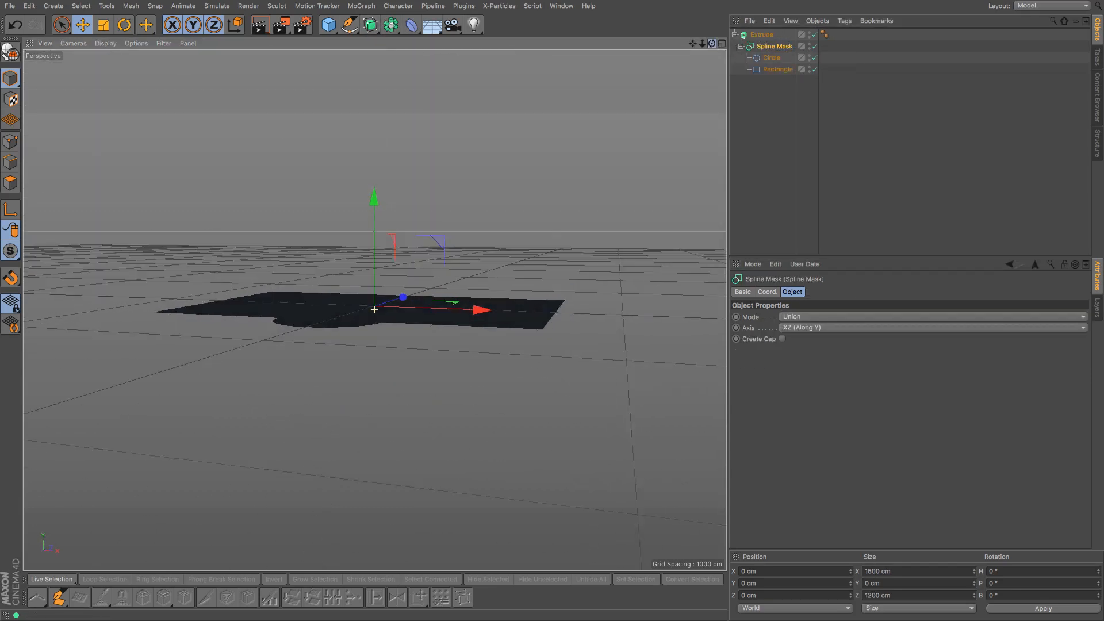
click(761, 34)
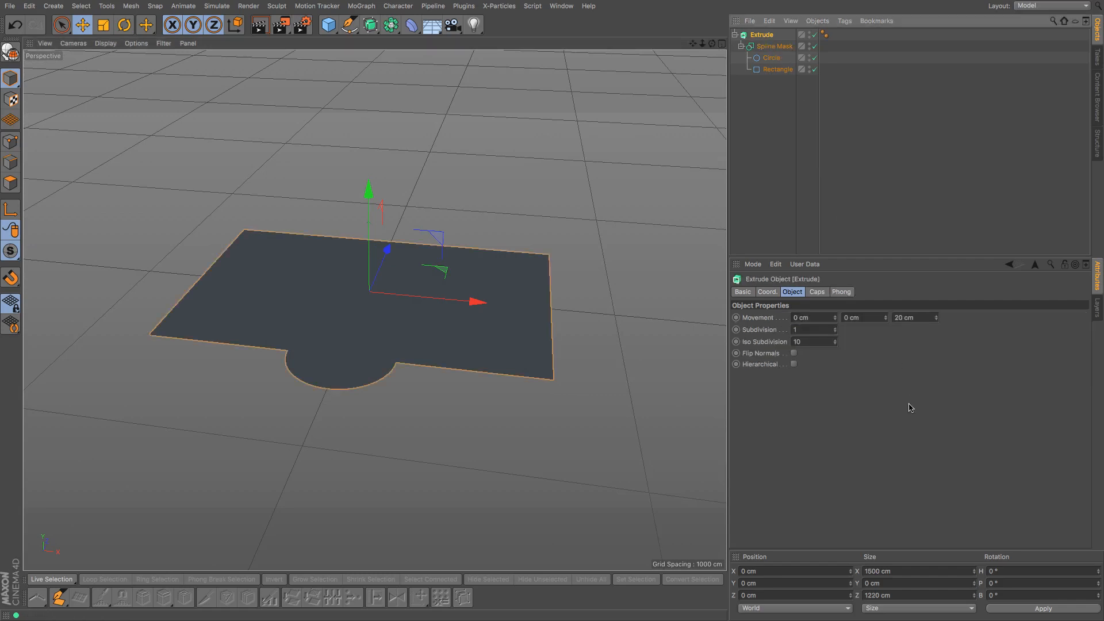
triple_click(911, 317)
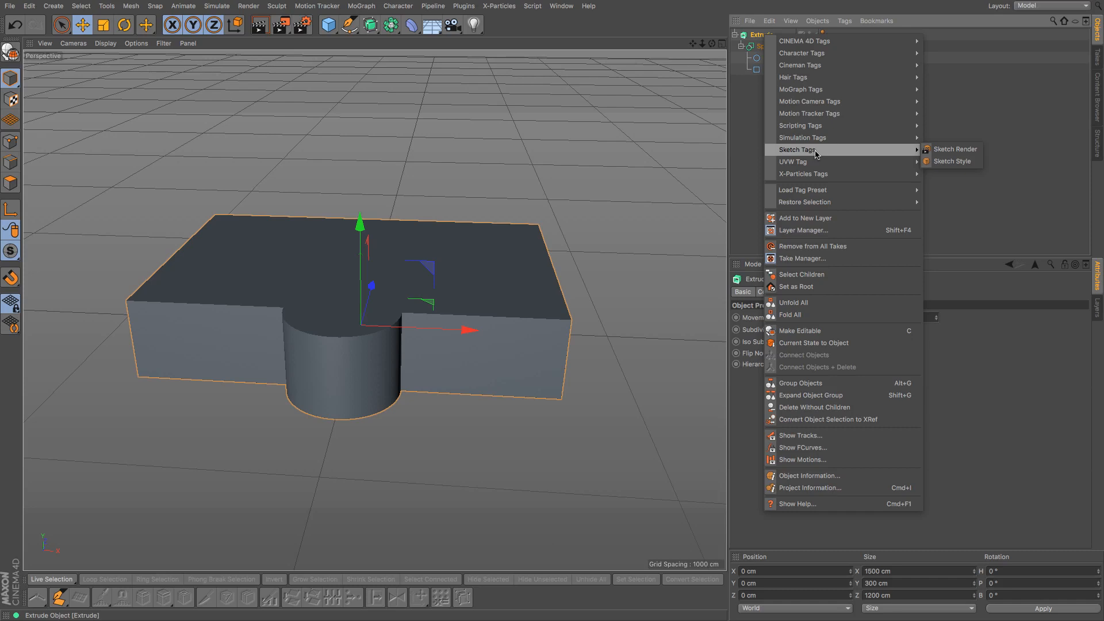
mouse_move(812, 342)
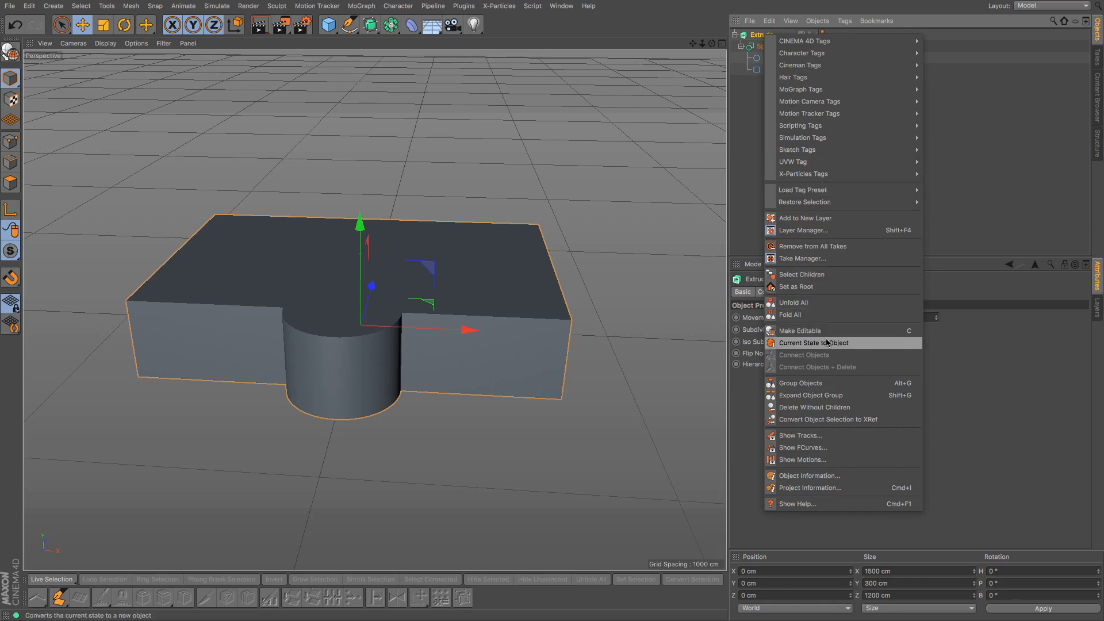
Step: Convert the extrusion to a polygon copy and select both caps for deletion
click(814, 342)
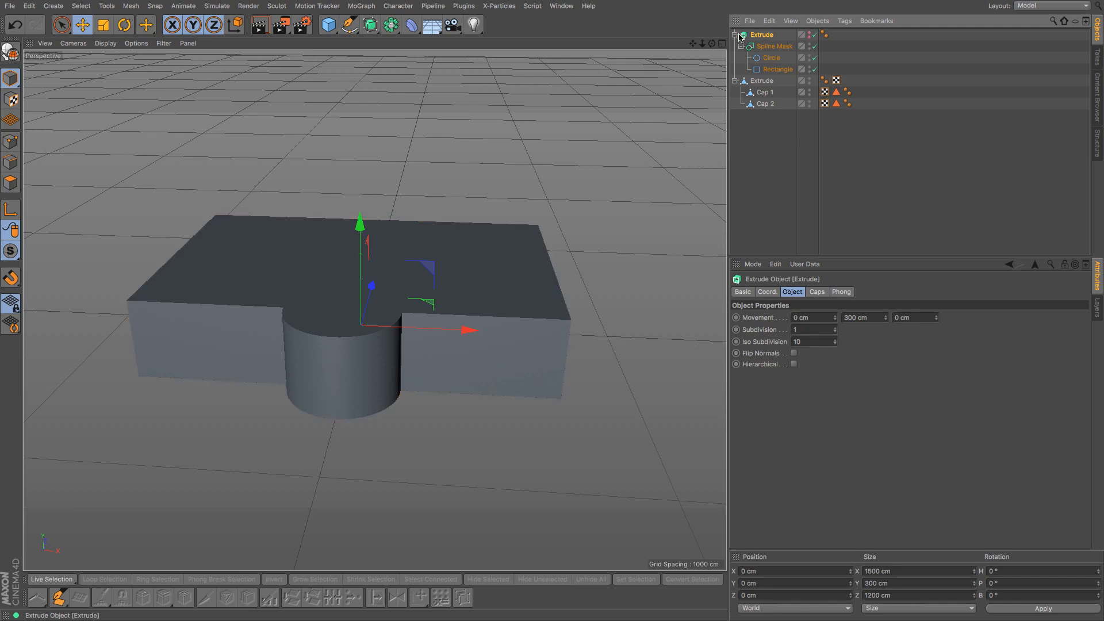
click(735, 35)
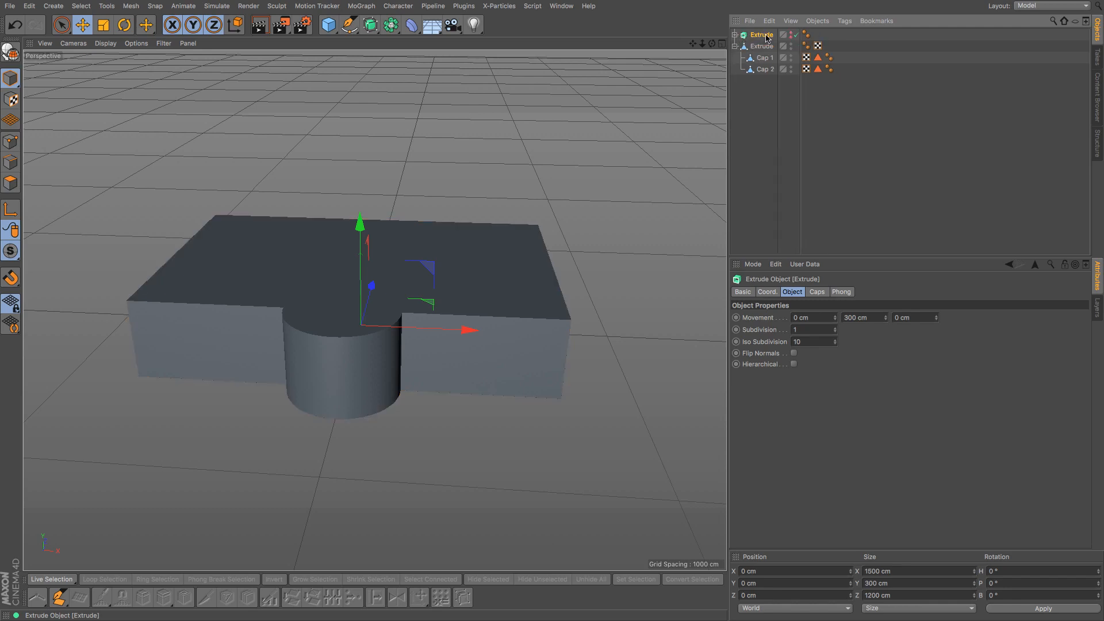
click(761, 46)
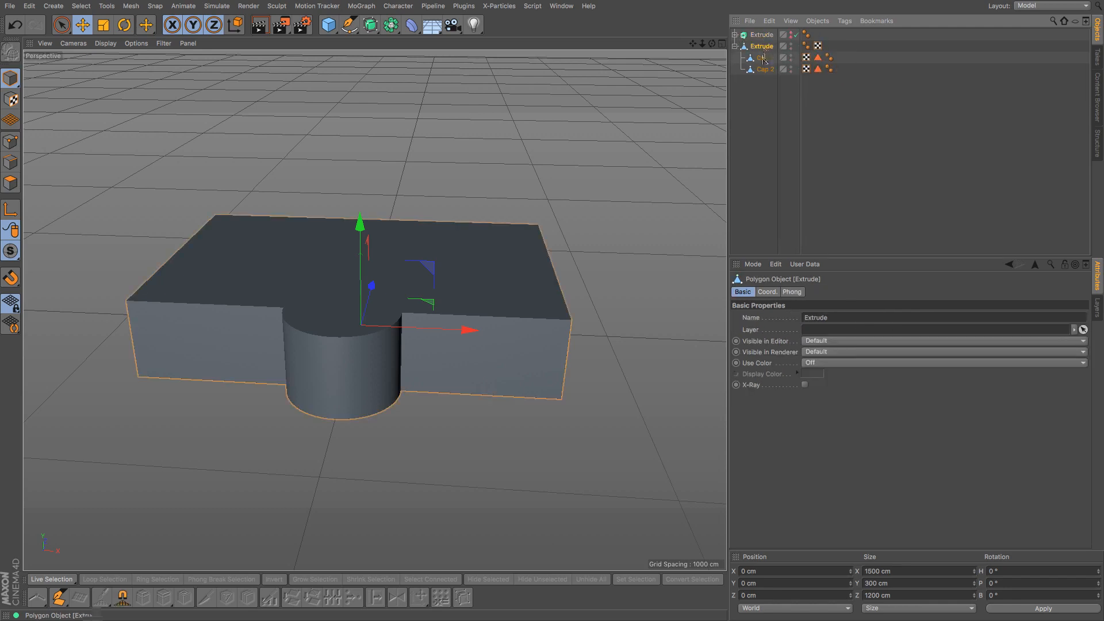
click(764, 69)
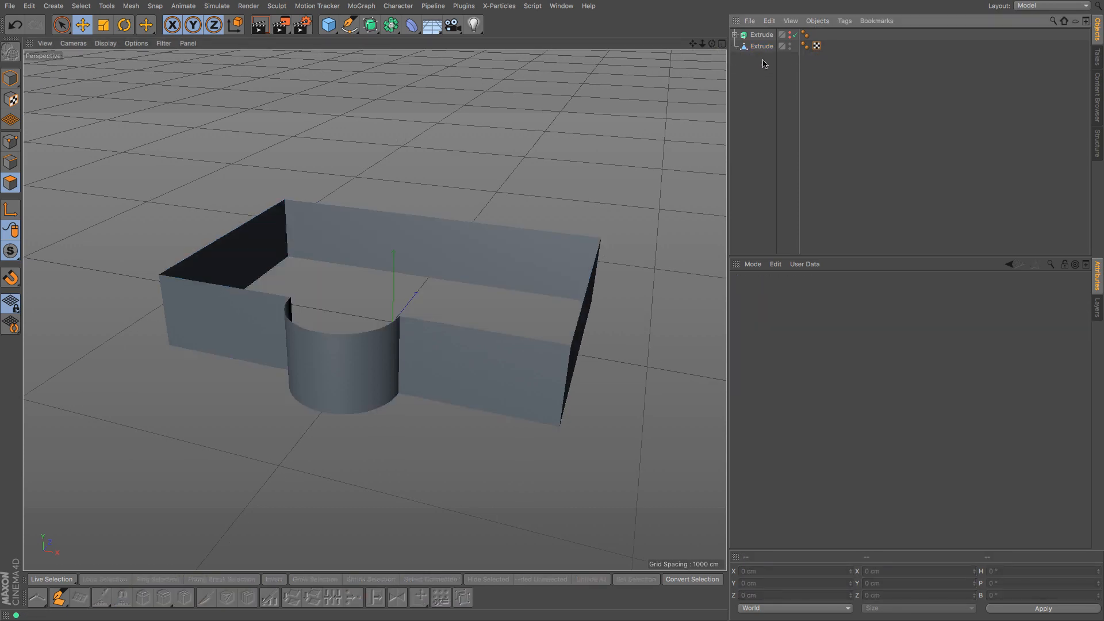
mouse_move(757, 53)
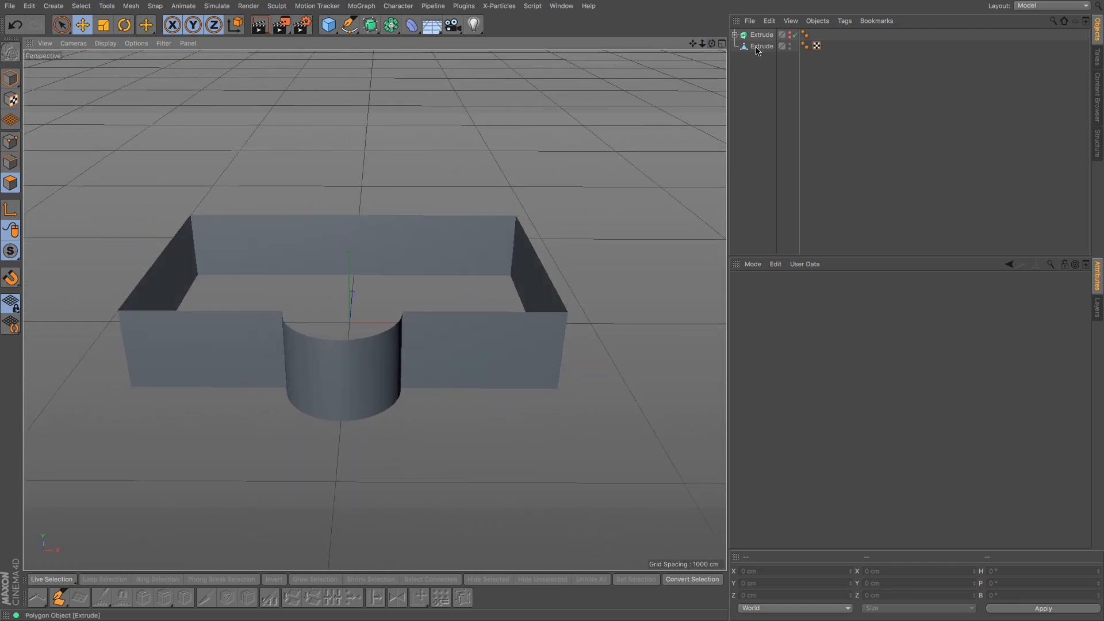
Step: Loop-cut the left wall section and slide the new edge loop to about 42 percent
click(761, 46)
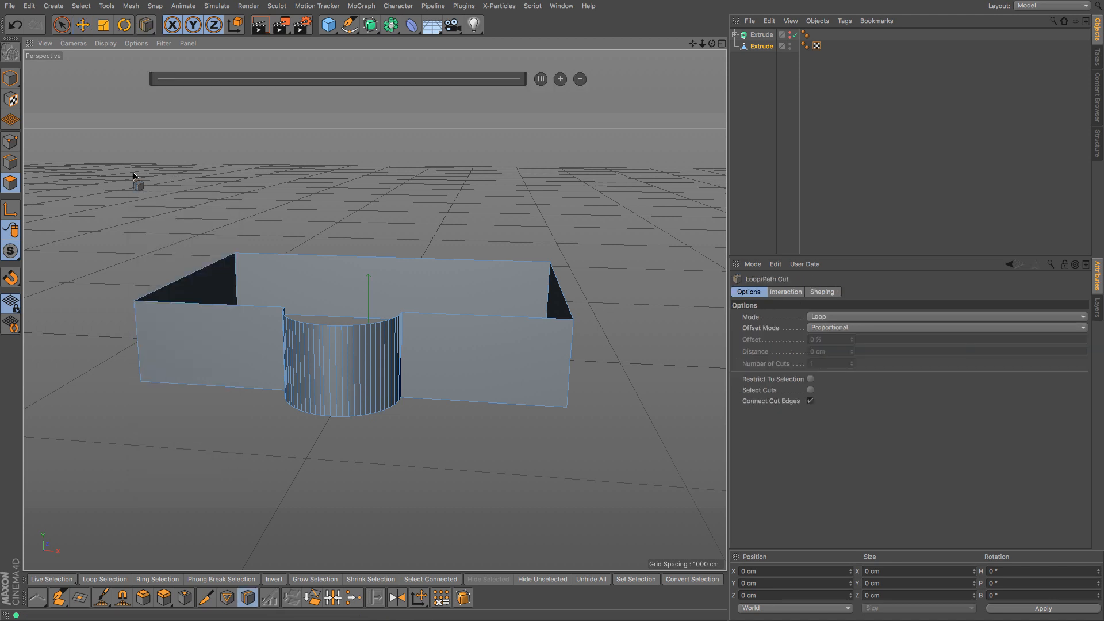
mouse_move(183, 373)
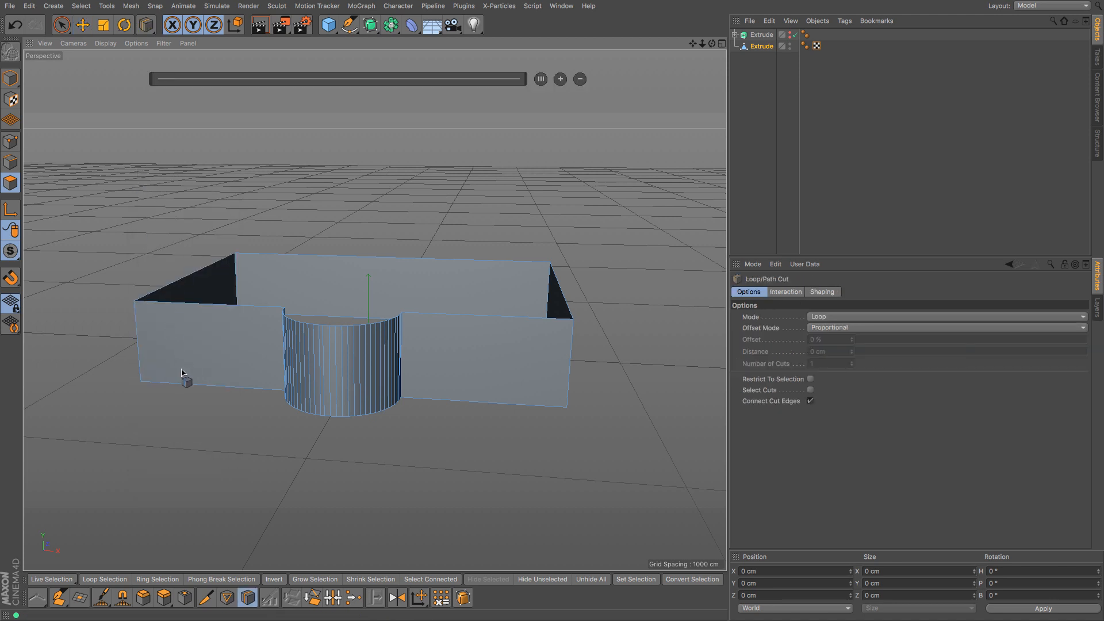
mouse_move(246, 383)
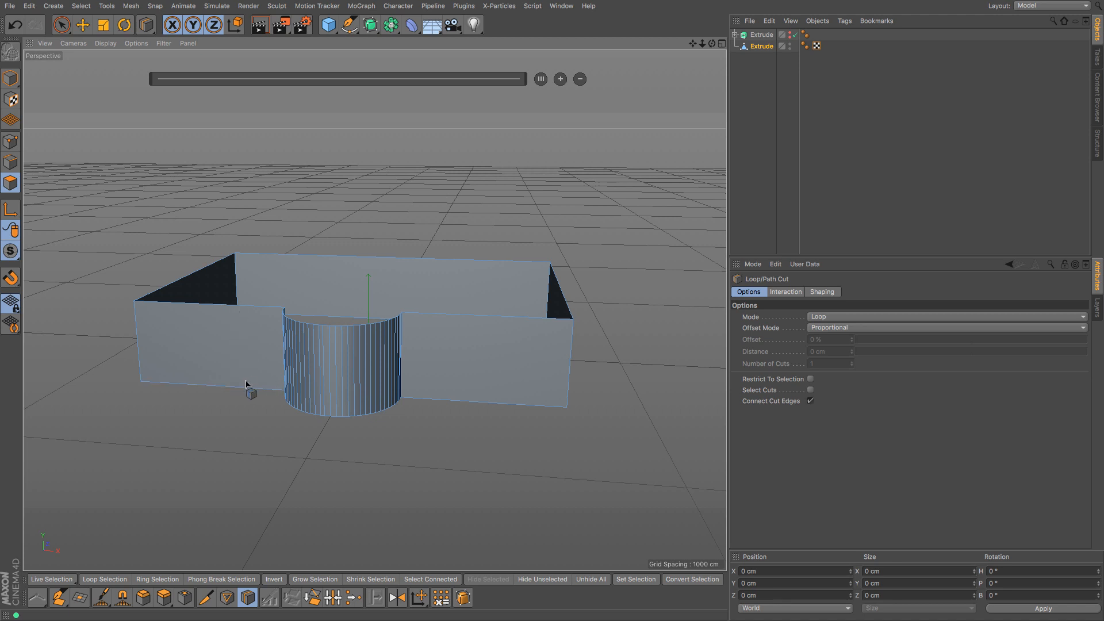
mouse_move(218, 388)
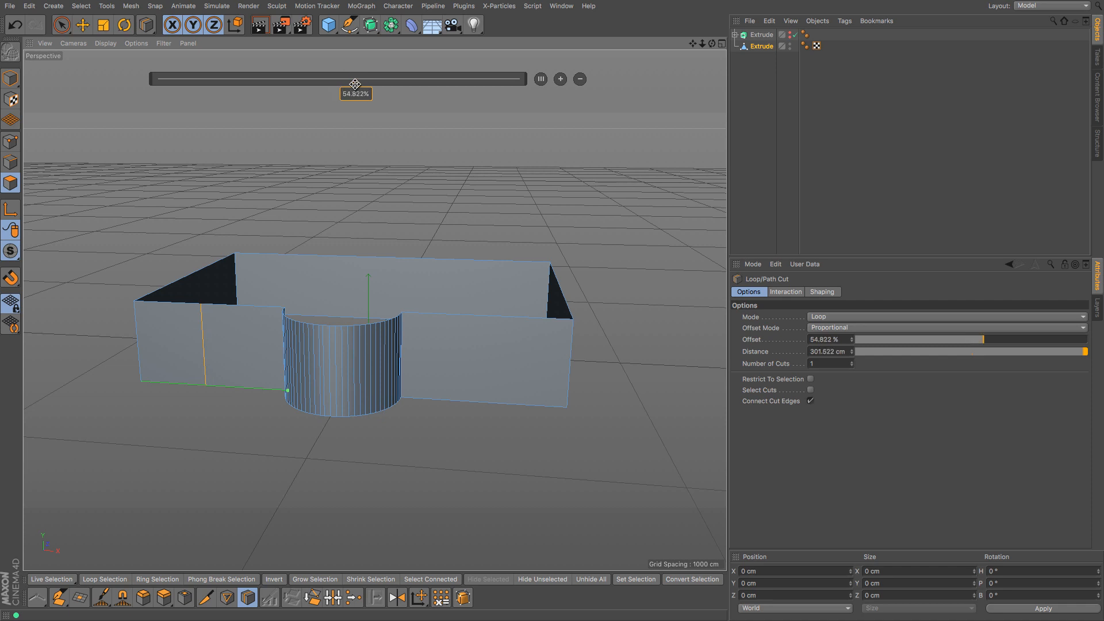
drag(355, 84, 309, 84)
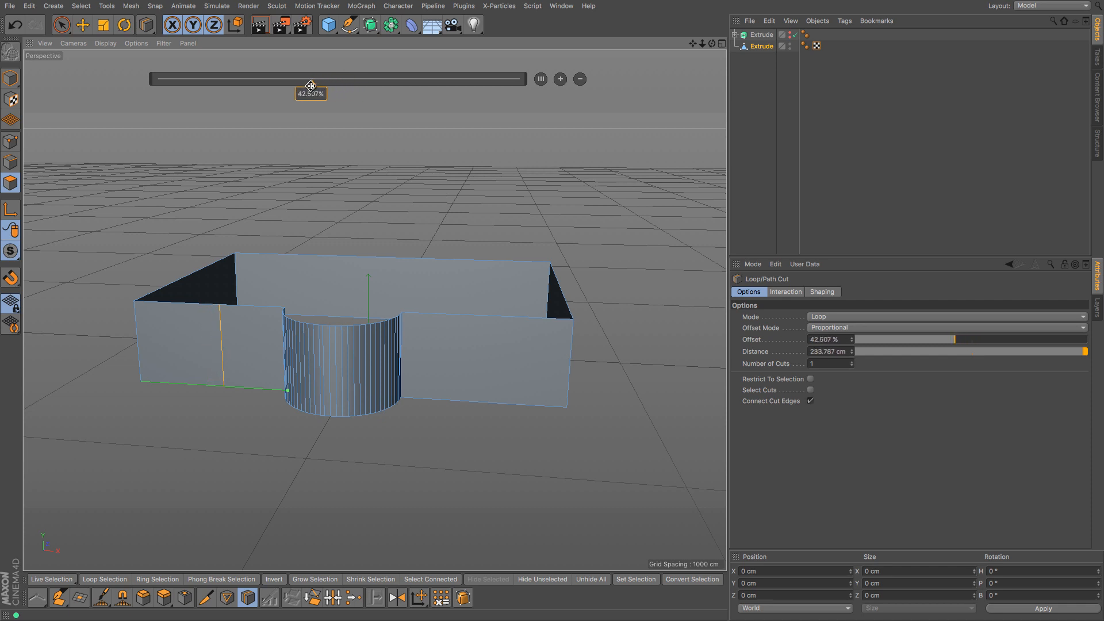
drag(310, 84, 308, 81)
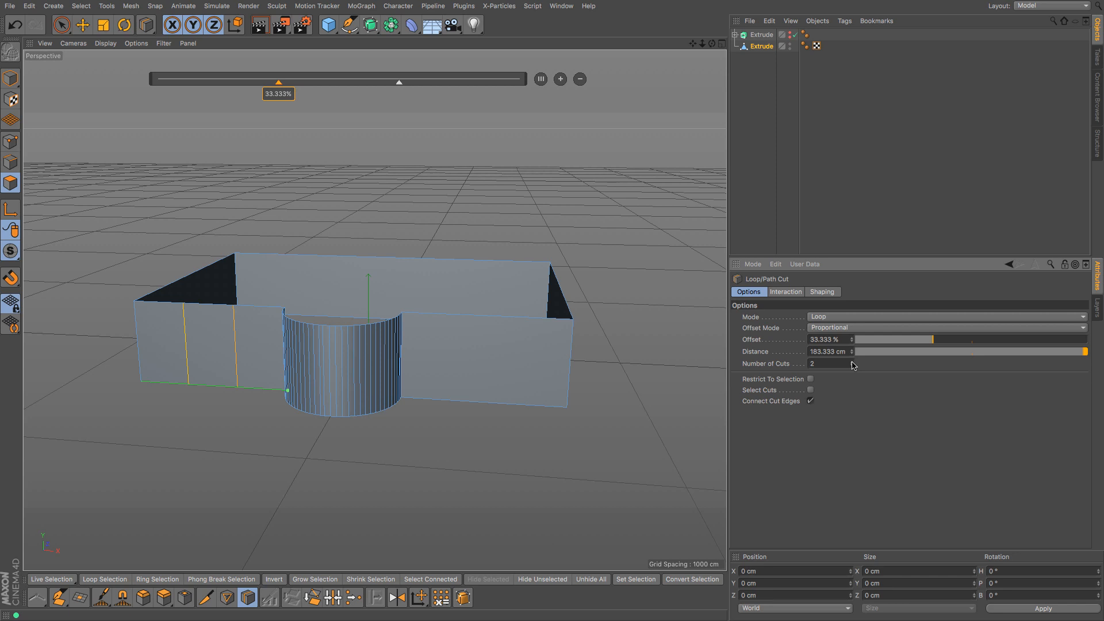
mouse_move(274, 338)
text(4)
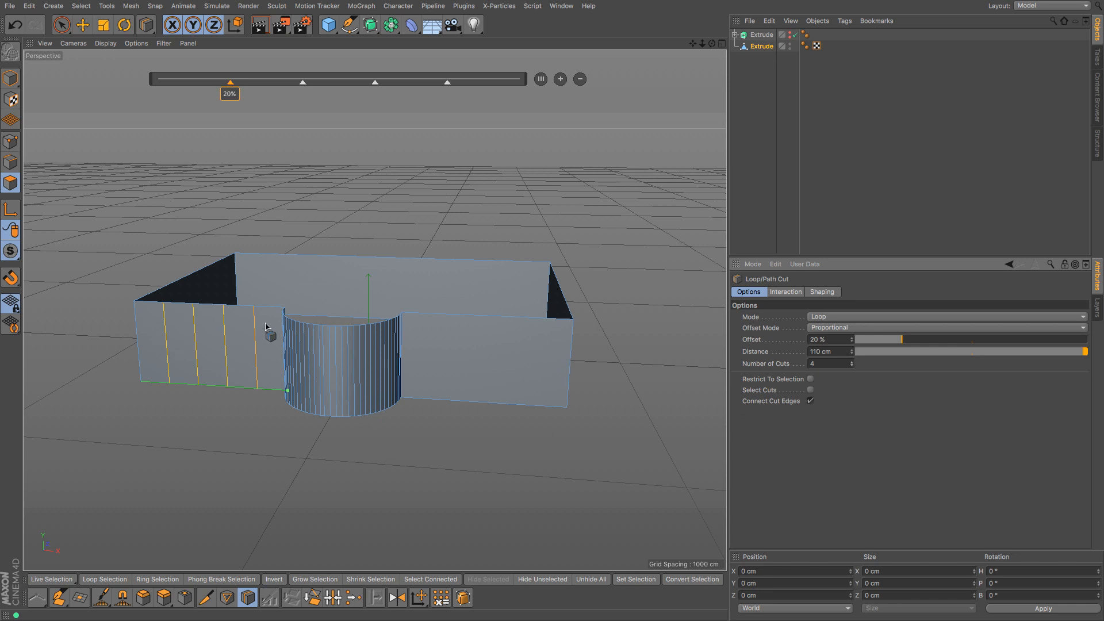
mouse_move(163, 349)
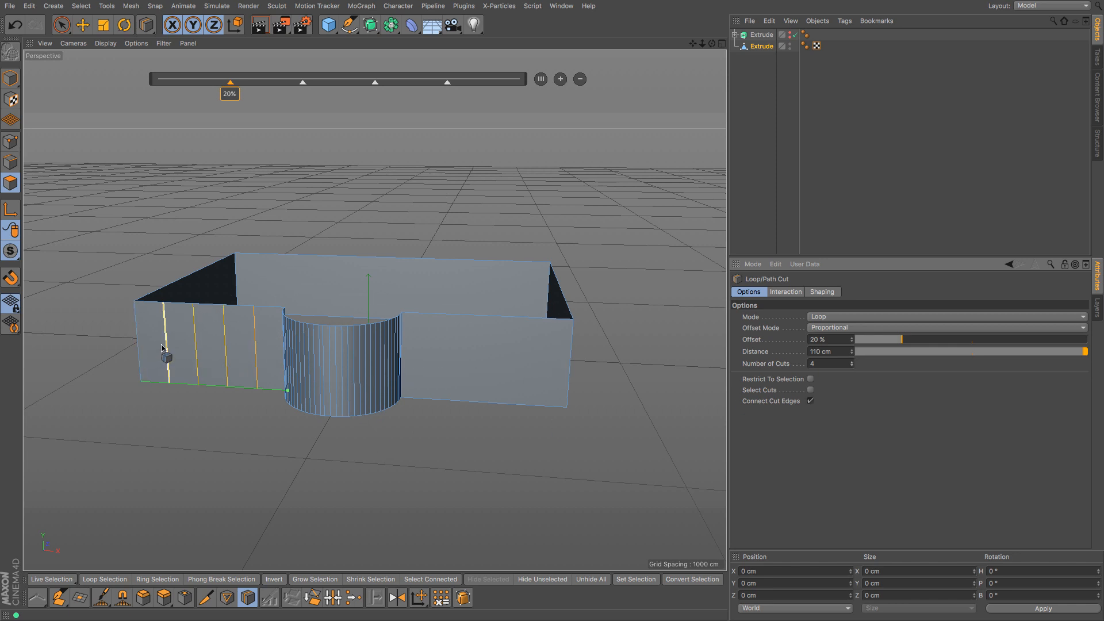
mouse_move(173, 349)
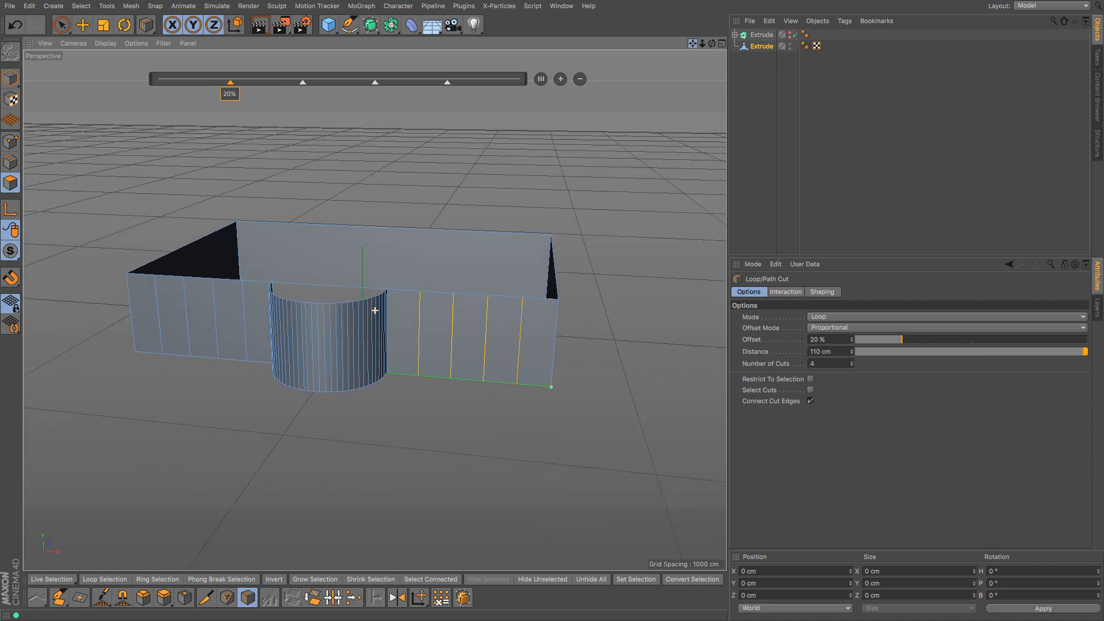
Step: Loop-cut the right wall section and adjust the cut offset to 40 percent
drag(230, 83, 303, 83)
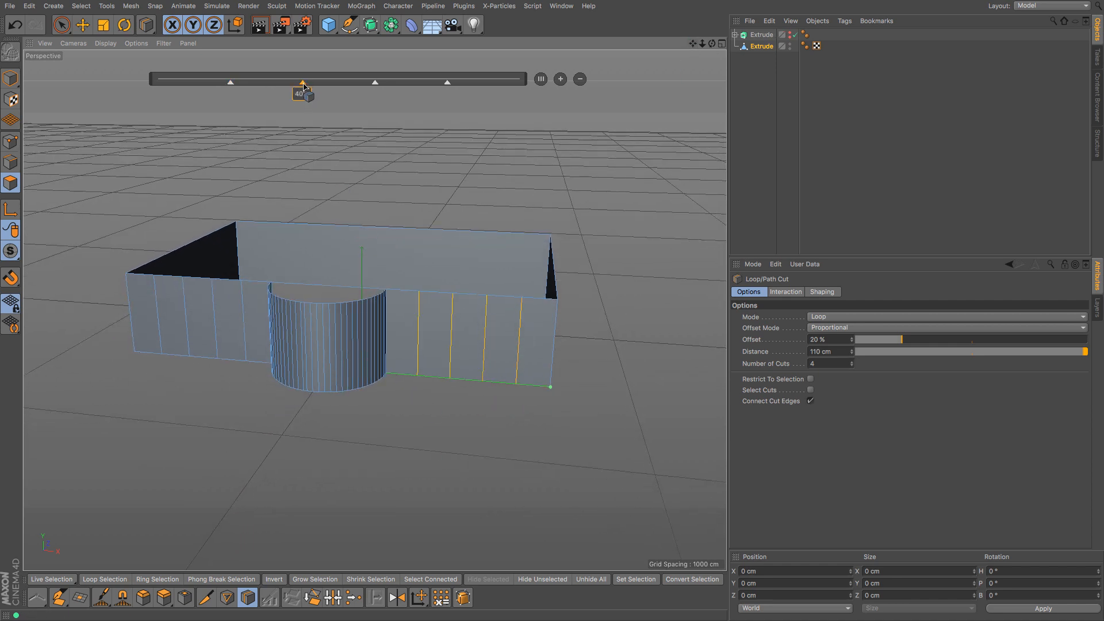
drag(303, 83, 286, 83)
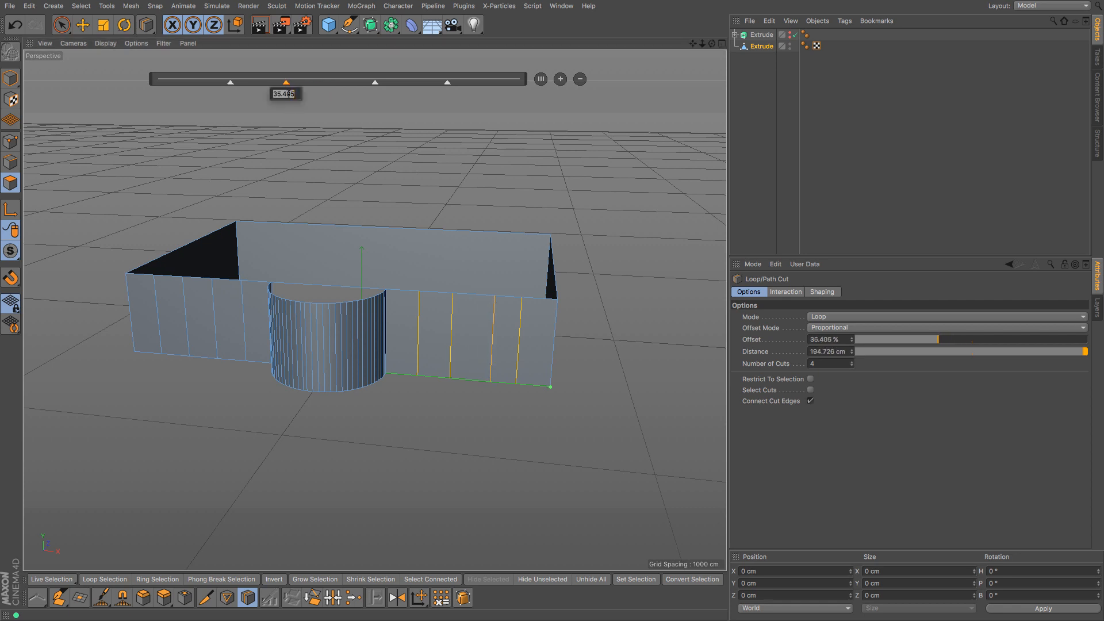
drag(285, 83, 301, 83)
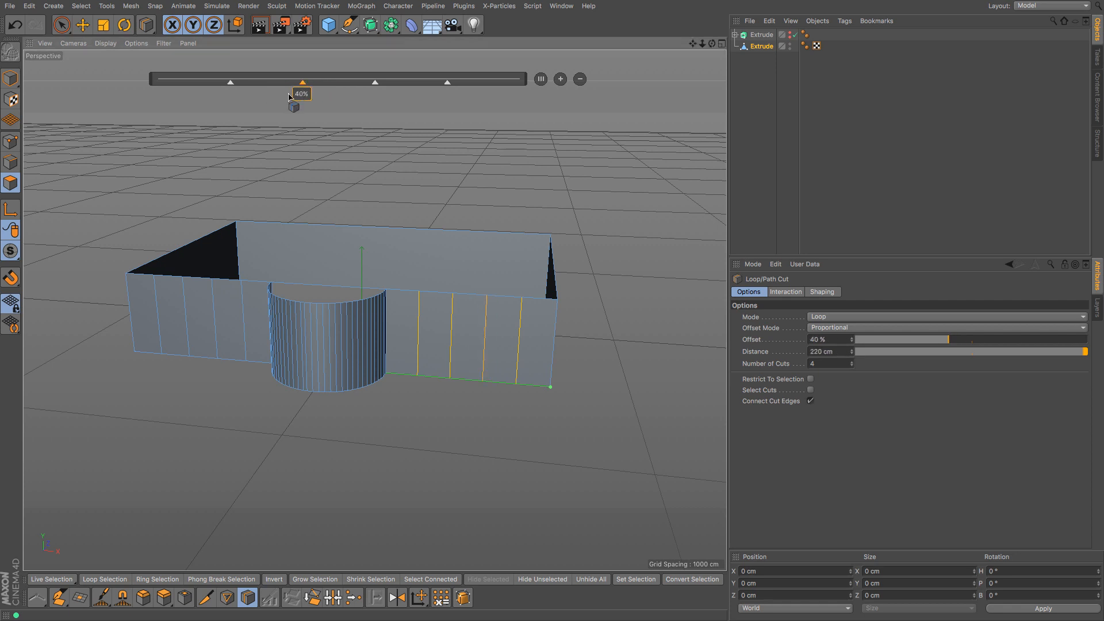
mouse_move(563, 348)
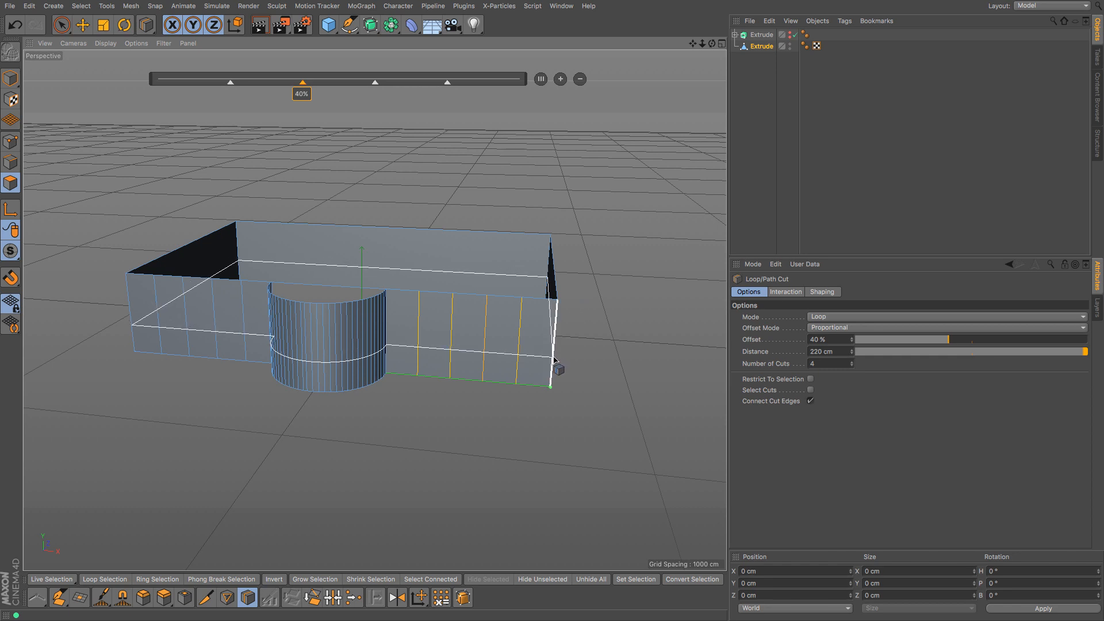
Step: Cut two horizontal edge loops at one-third intervals around all the walls
drag(302, 83, 430, 83)
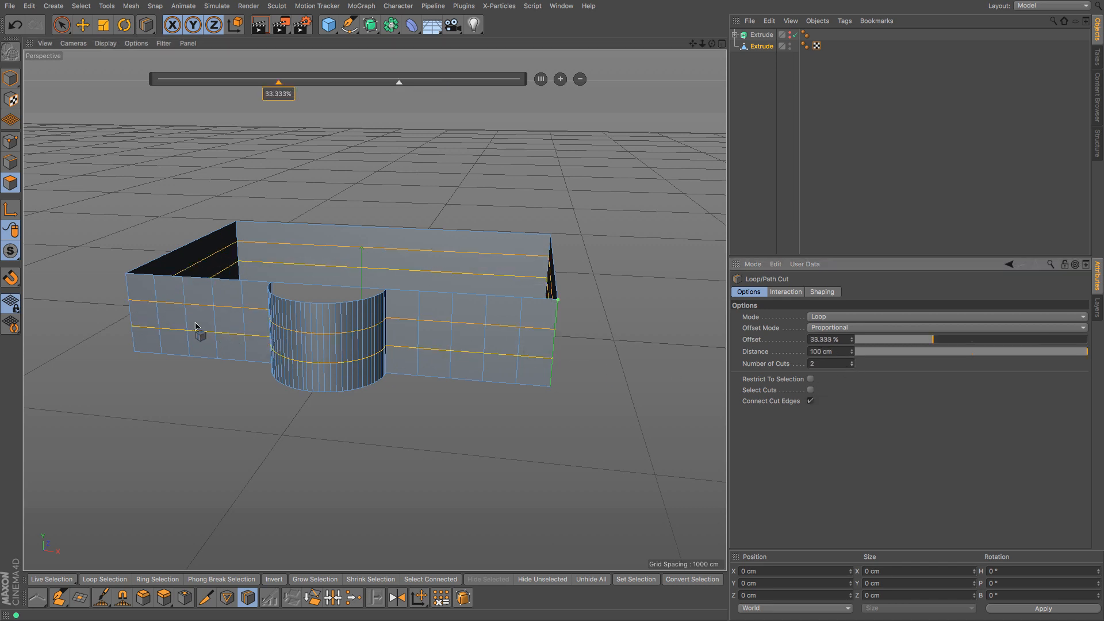
mouse_move(576, 342)
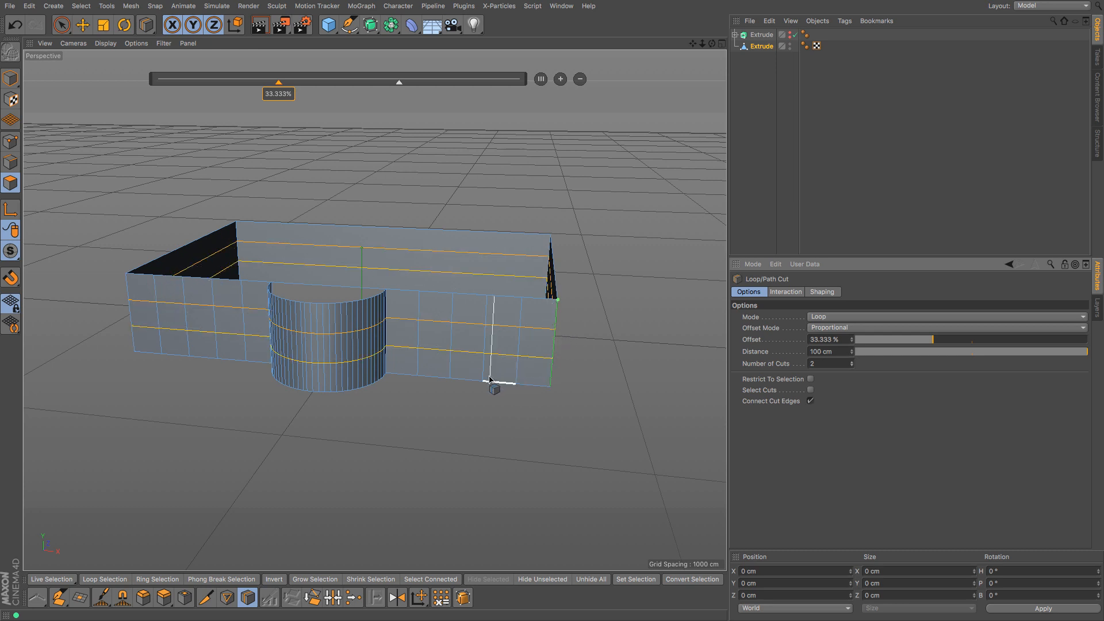
mouse_move(106, 57)
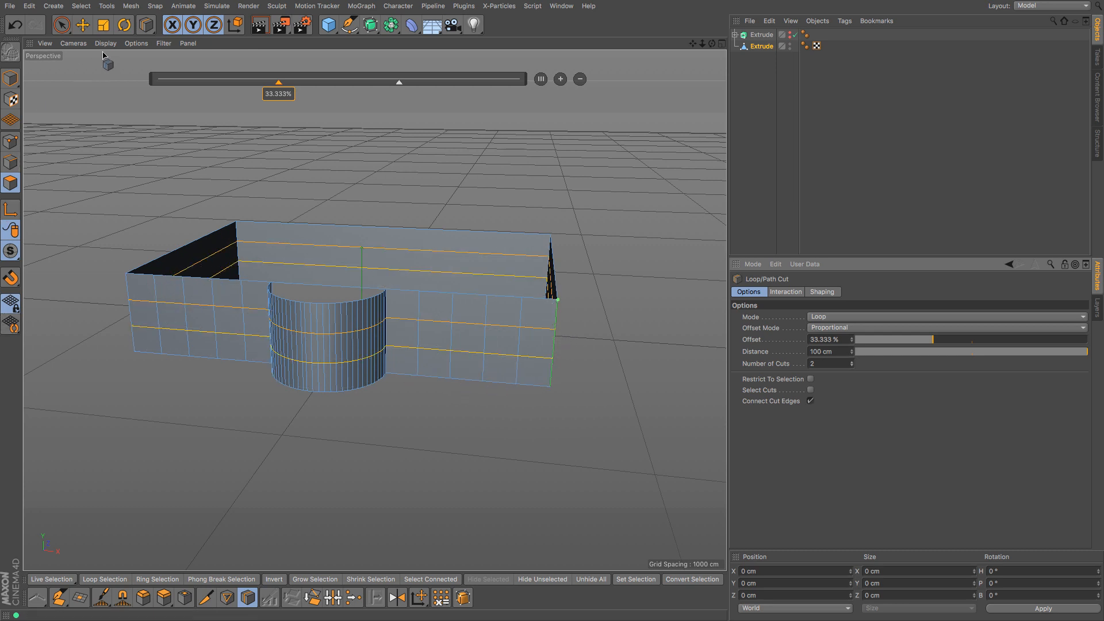
Step: Select the four front-wall faces beside the tower and extrude them inward about 26.6 cm as windows
click(103, 24)
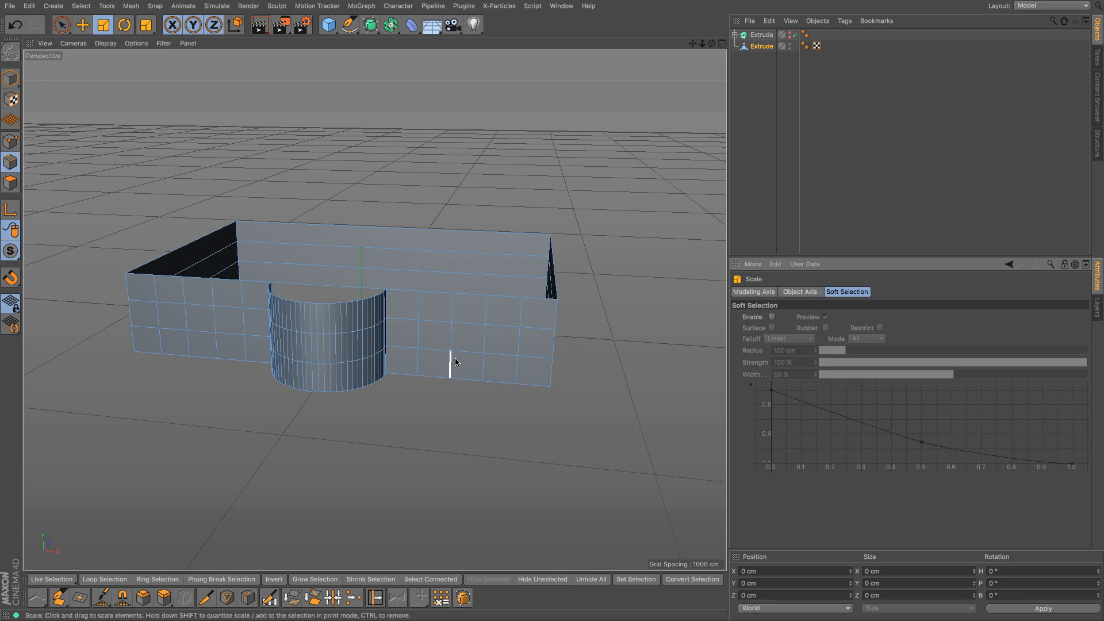
click(104, 578)
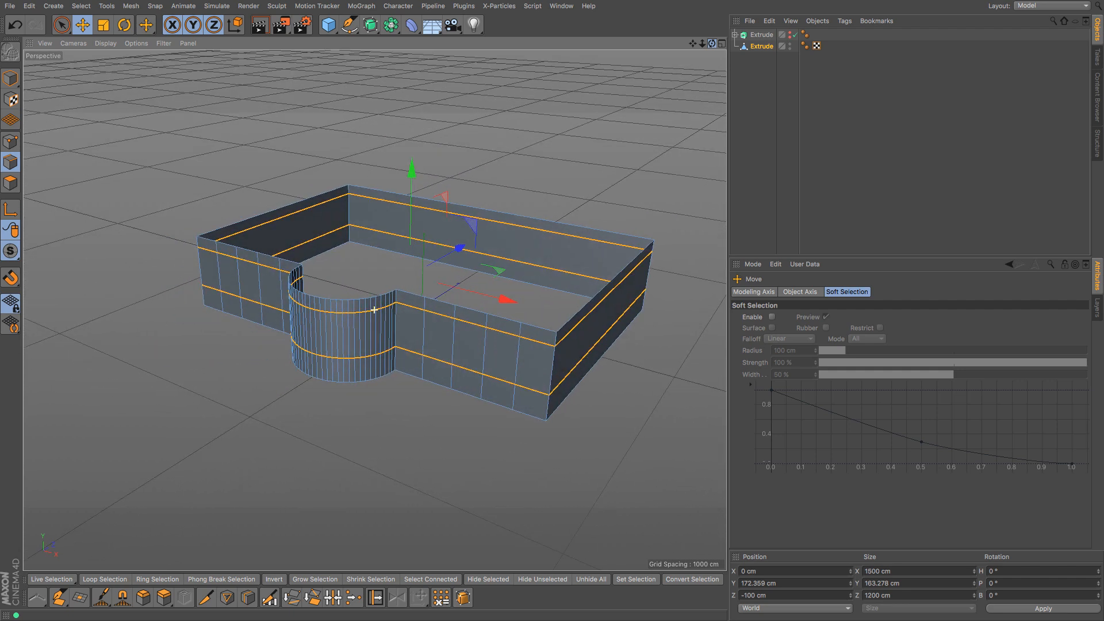
click(11, 183)
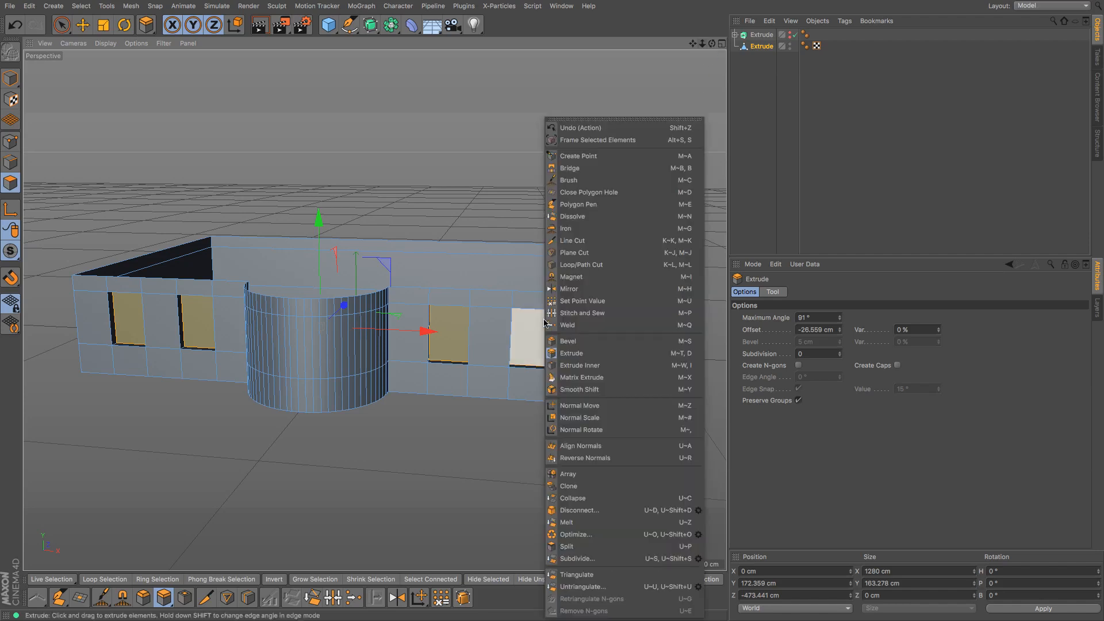
mouse_move(585, 558)
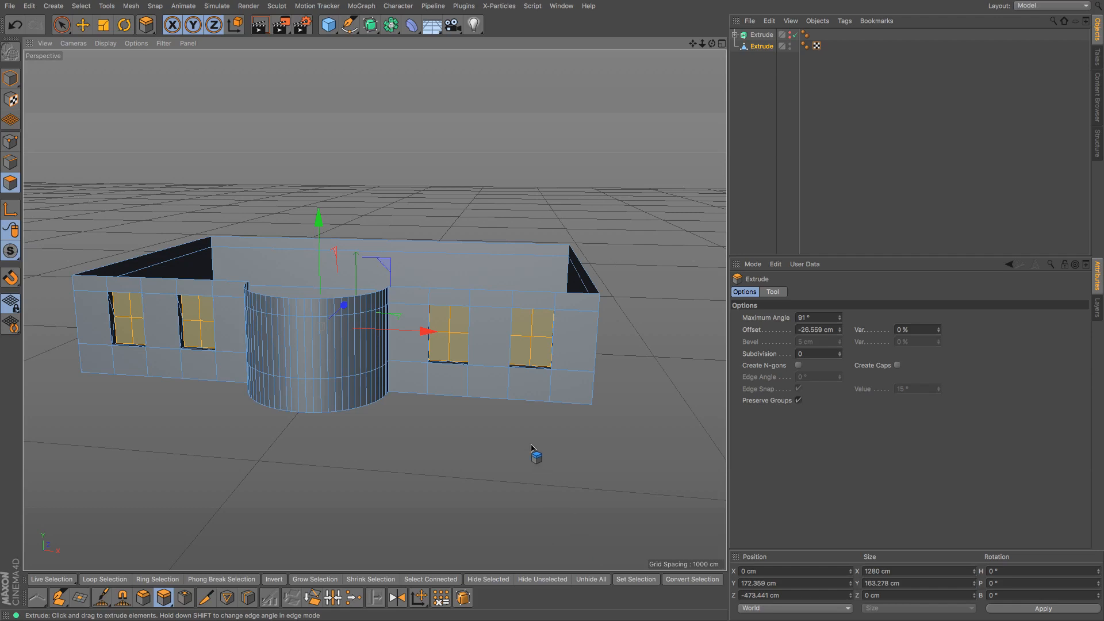
right_click(531, 448)
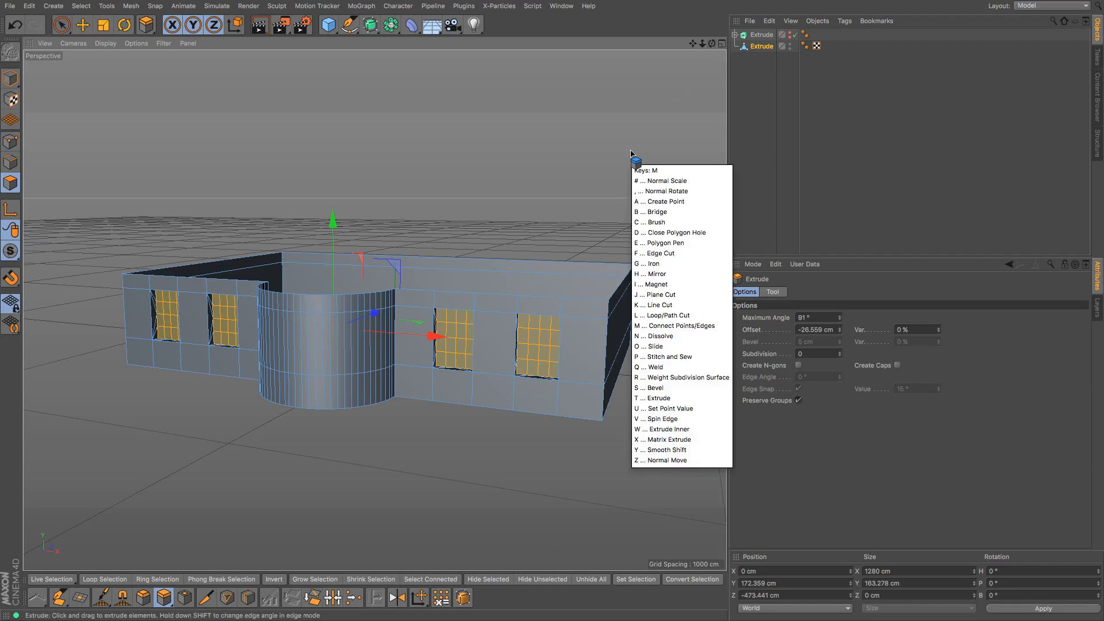
Step: Inset the window faces into small panes and extrude them slightly into the wall
click(666, 429)
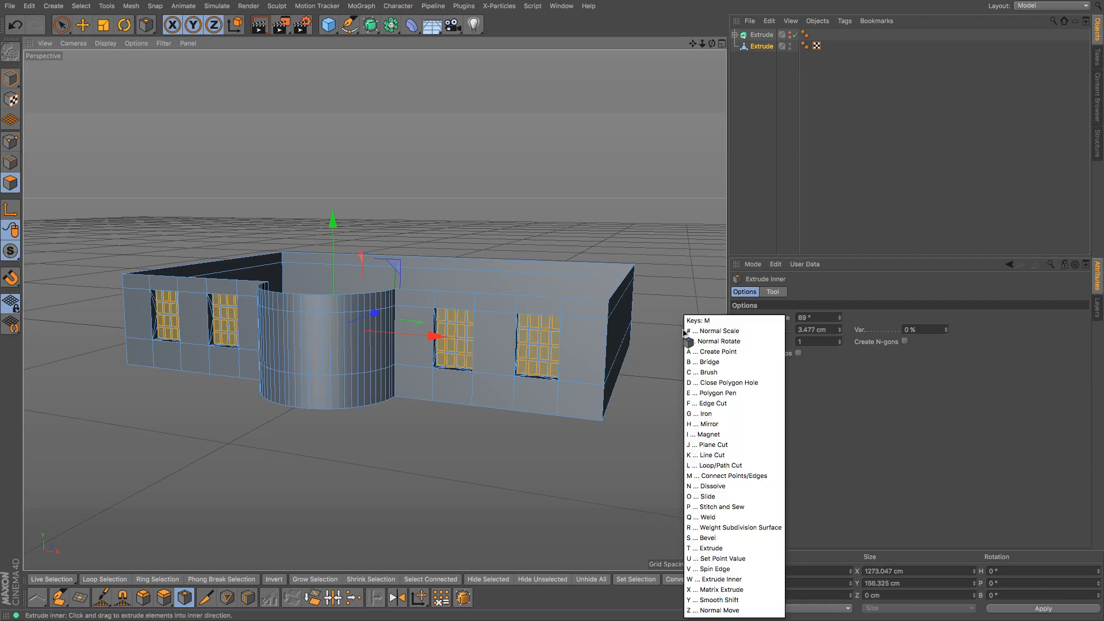
click(708, 549)
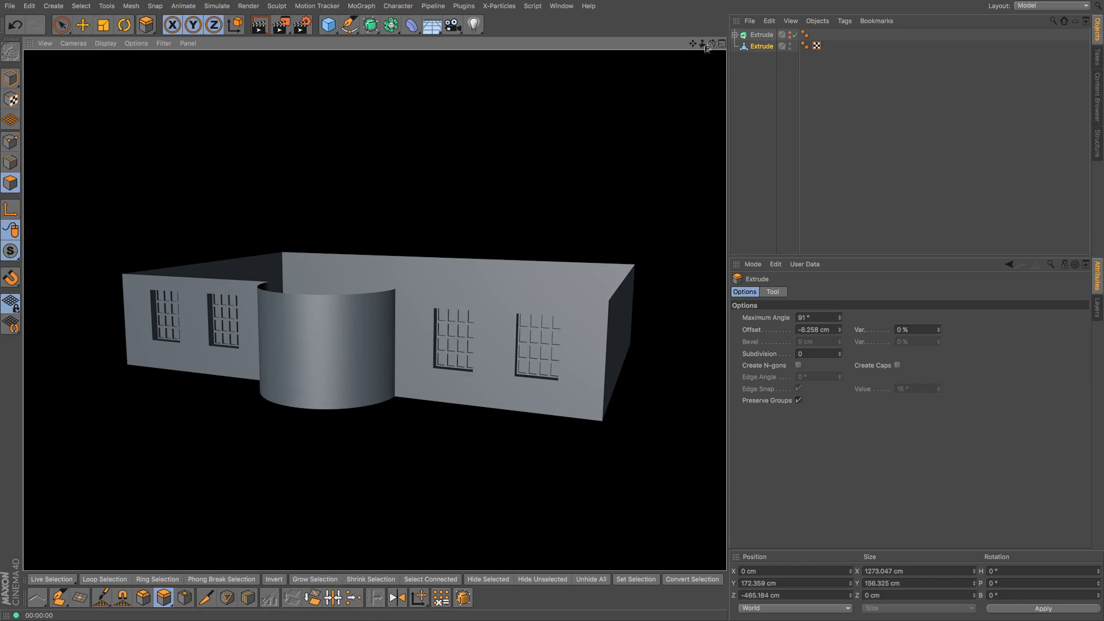
click(14, 26)
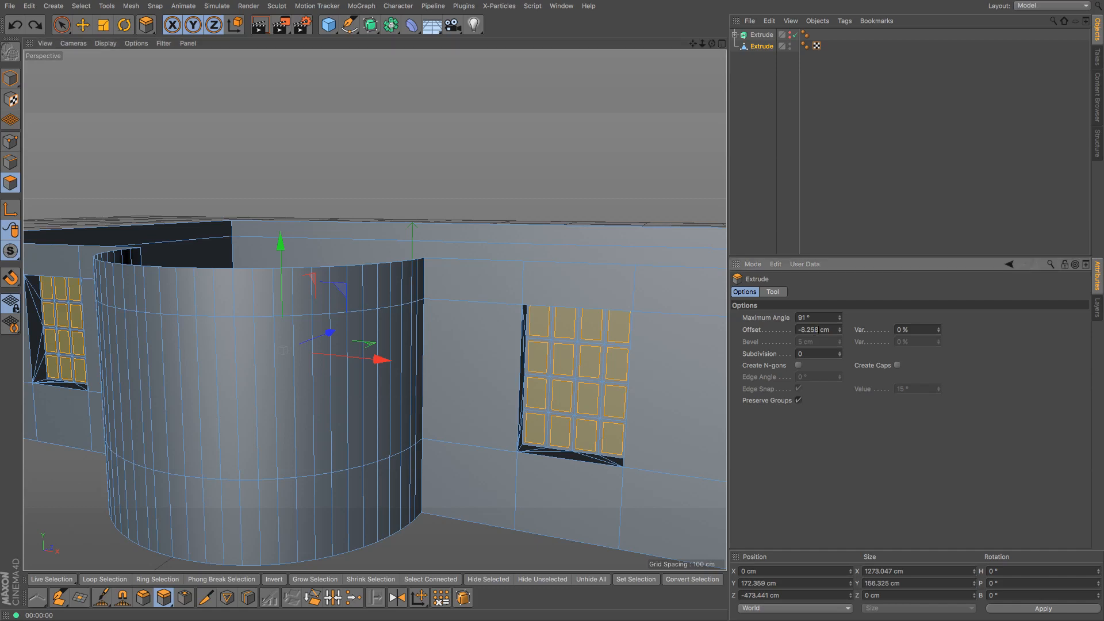
triple_click(816, 329)
text(-2)
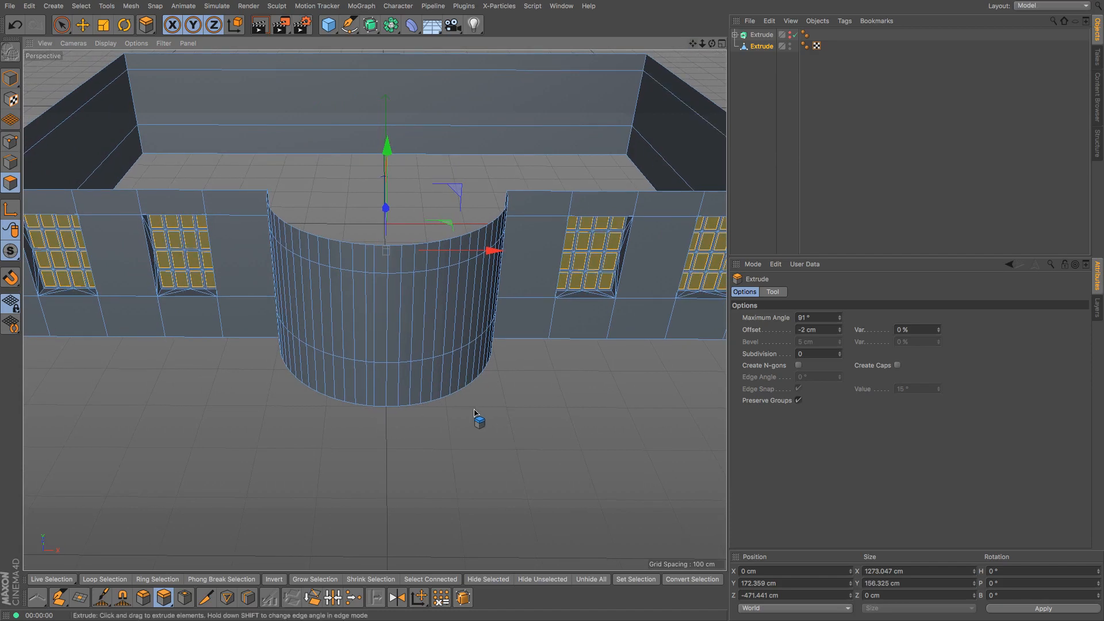
Step: Select a tall strip of faces on the tower front and extrude them inward as a doorway
click(61, 25)
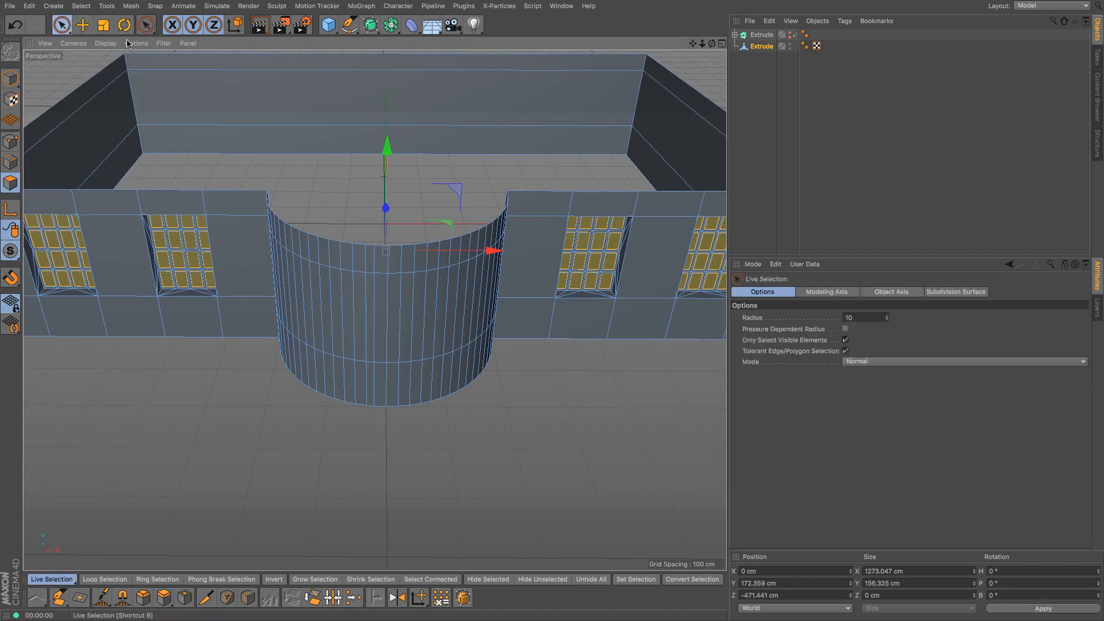
click(351, 365)
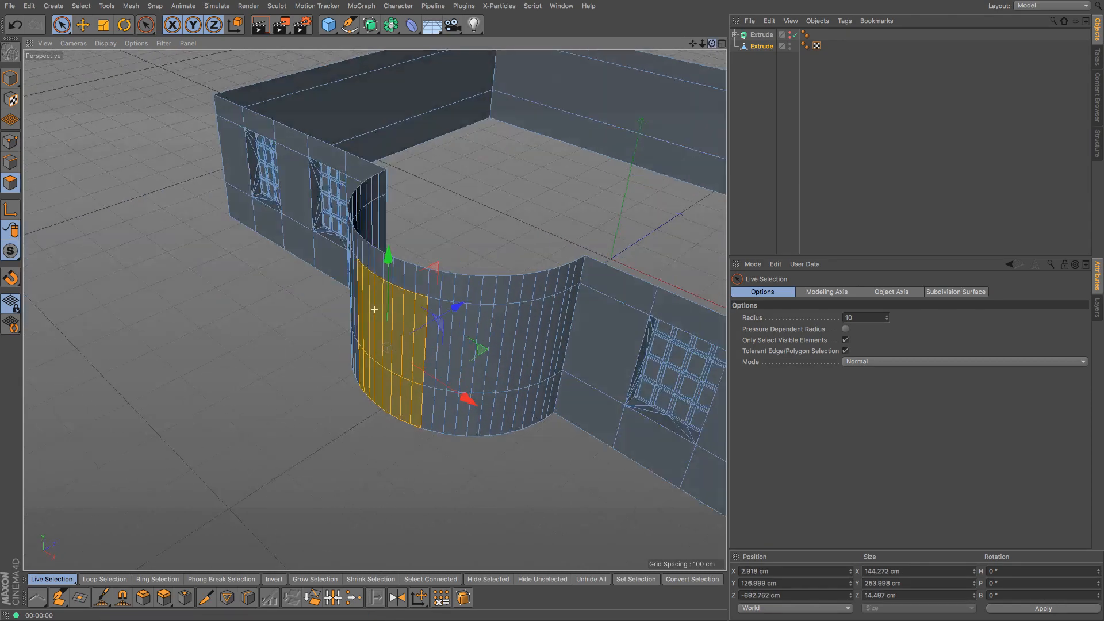
click(711, 44)
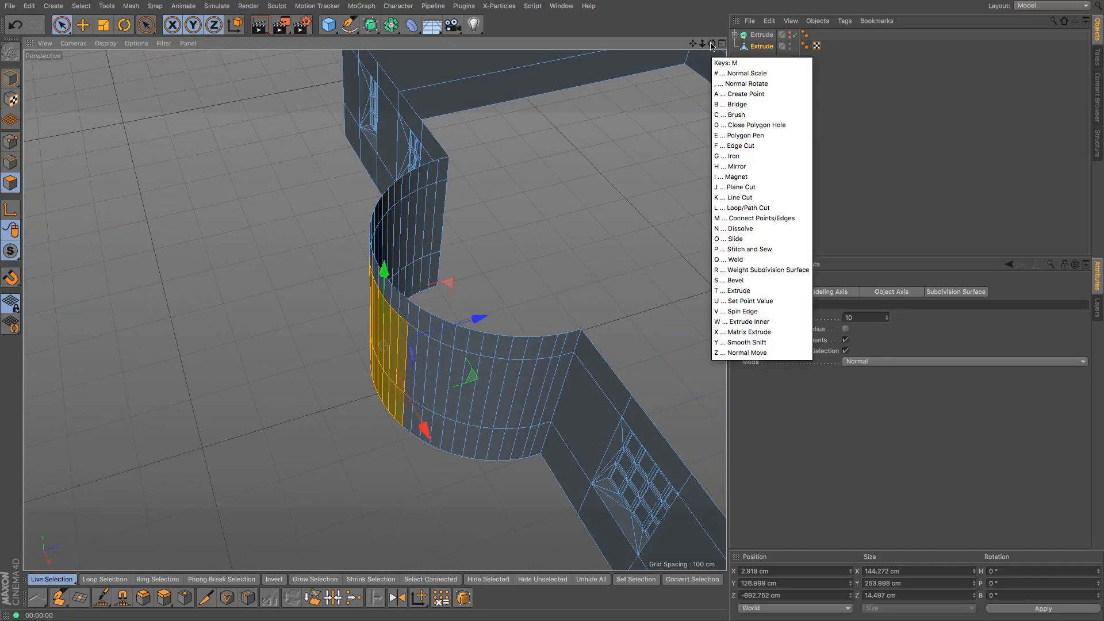
click(735, 290)
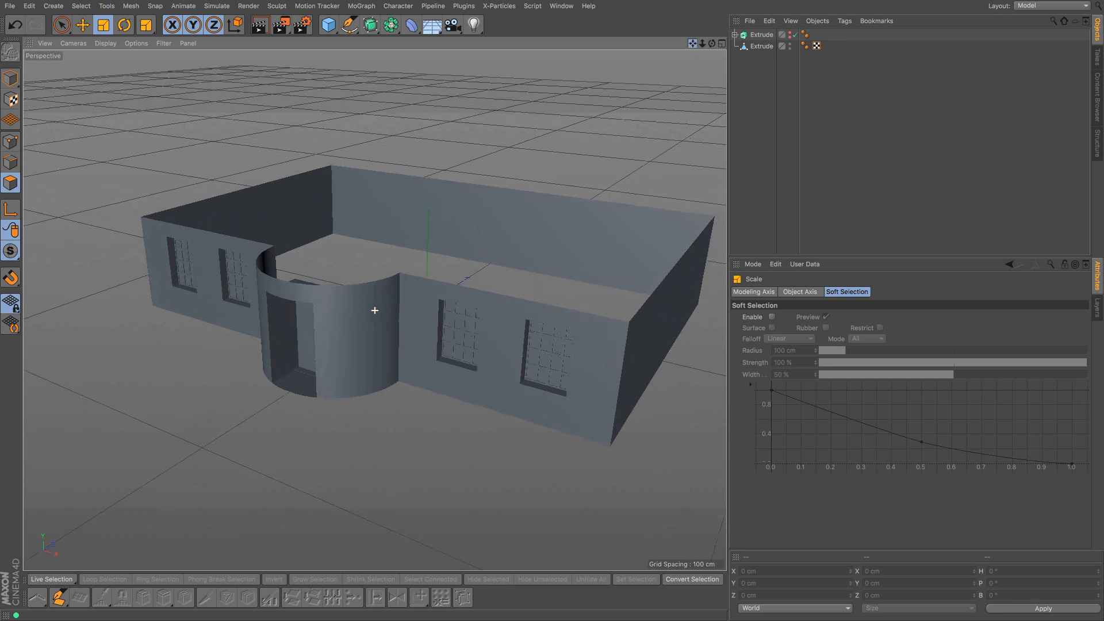
Step: Clone the ground-floor walls and windows upward along Y to stack additional storeys
click(761, 46)
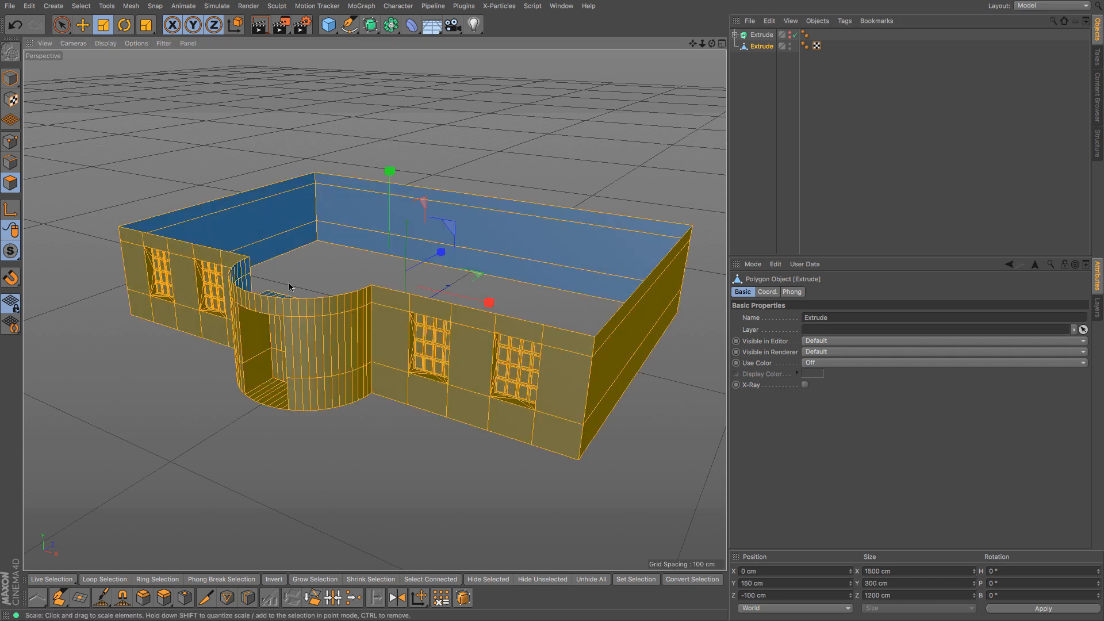
click(394, 337)
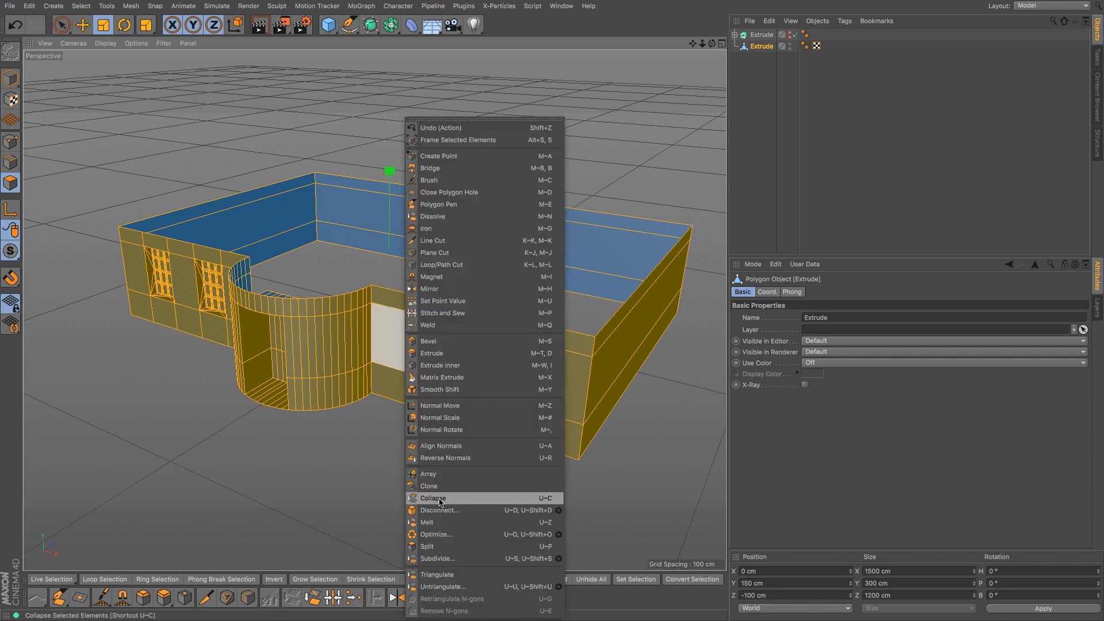
click(427, 485)
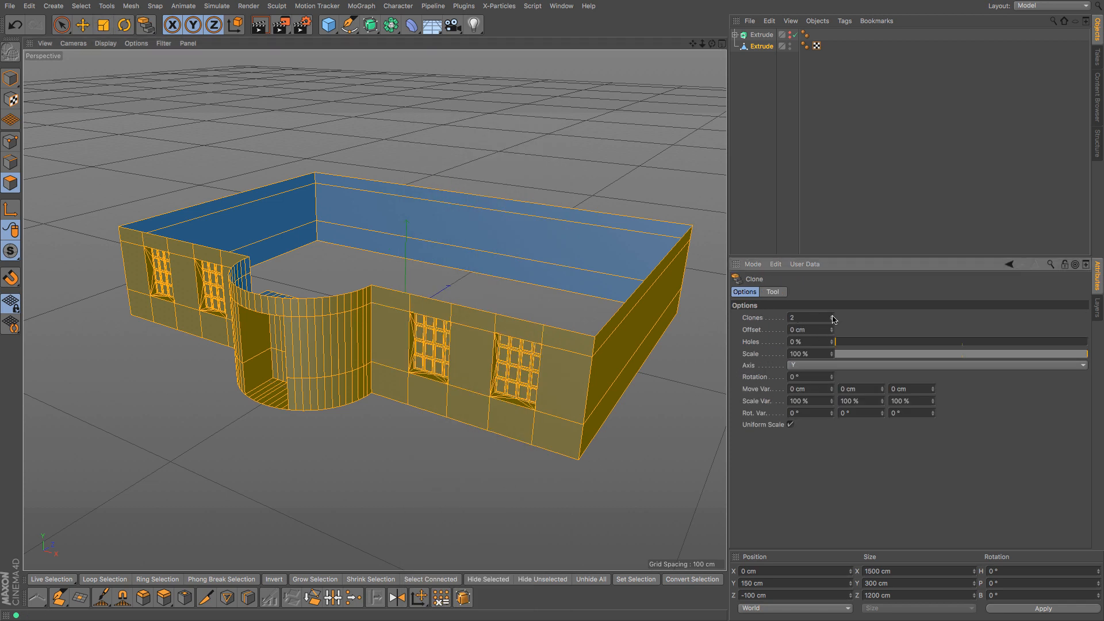
mouse_move(839, 317)
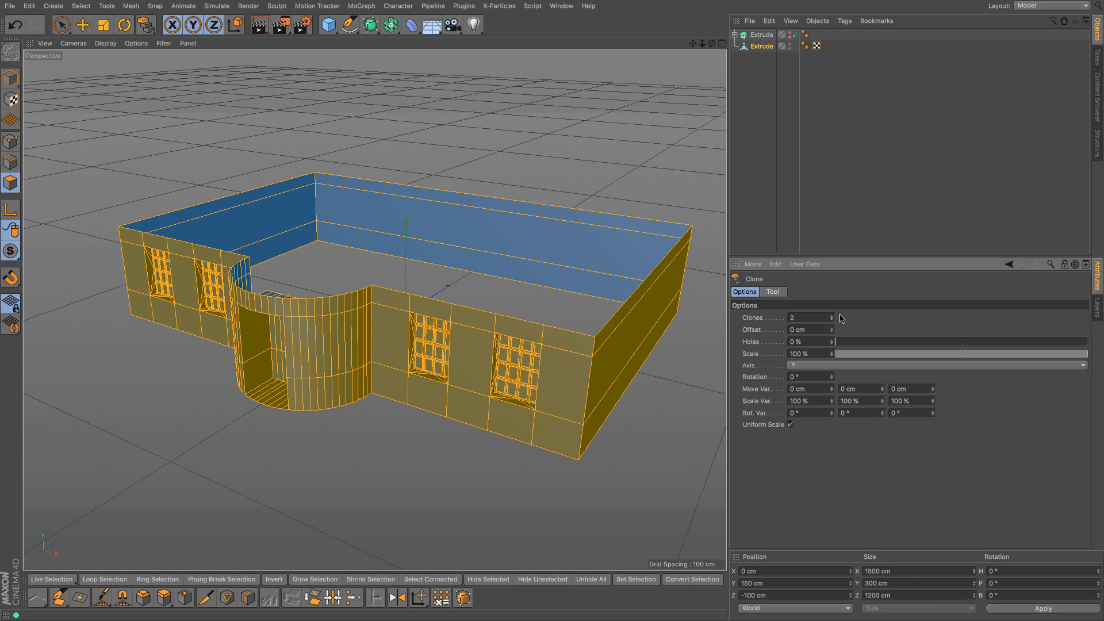
mouse_move(837, 353)
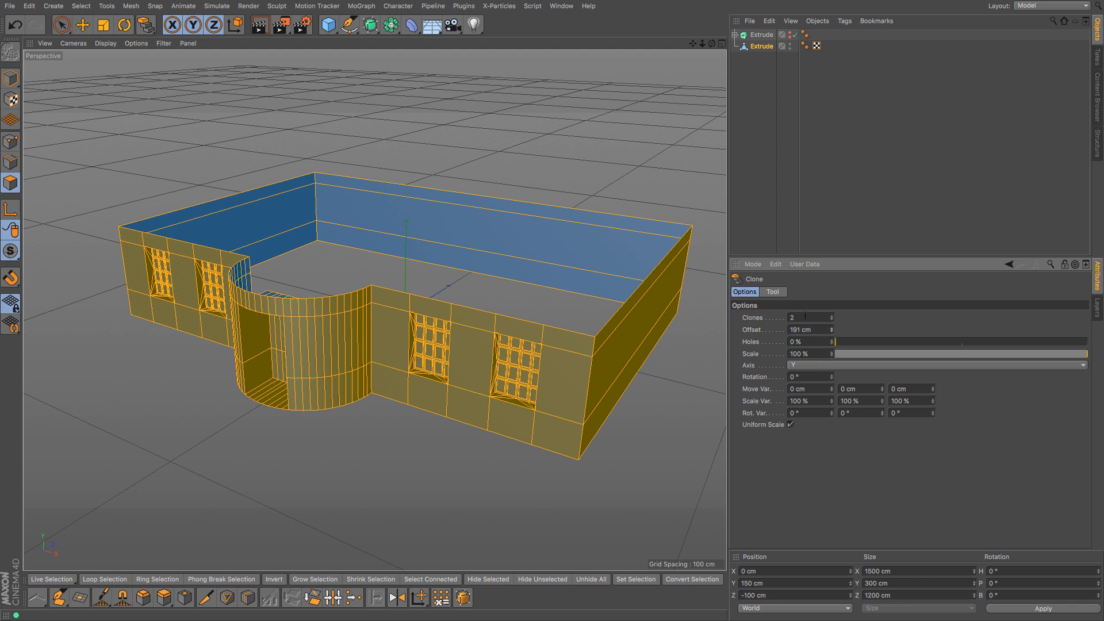
click(772, 291)
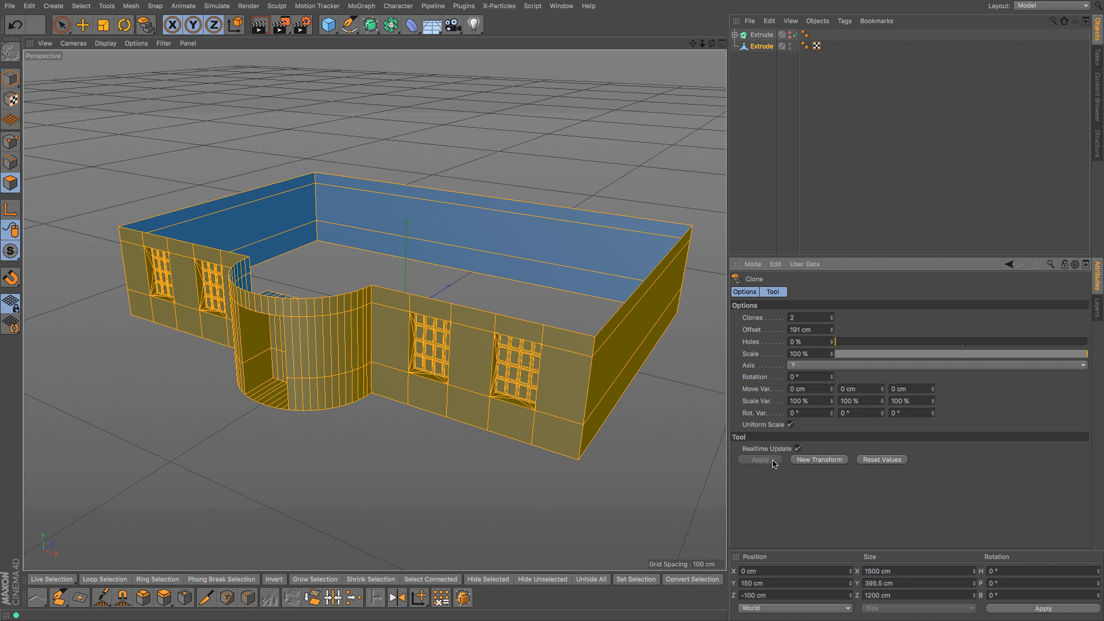
click(14, 24)
text(600)
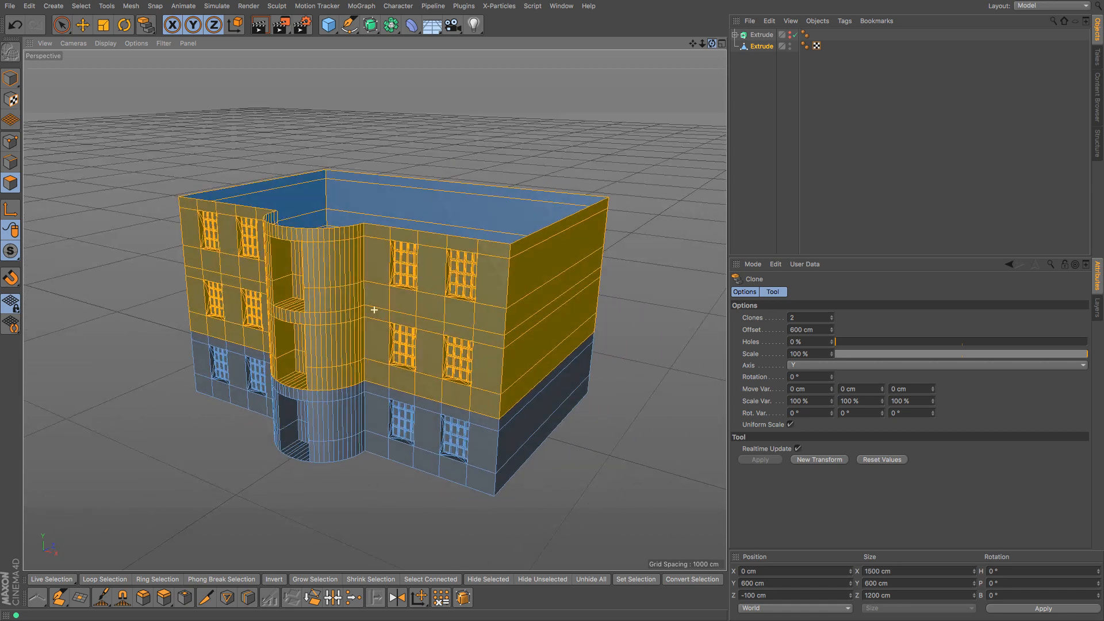
click(832, 320)
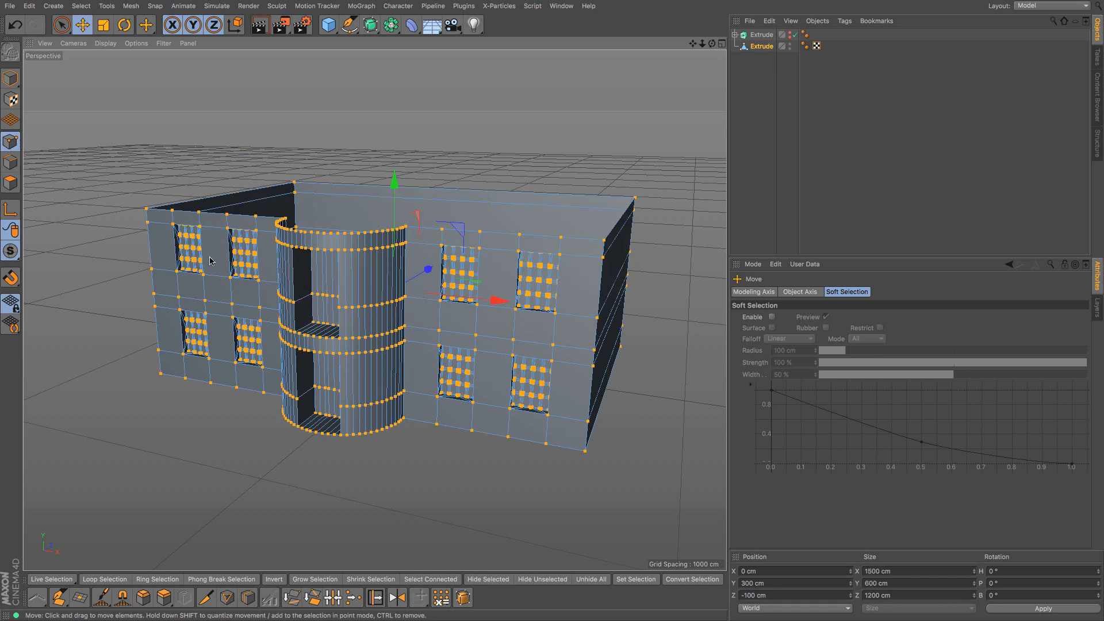
right_click(232, 261)
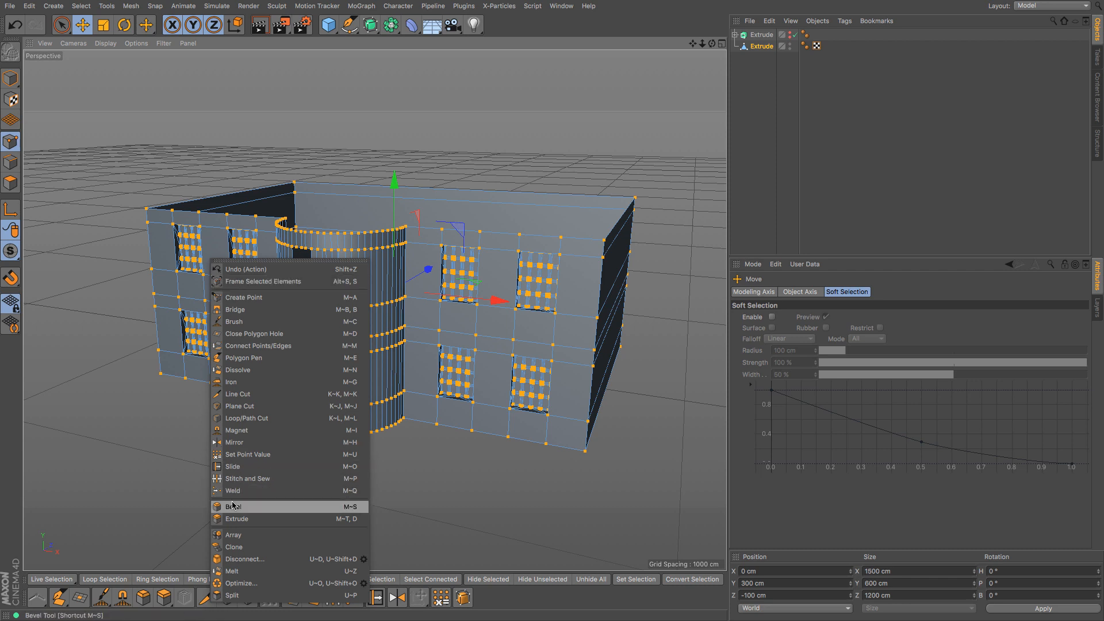
mouse_move(578, 344)
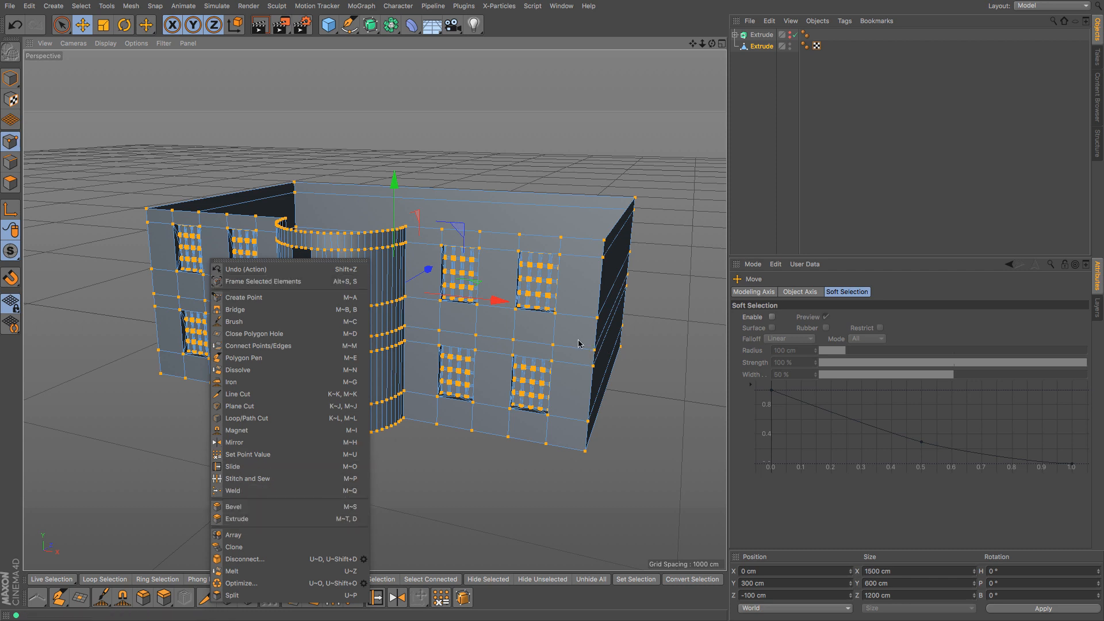
mouse_move(282, 559)
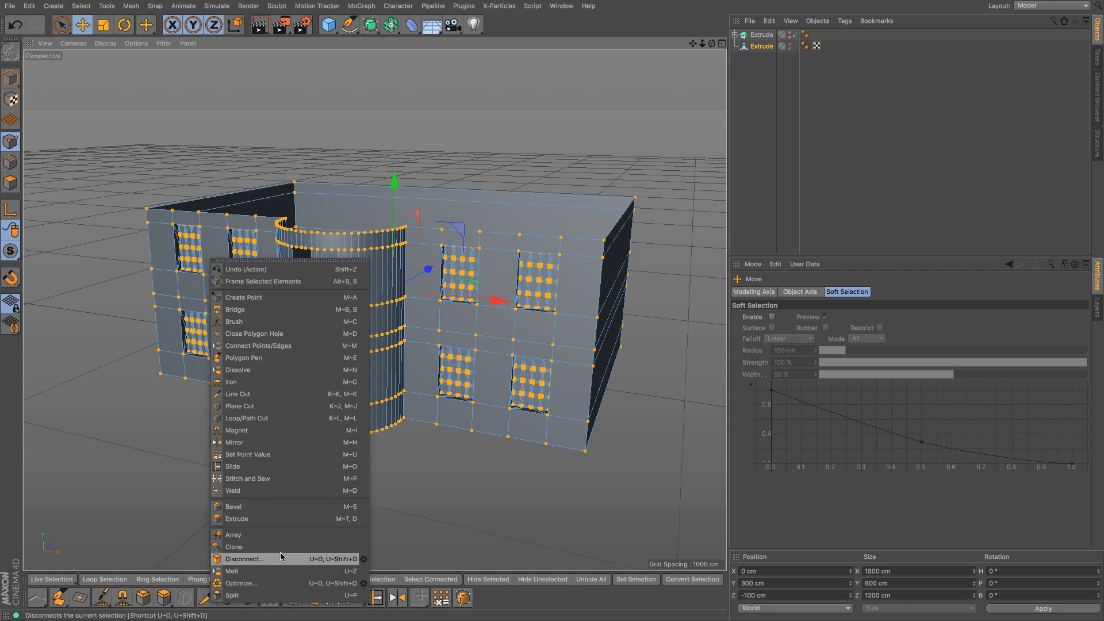
click(246, 558)
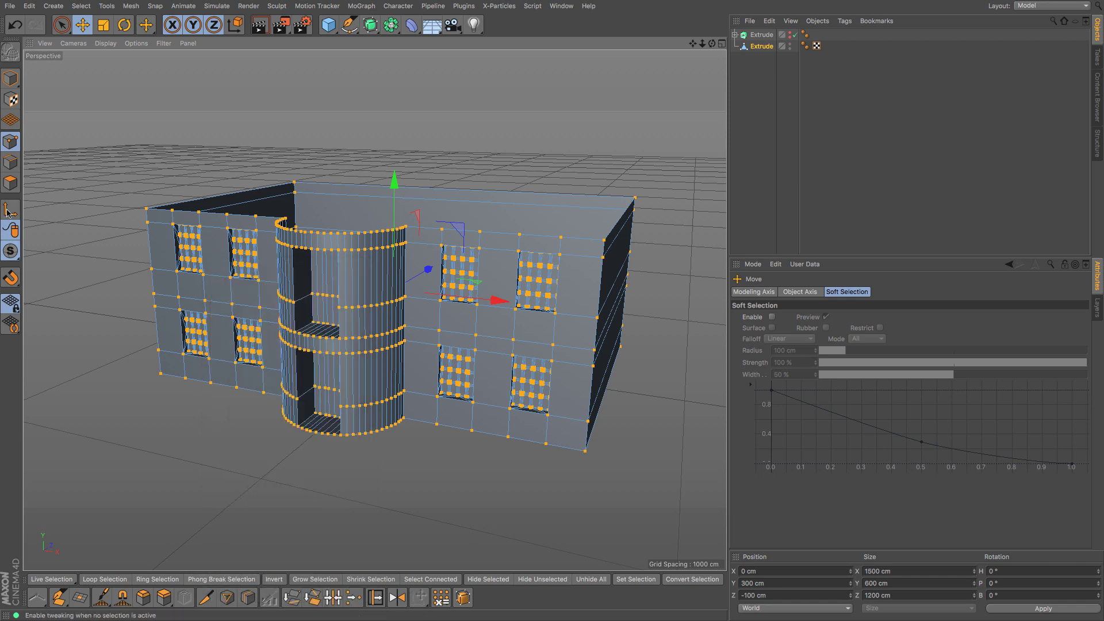
drag(393, 176, 393, 113)
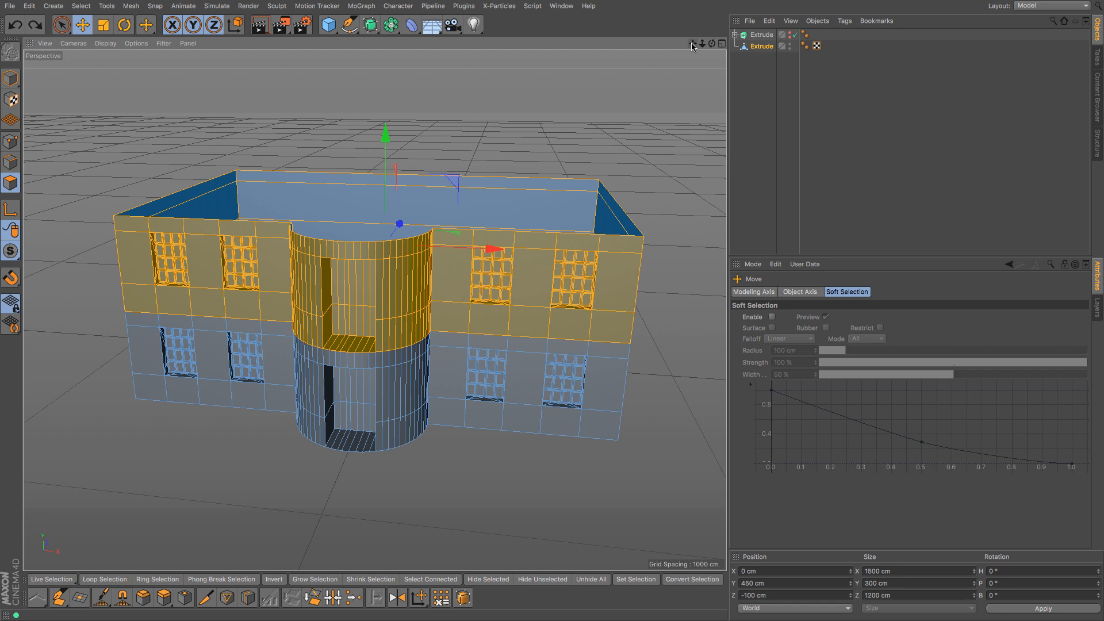
mouse_move(707, 51)
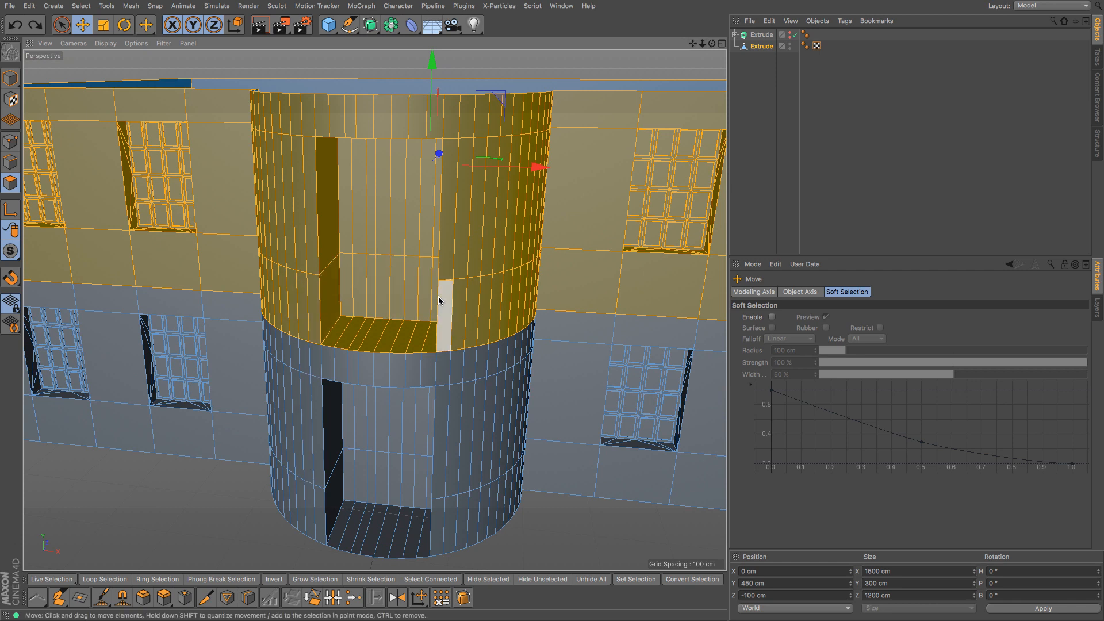
Step: Add a Cylinder primitive for the balcony post
click(328, 25)
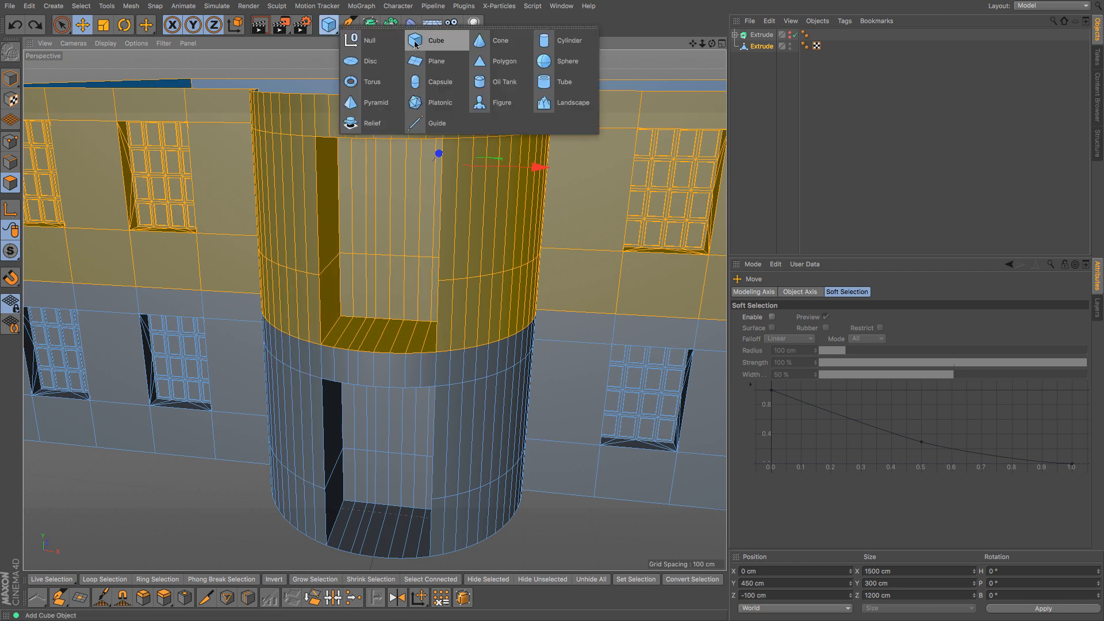
click(566, 41)
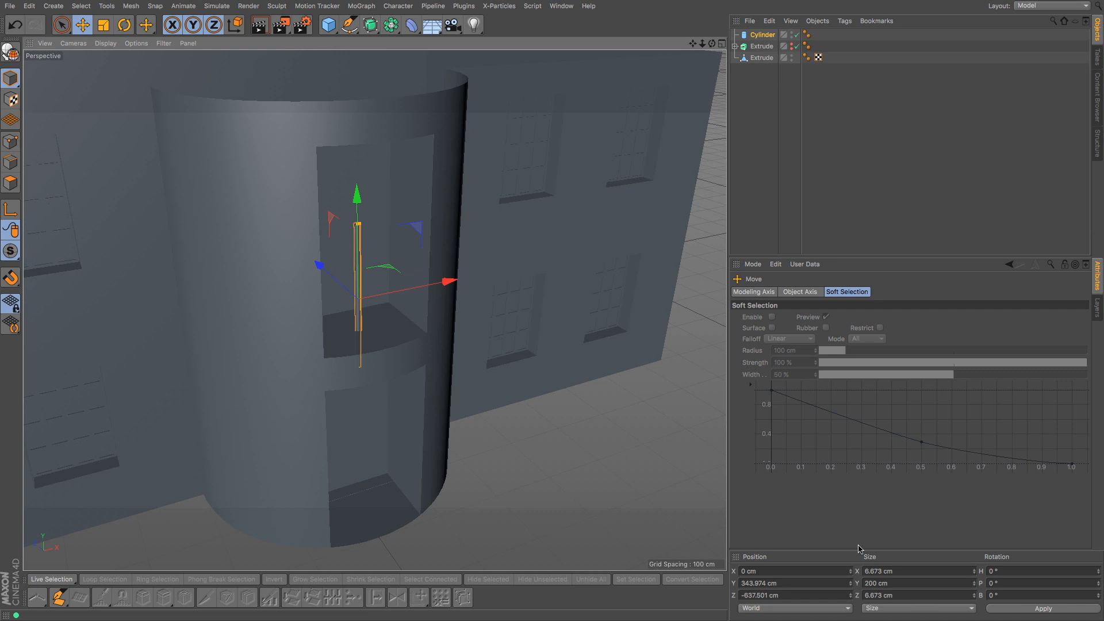
Step: Make the cylinder a slim post with 2 cm radius and 100 cm height
click(761, 35)
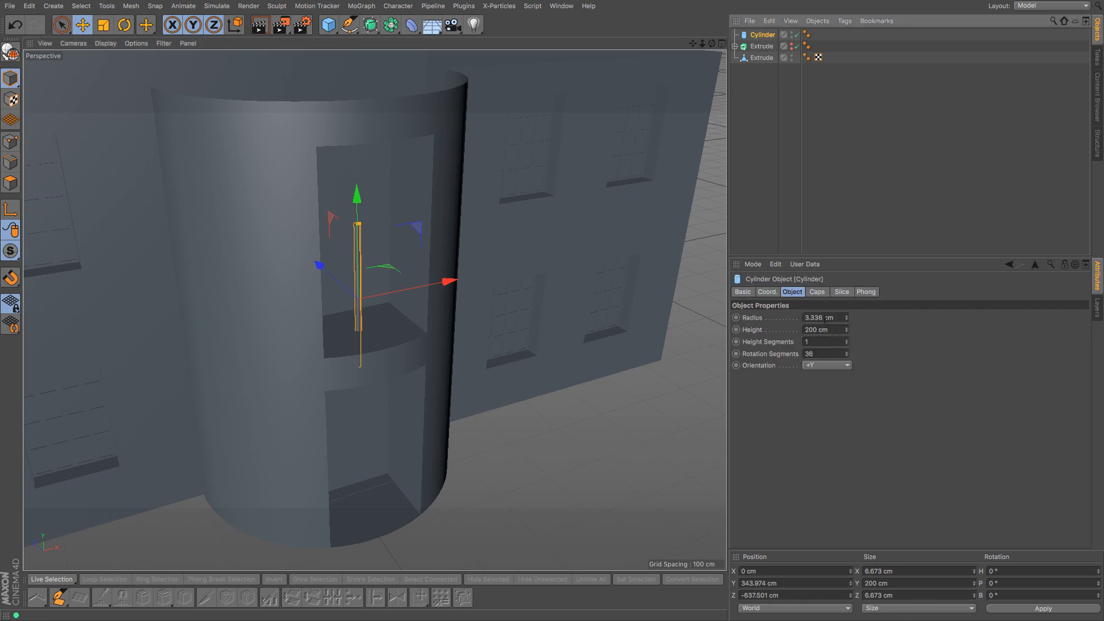
triple_click(815, 318)
text(2)
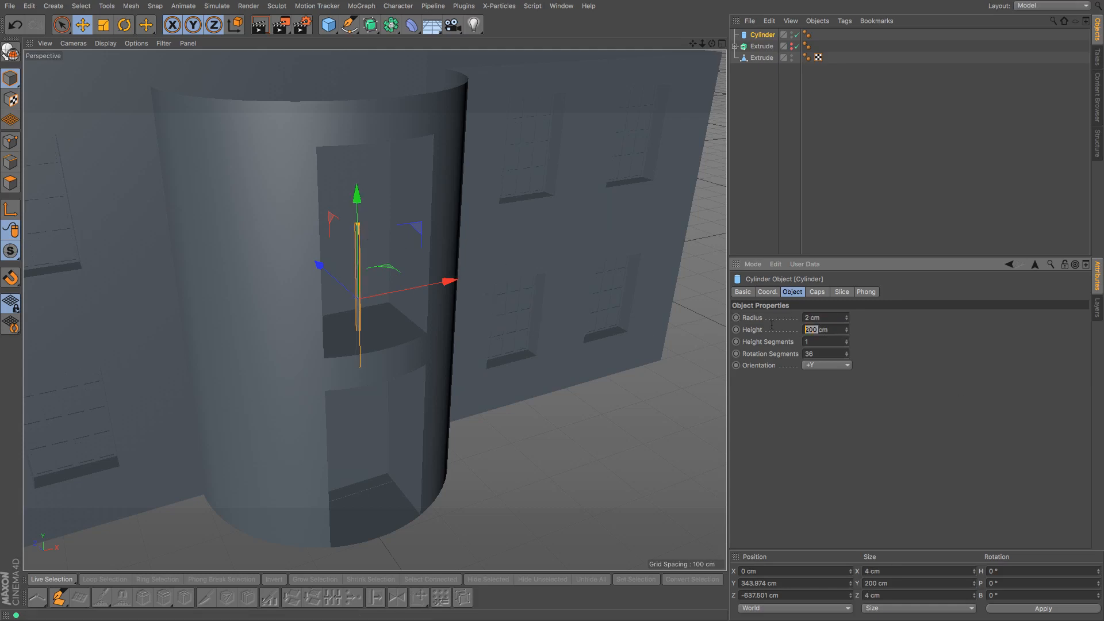
text(100)
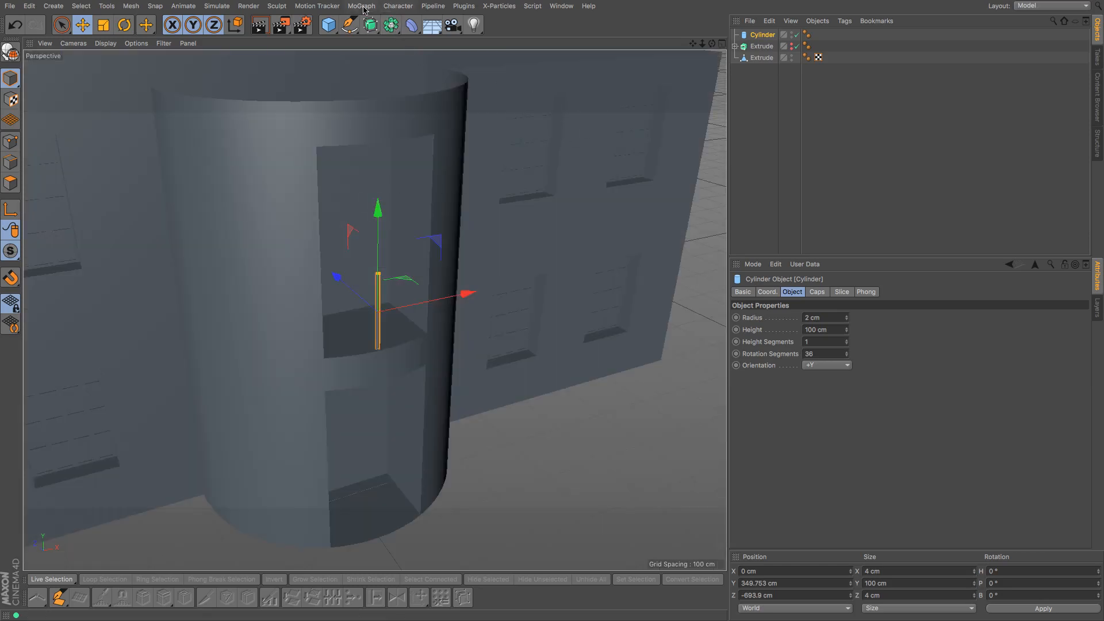
Step: Place the post under a MoGraph Cloner set to Linear mode
click(360, 6)
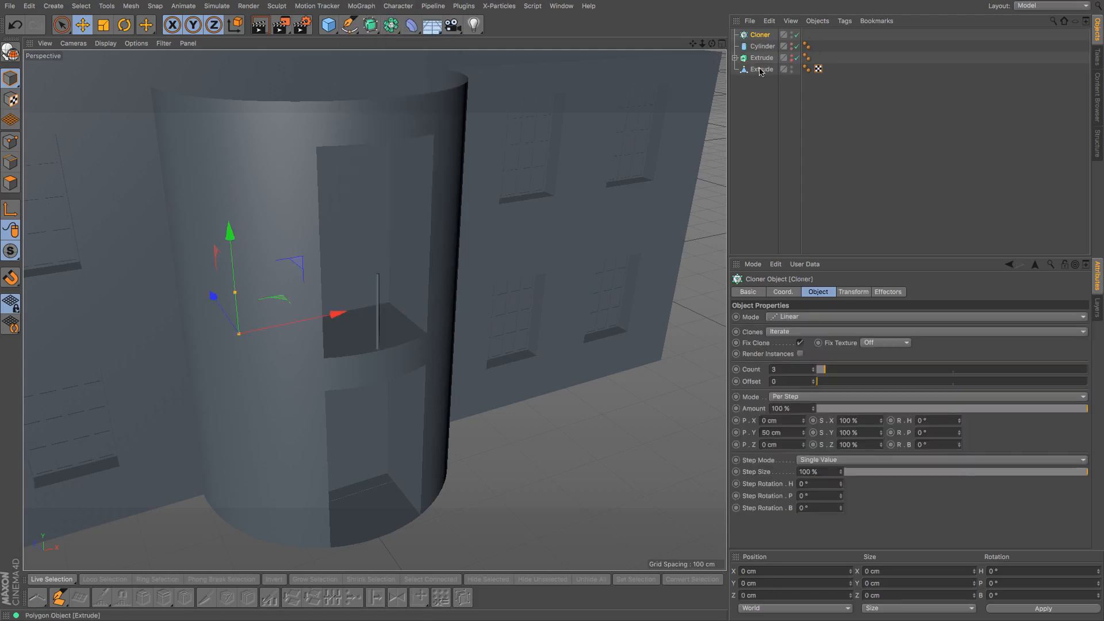
click(769, 46)
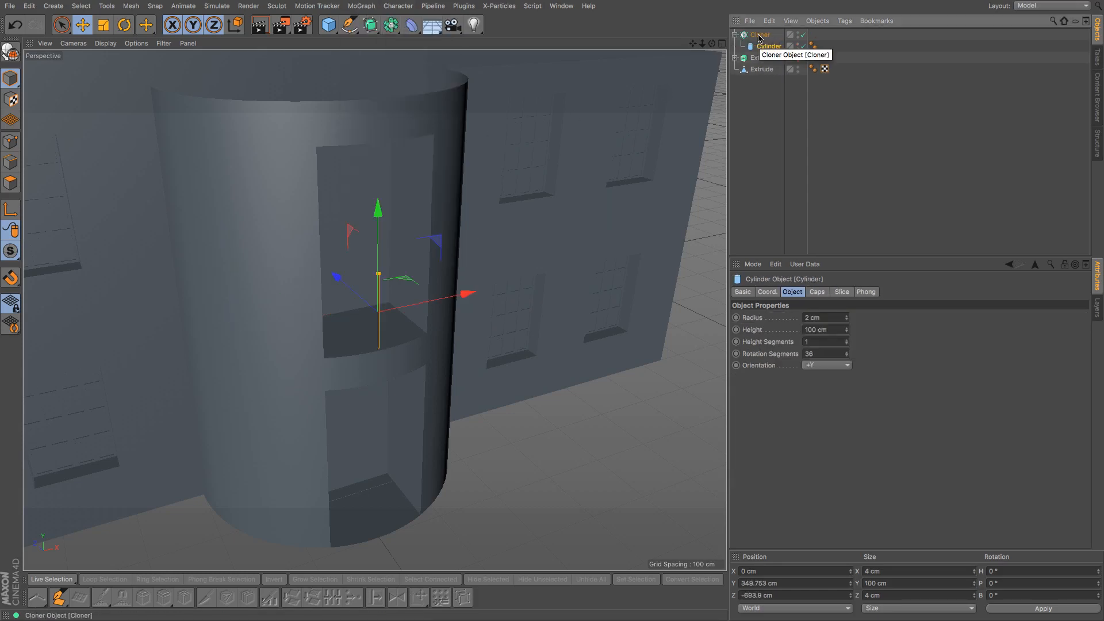
click(759, 35)
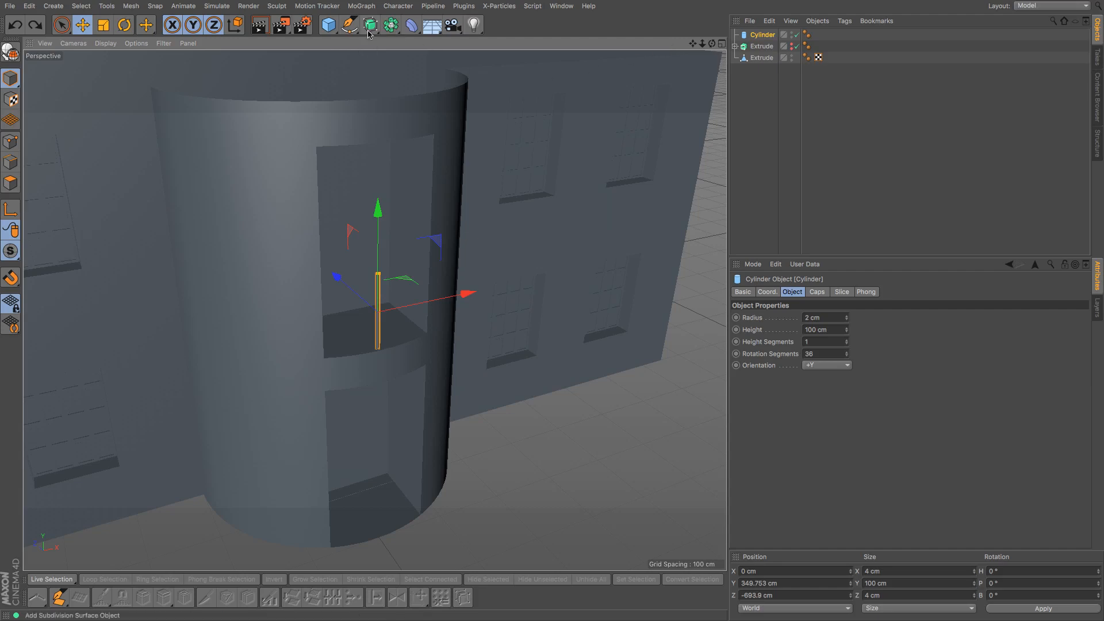
click(361, 6)
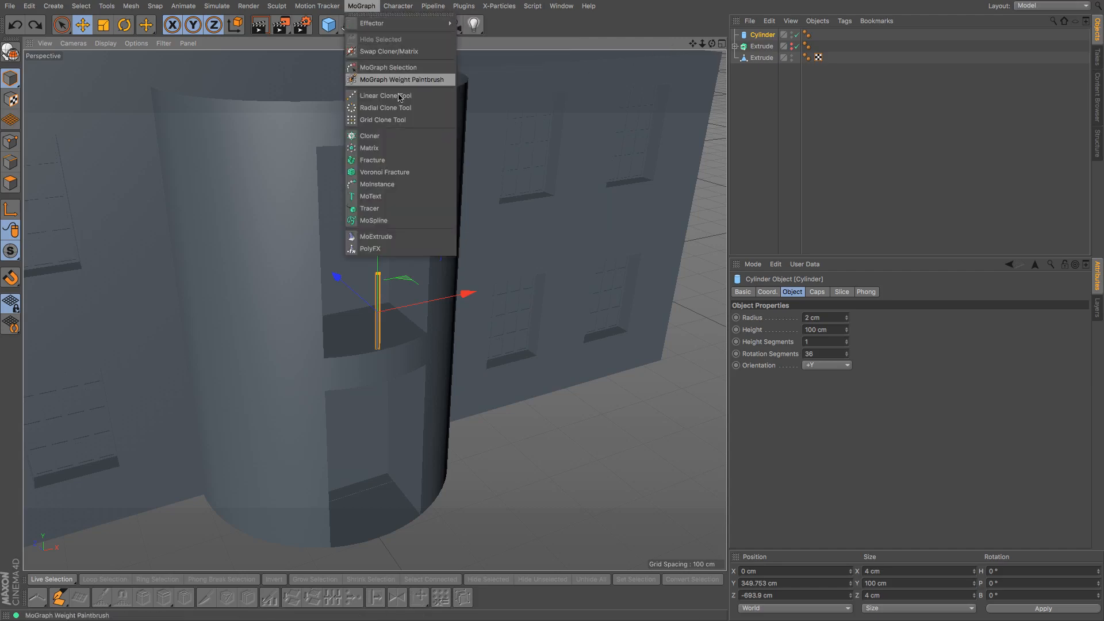
click(369, 136)
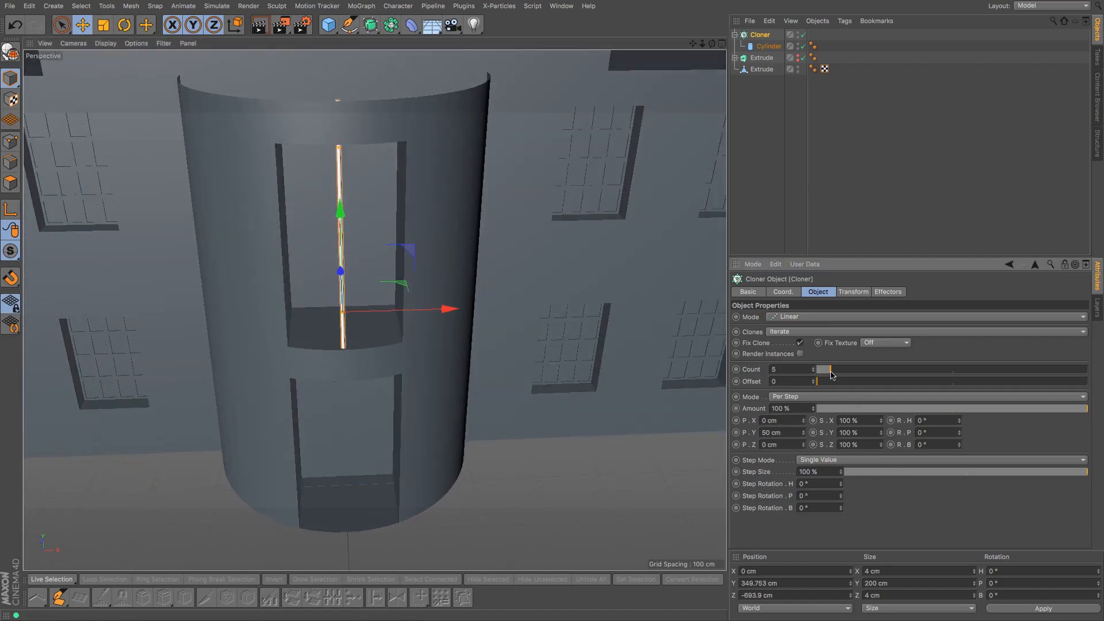
Step: Set the cloner to 6 posts and adjust their P.X spacing across the balcony
click(814, 369)
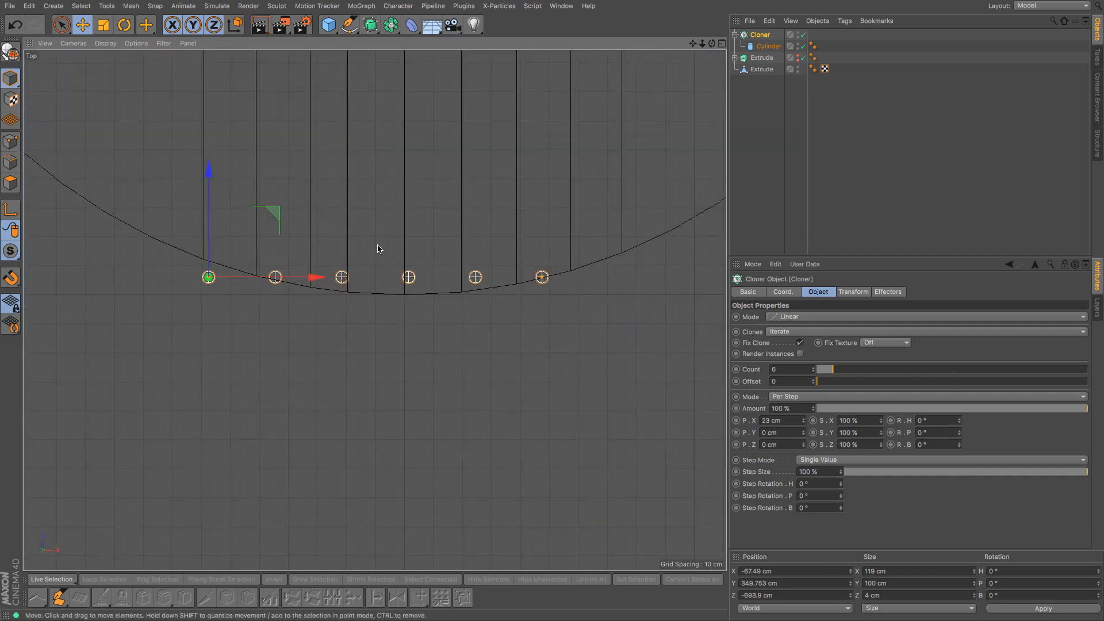
drag(208, 169, 208, 126)
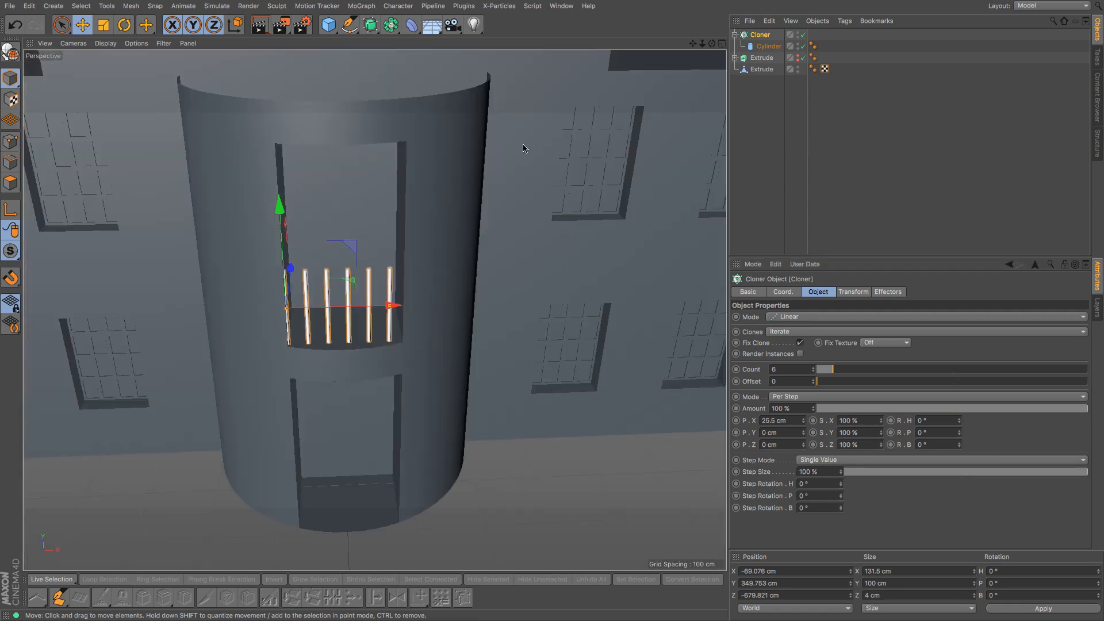
mouse_move(678, 61)
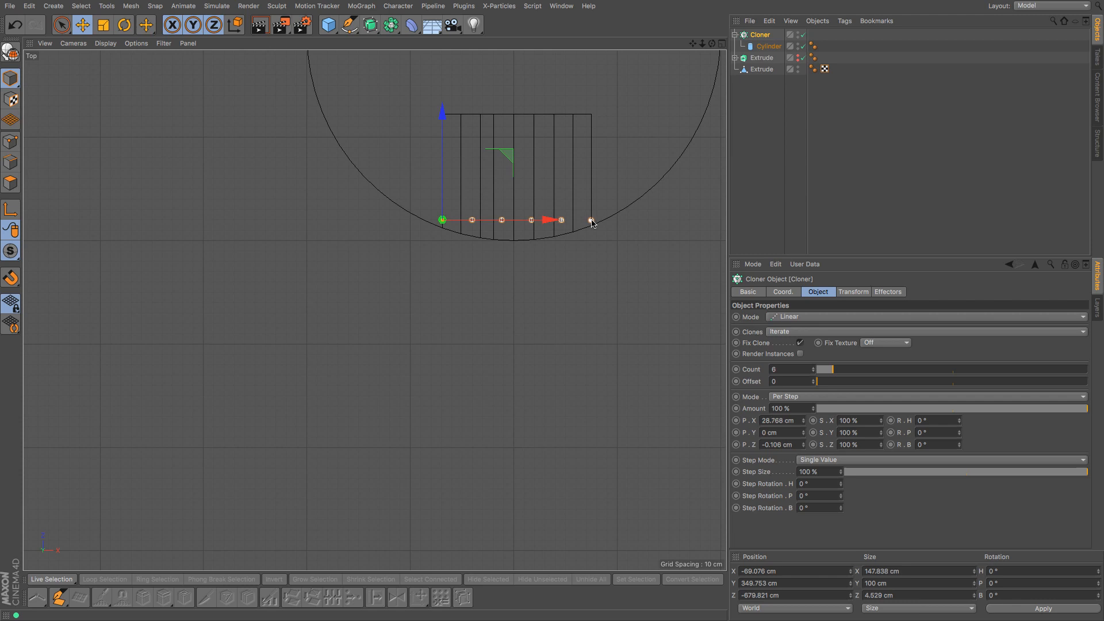
triple_click(776, 421)
text(28.7)
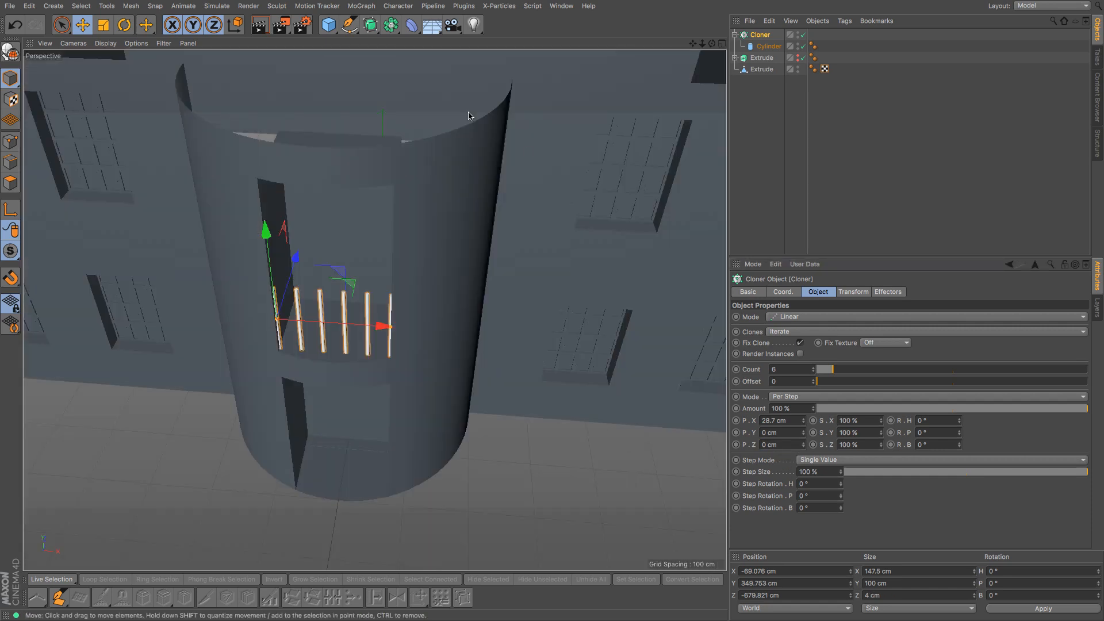
Step: Move the cloned railing down into the tower's balcony opening
click(768, 46)
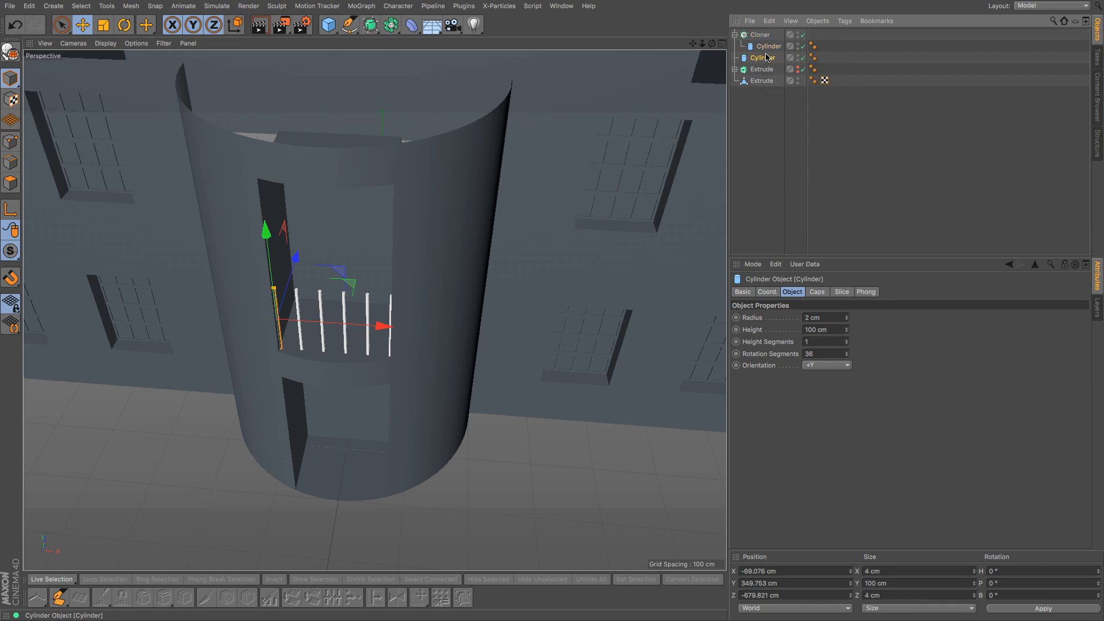
click(123, 24)
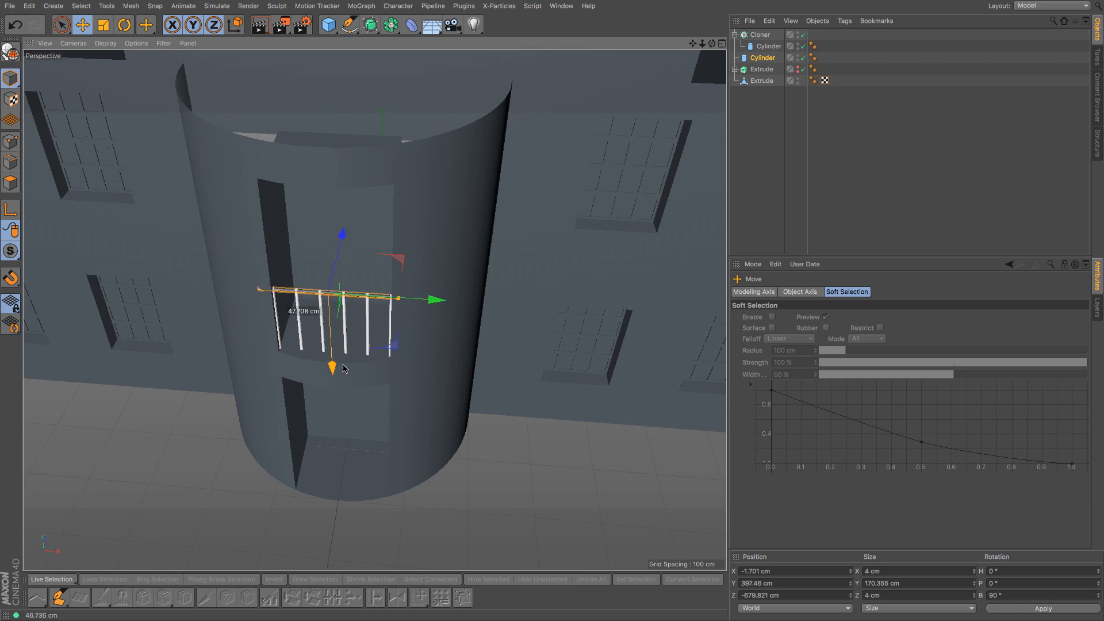
click(760, 155)
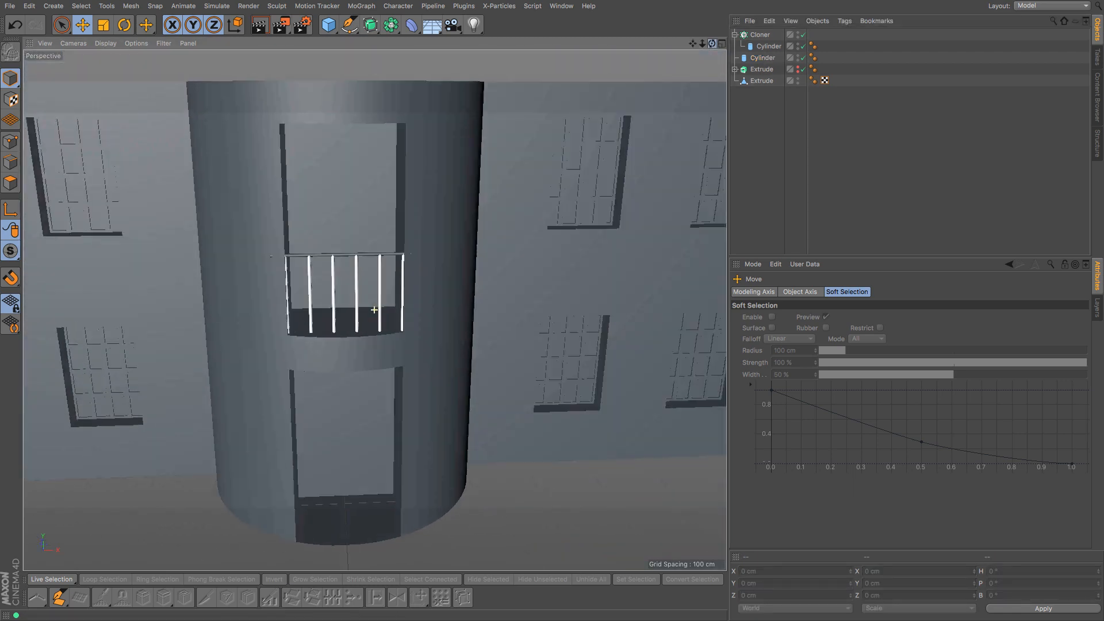
click(761, 57)
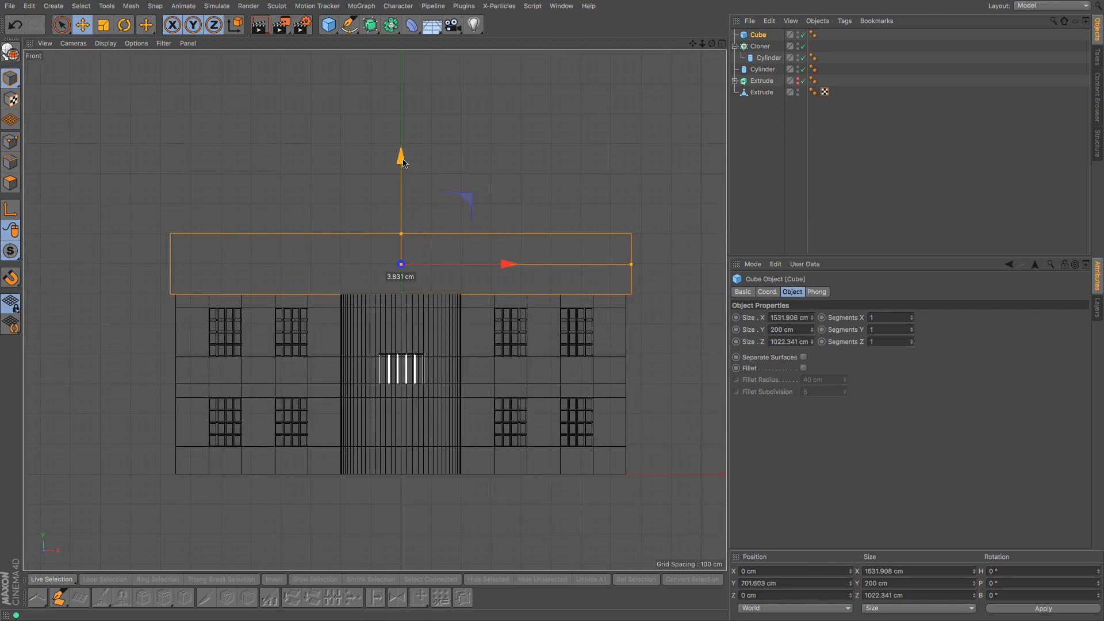
Step: Raise the roof slab onto the house and give it 2 segments in X and Z
drag(402, 158, 402, 236)
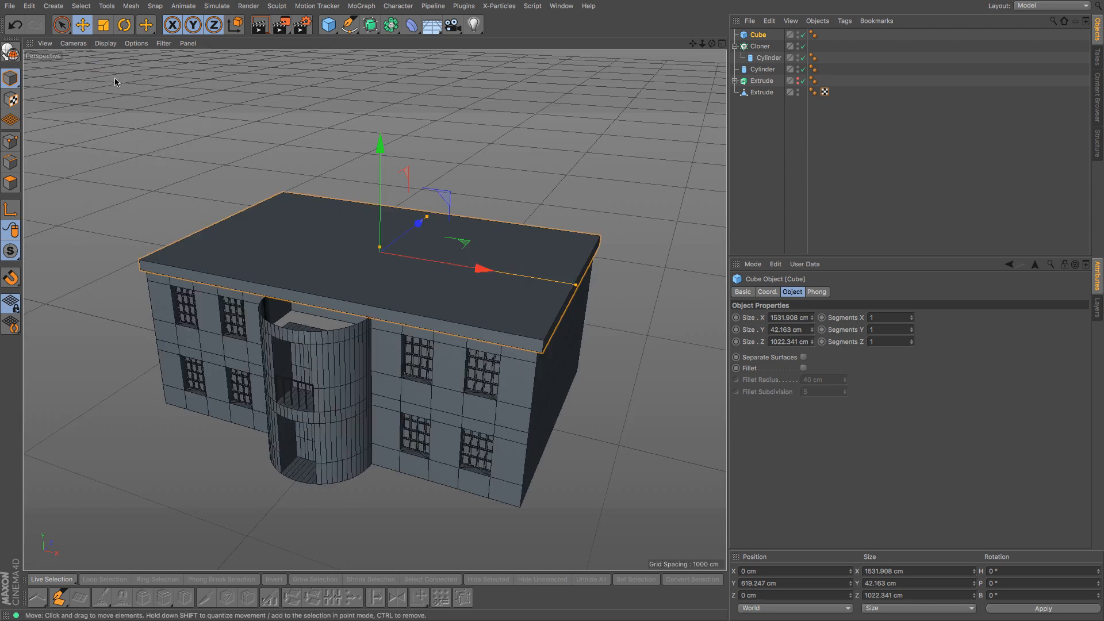
click(911, 315)
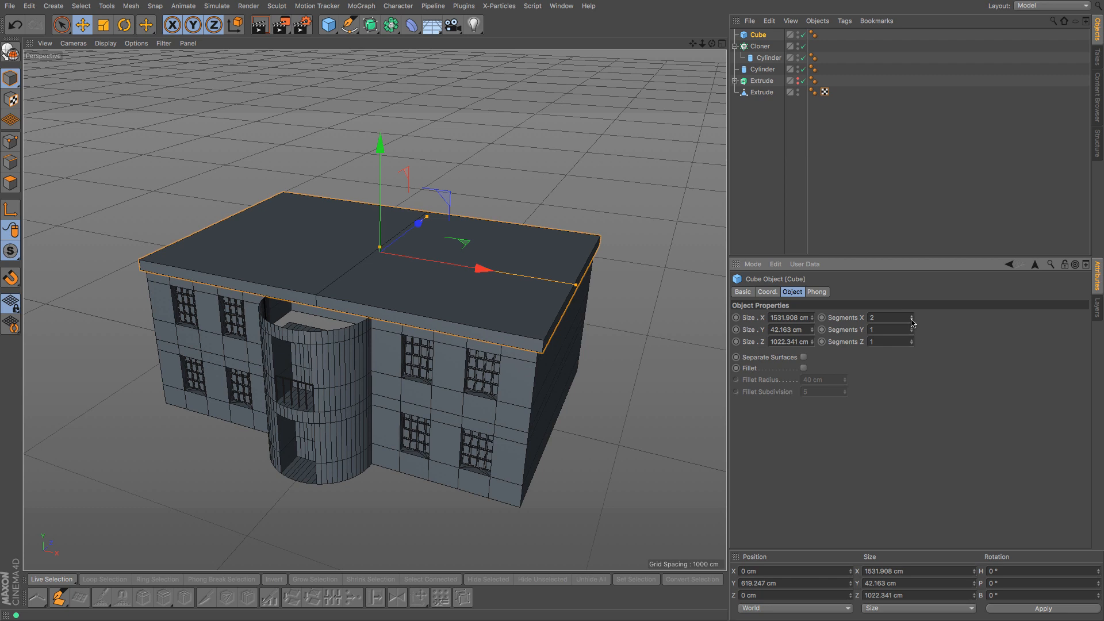
click(910, 330)
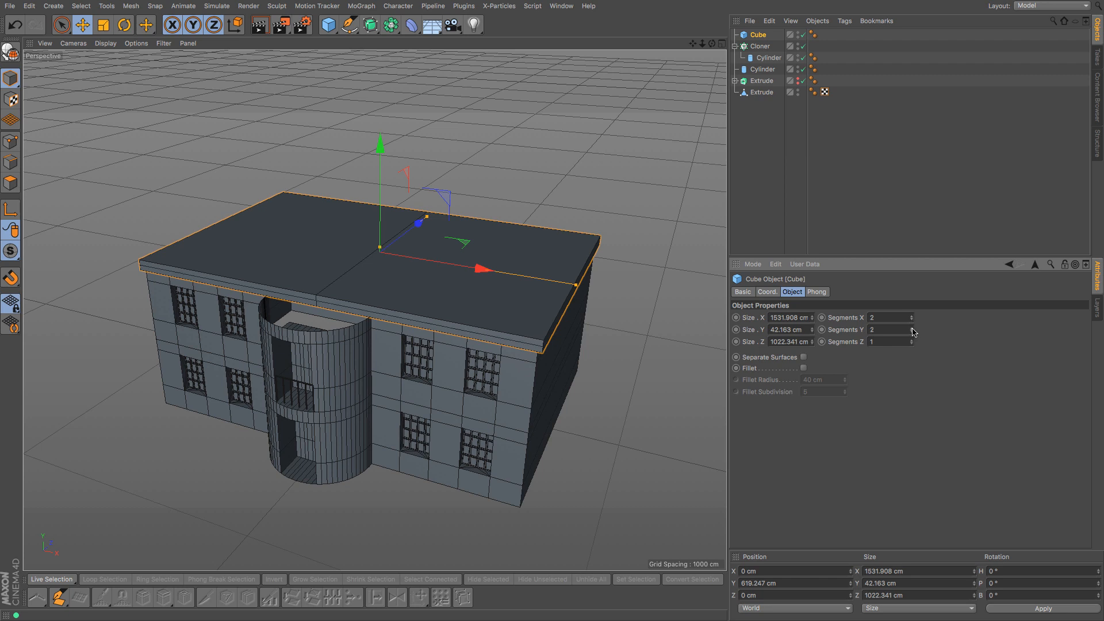
click(910, 333)
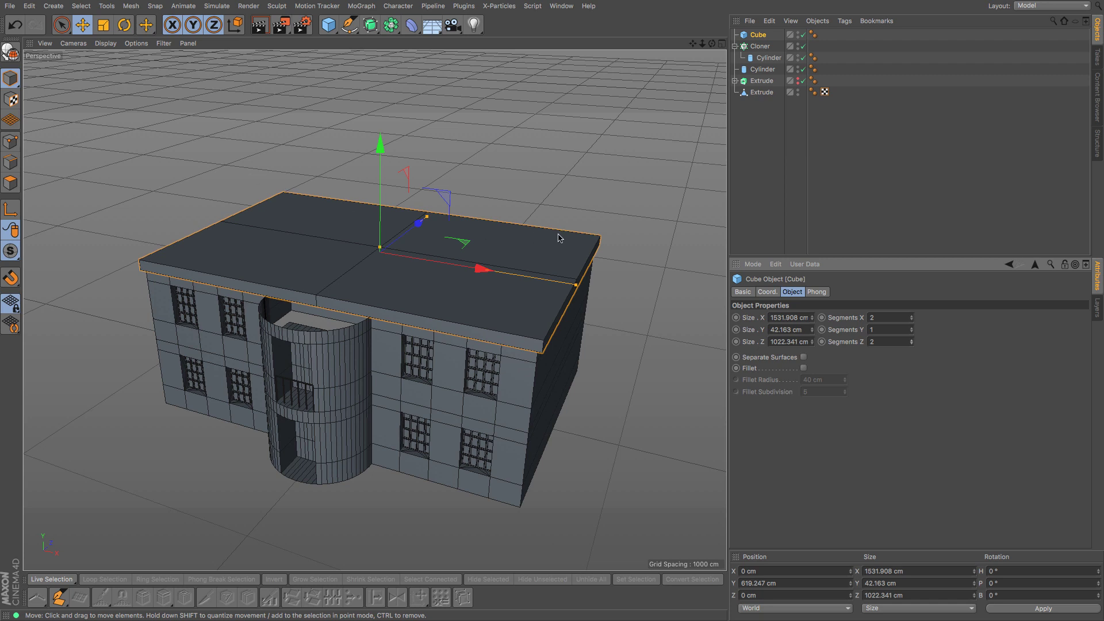
mouse_move(52, 81)
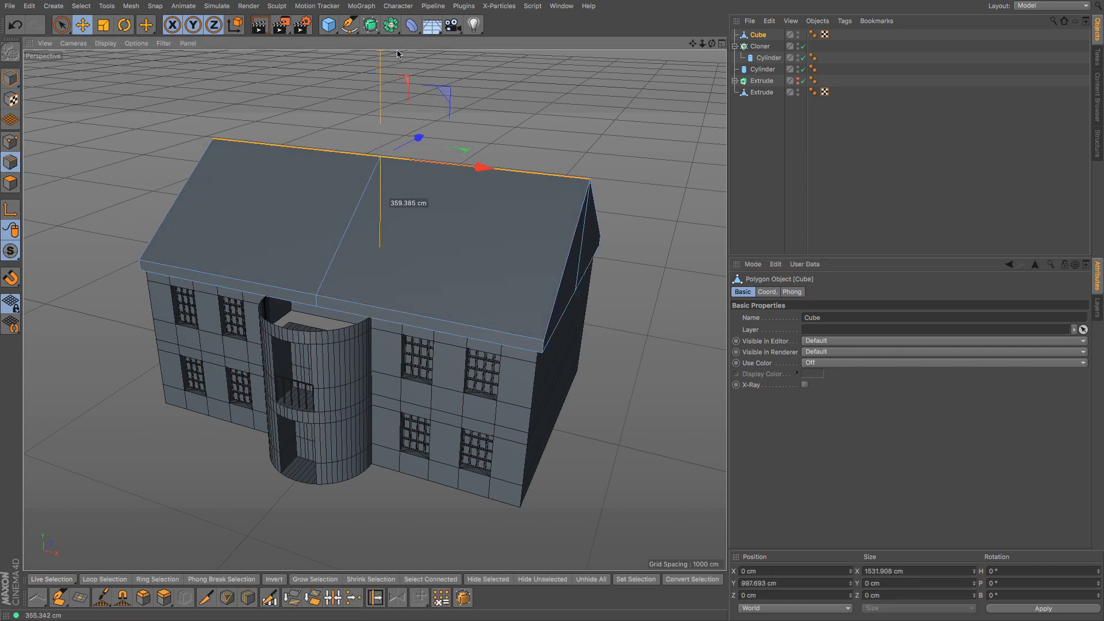
Step: Raise the slab's middle ridge edge and scale it inward along X for hipped ends
click(103, 24)
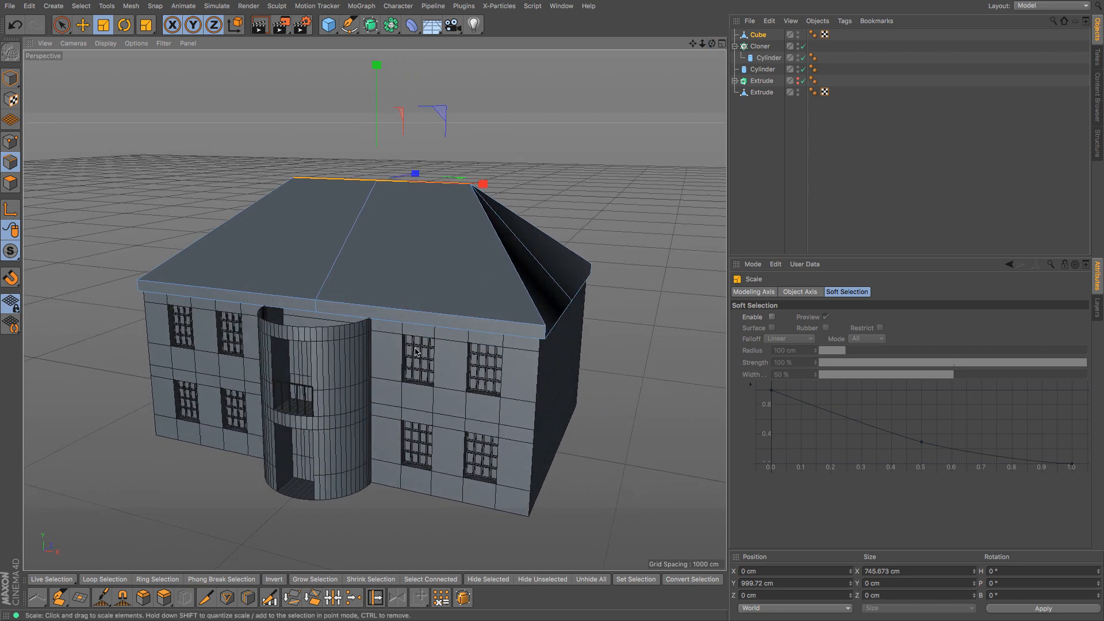
click(278, 299)
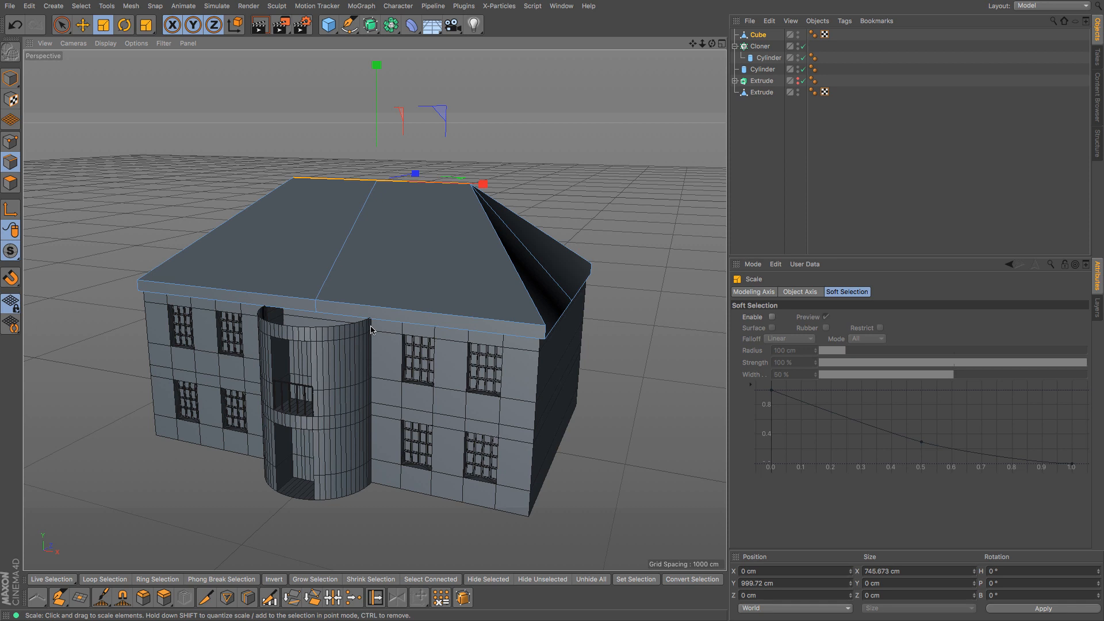
mouse_move(629, 177)
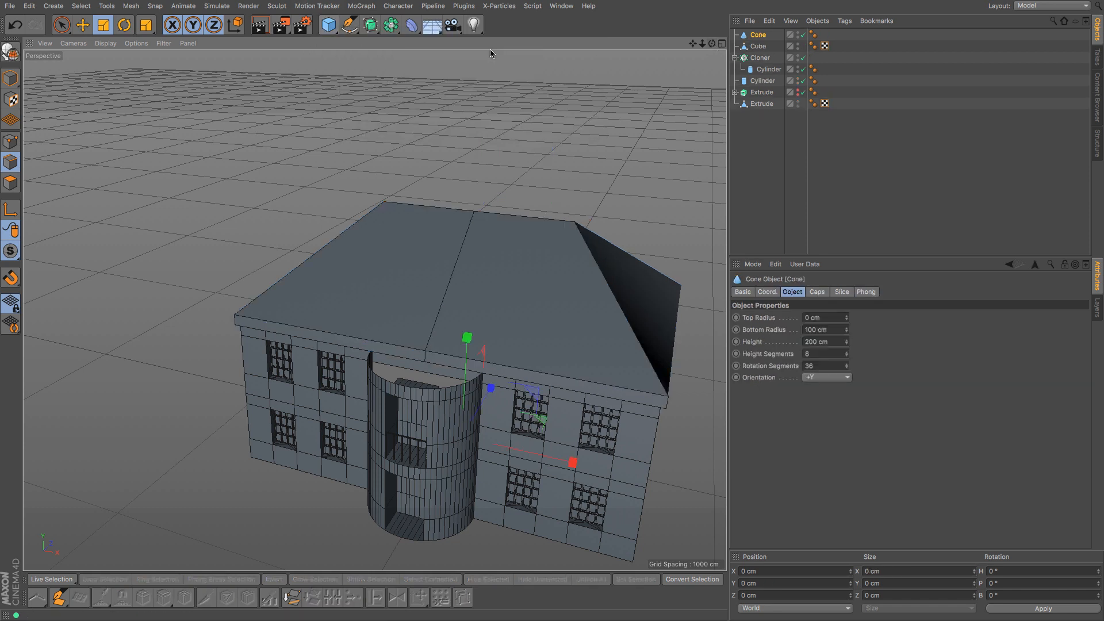
Step: Add a Cone of 240 cm radius and 266 cm height centred on top of the tower
click(81, 24)
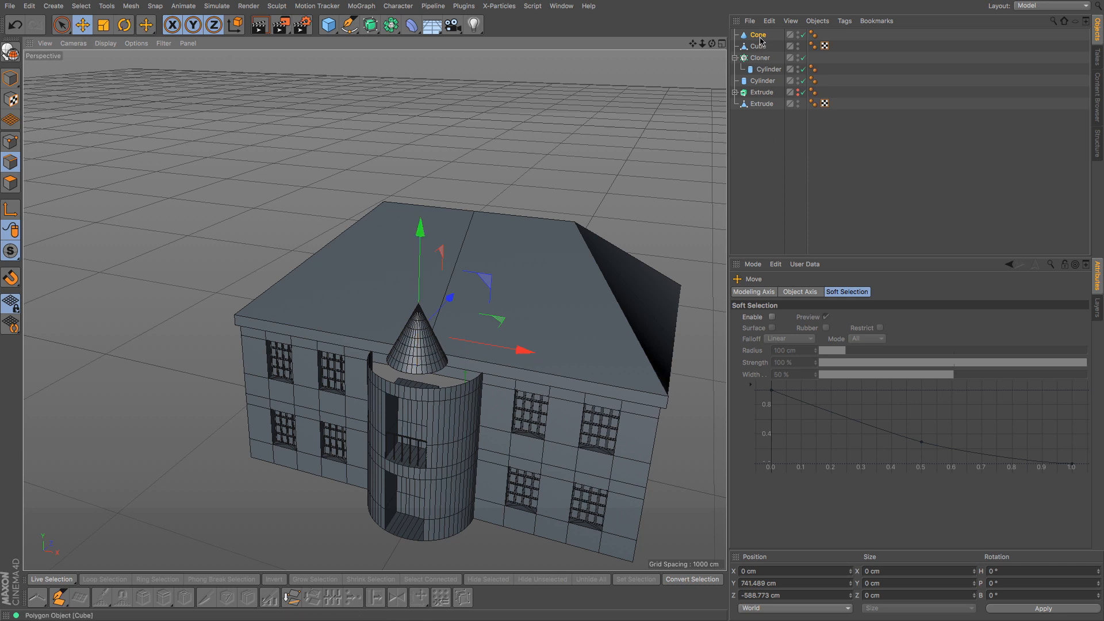
click(758, 33)
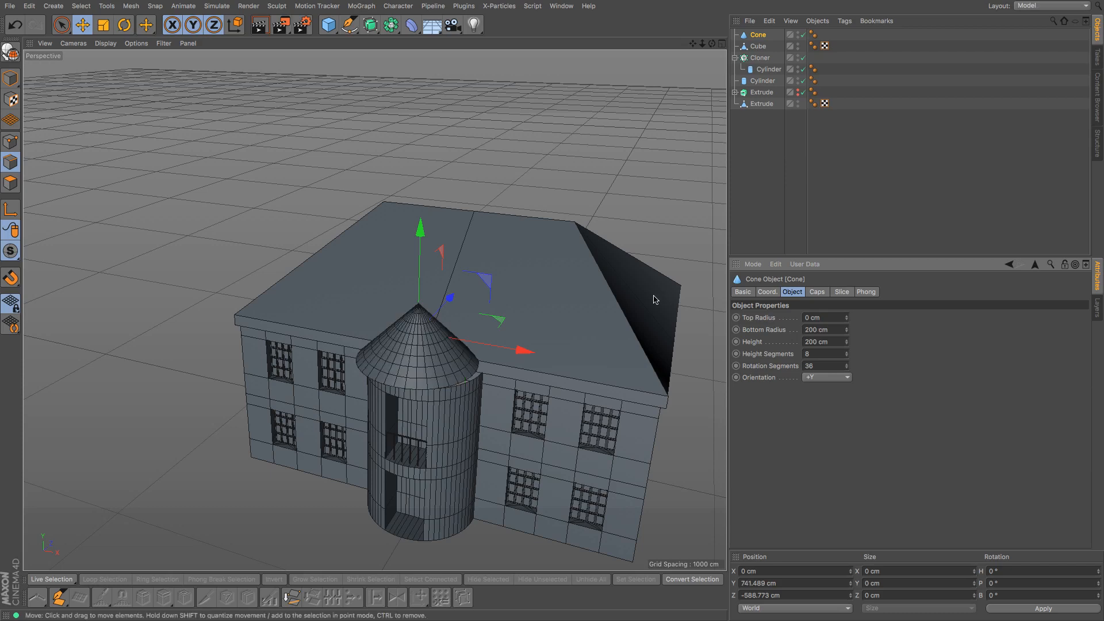
key(f2)
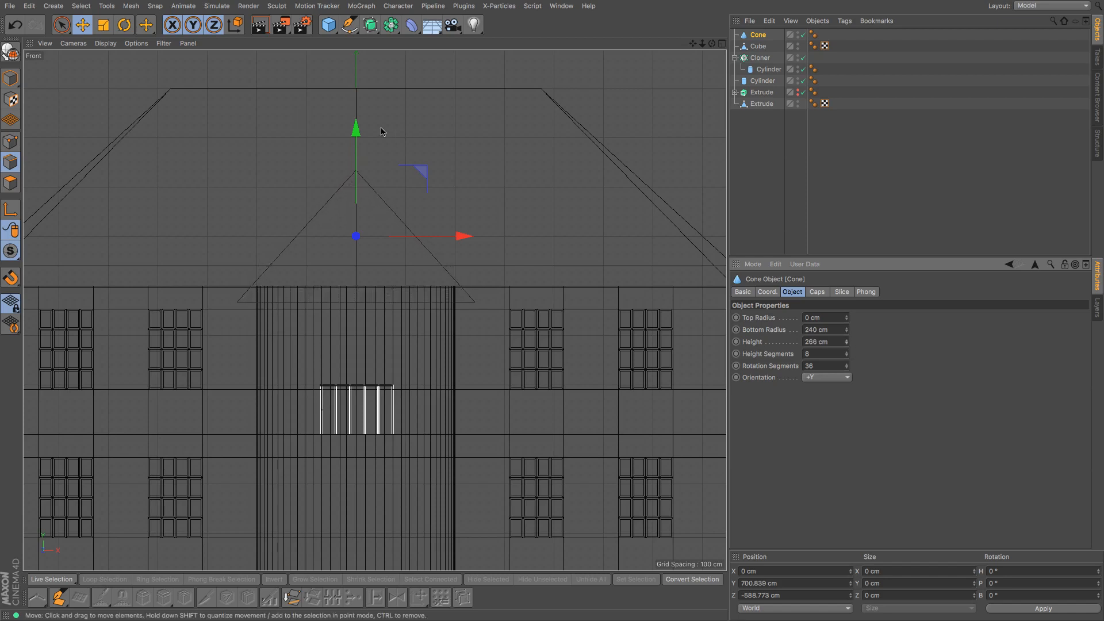
drag(355, 126, 355, 109)
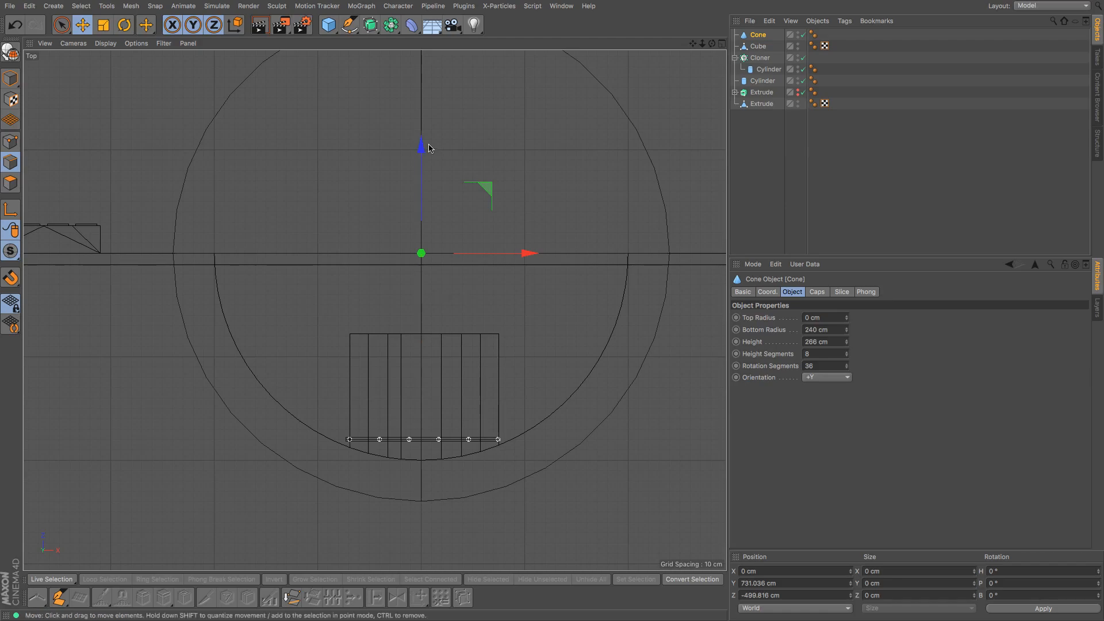
click(711, 44)
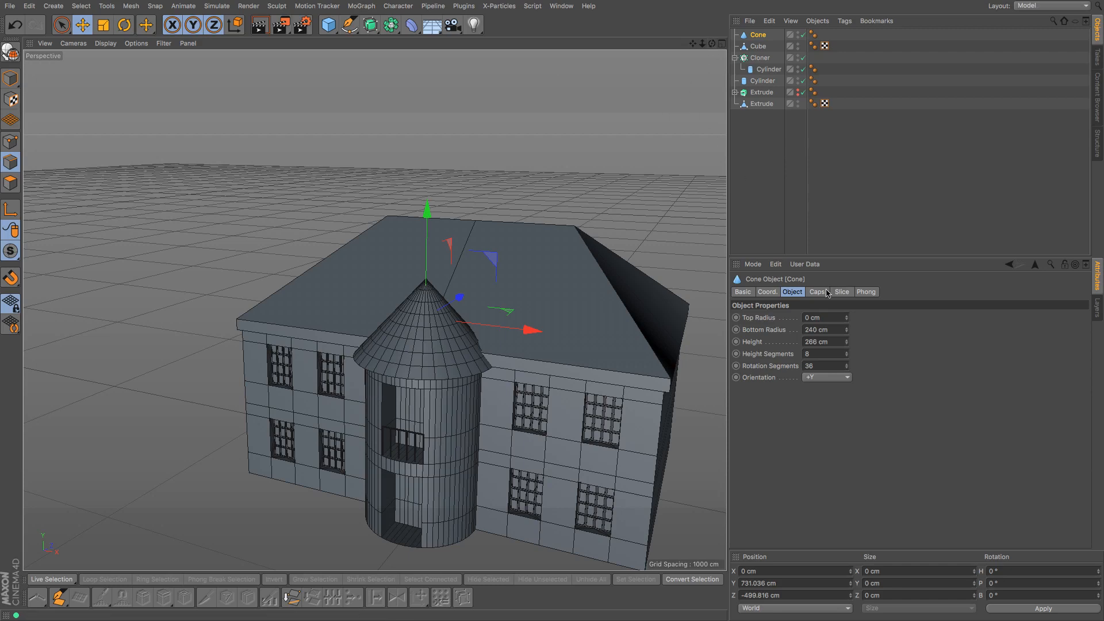
Step: Enable Slice on the cone to cut it to a 0–180° half cone
click(841, 291)
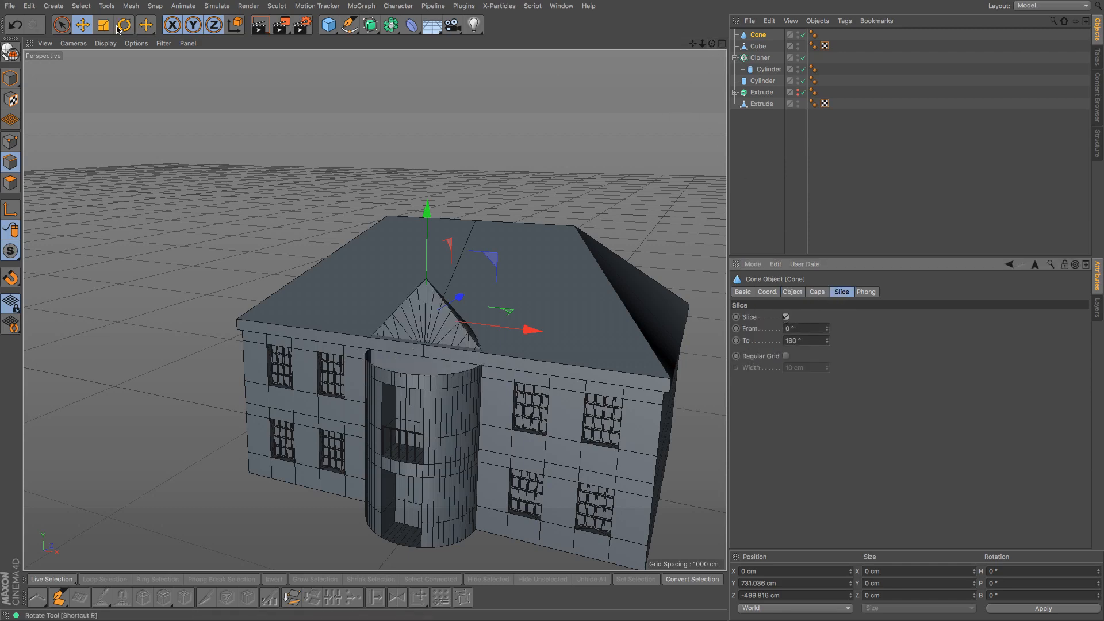
click(124, 24)
text(Roof)
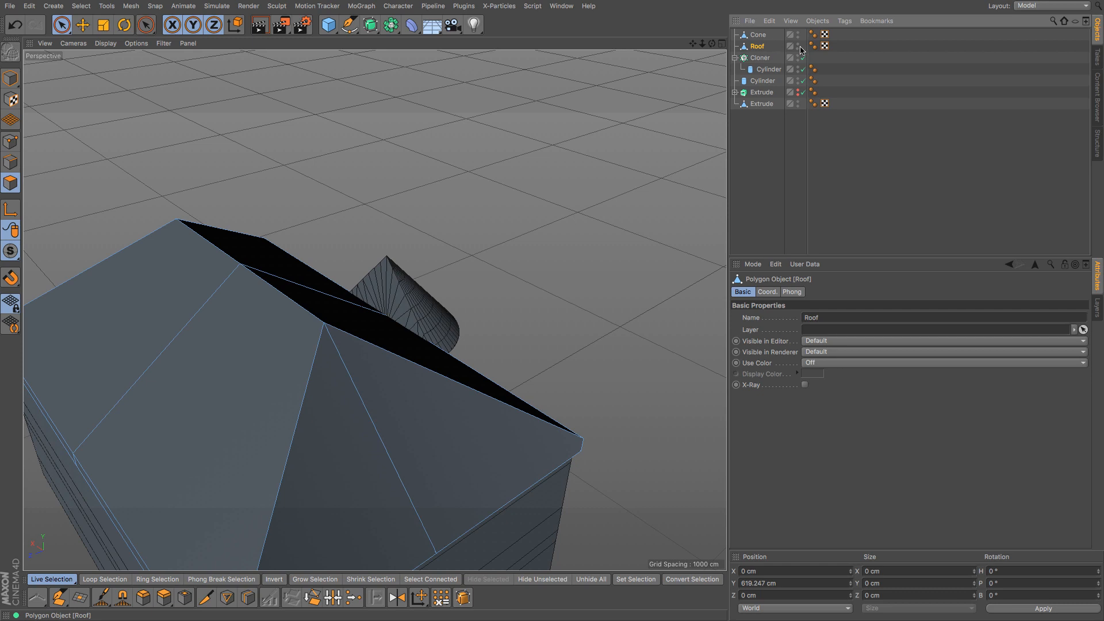
Step: Select the Roof object and extrude its side faces out toward the tower
click(798, 46)
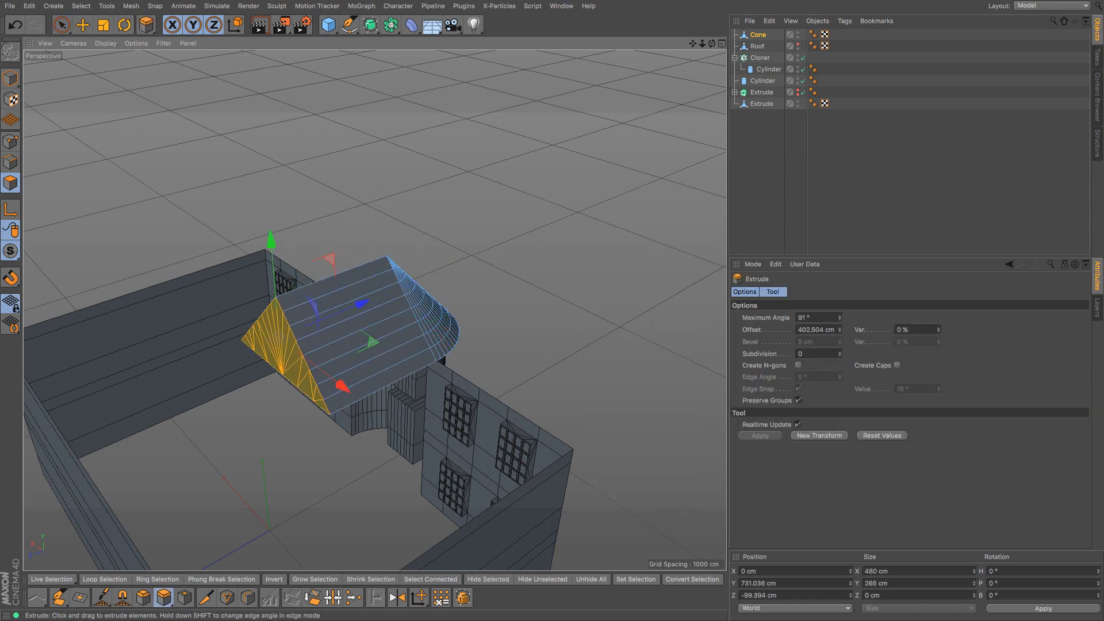
click(757, 46)
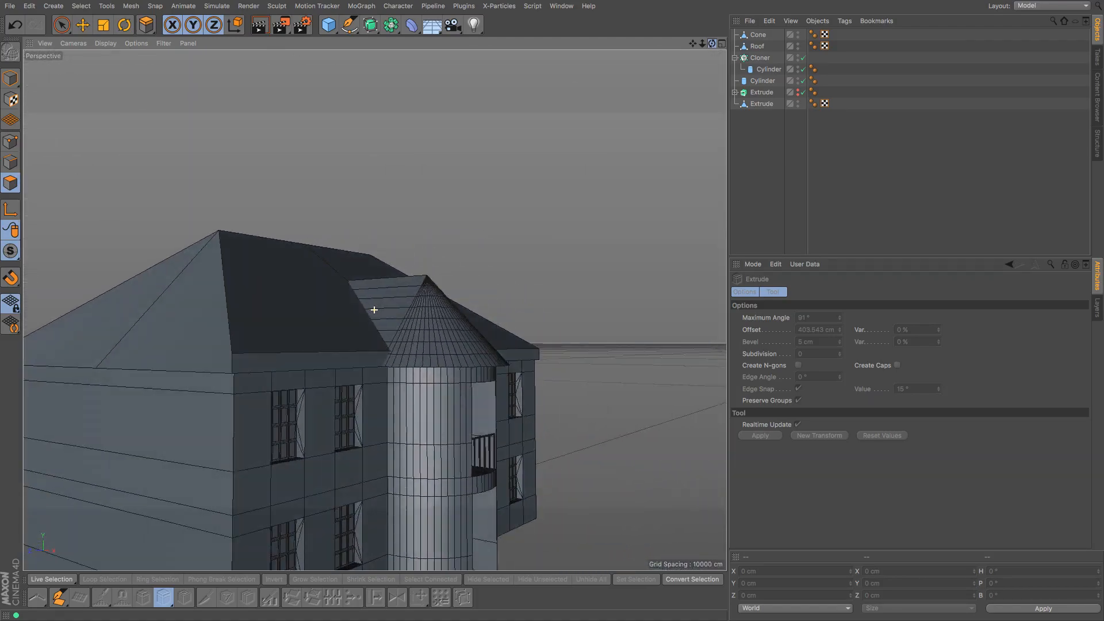
click(757, 46)
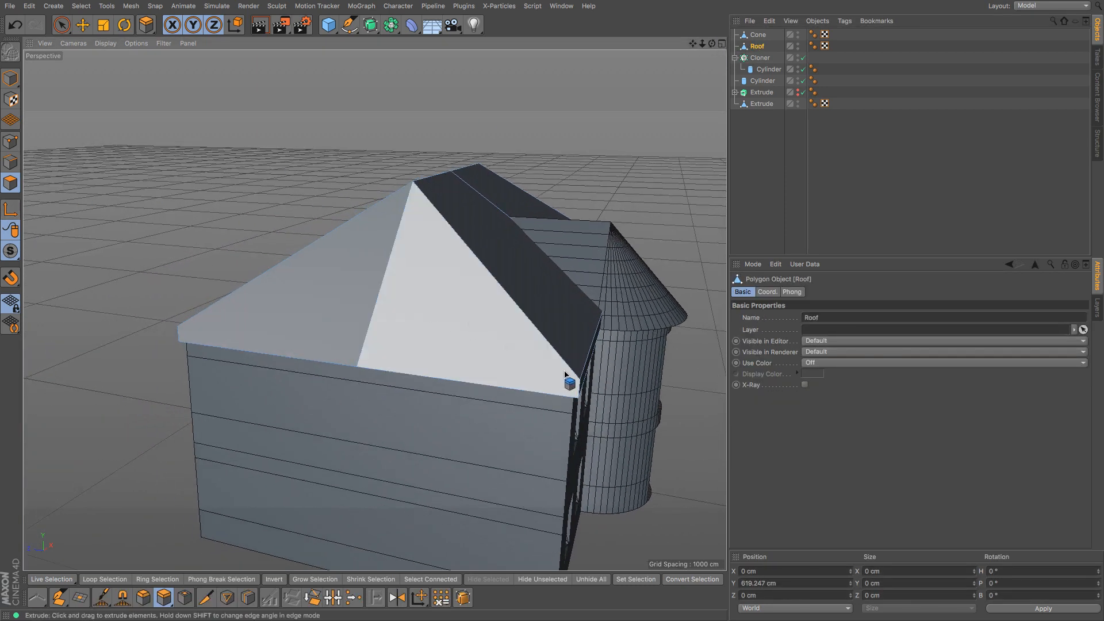
Step: Lower the roof's eave corner point to about 626 cm so the overhang meets the house corner
click(12, 162)
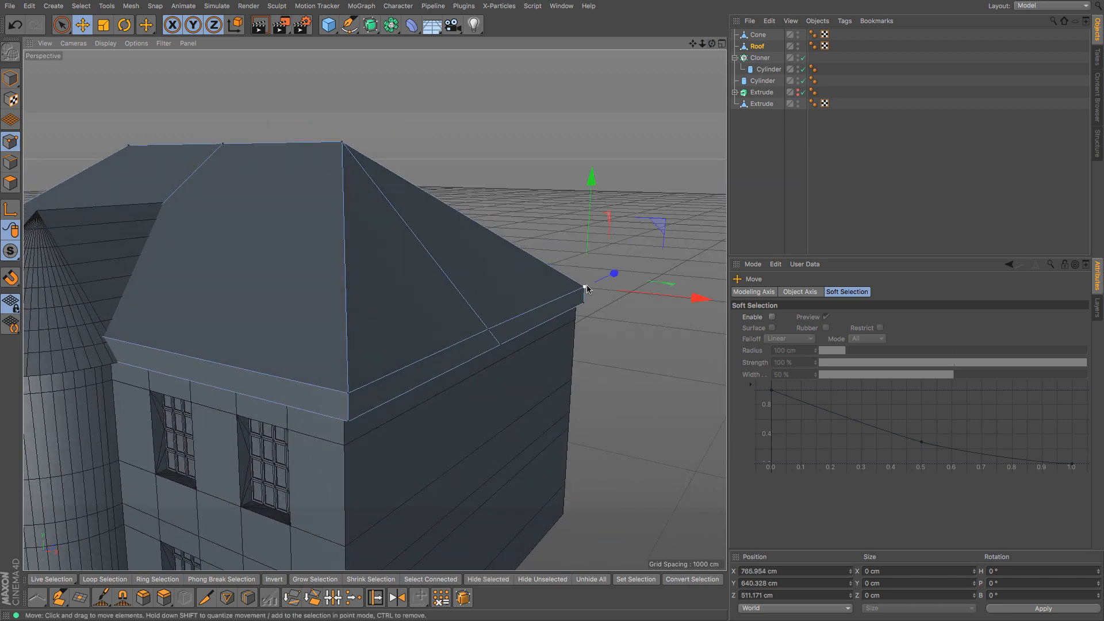
mouse_move(700, 300)
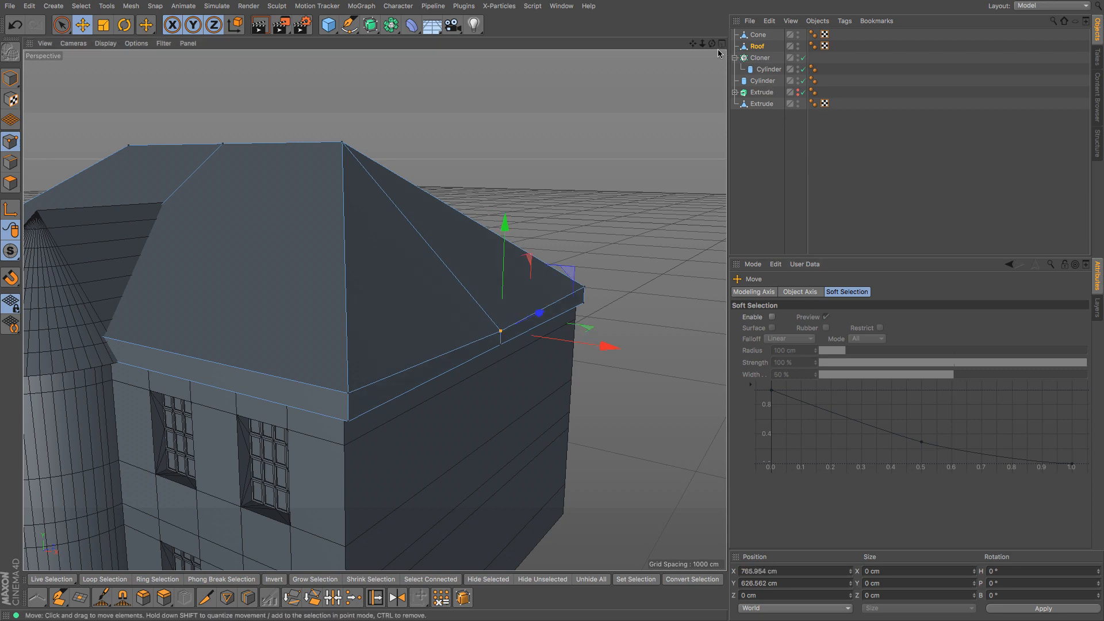
scroll(down, 3)
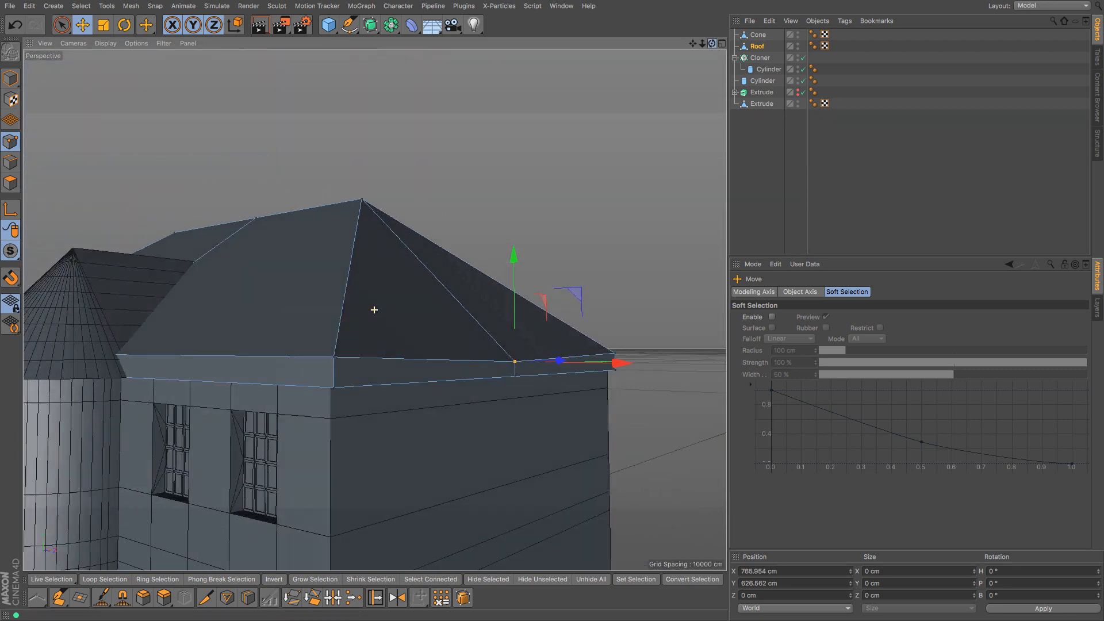